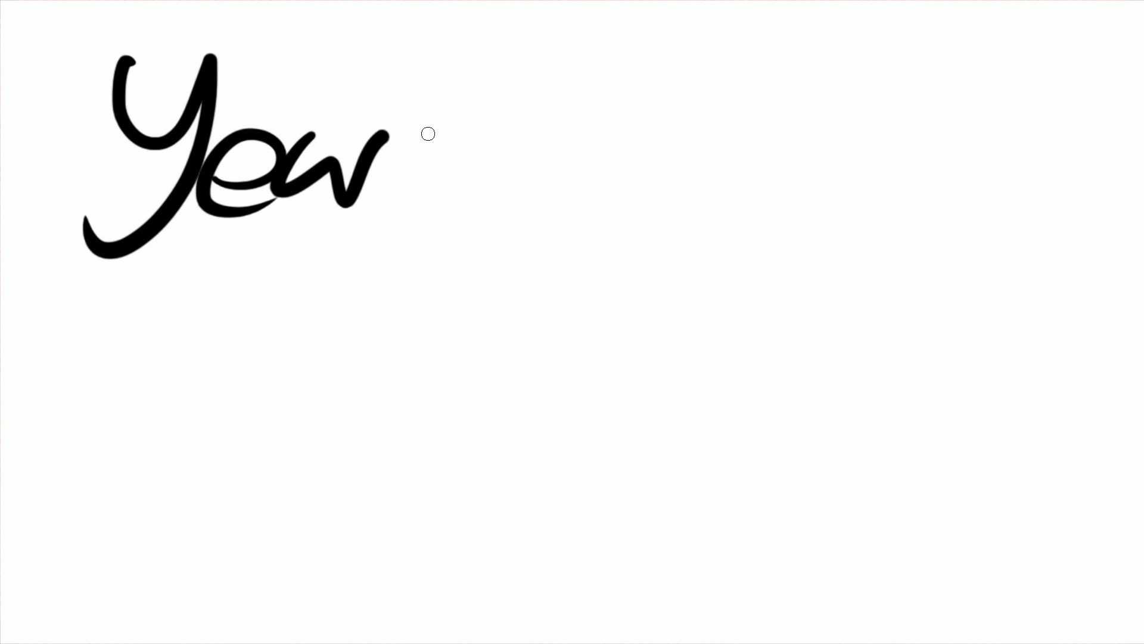
Handwrite large lettering reading 'Year in Rev' across the upper left of the board.
drag(428, 134, 374, 406)
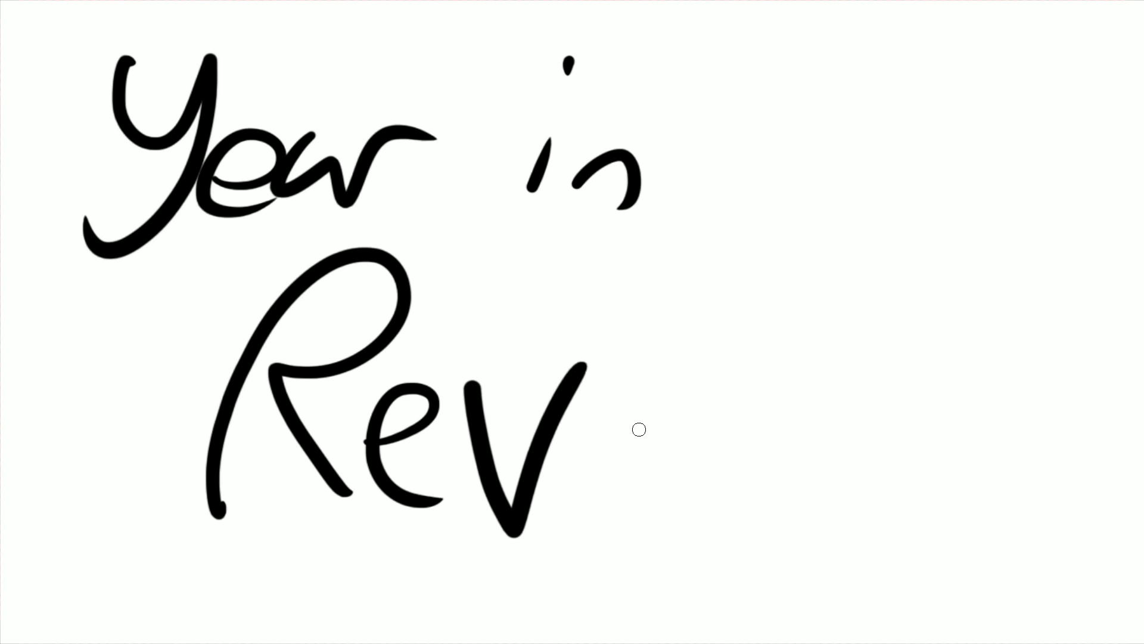
mouse_move(600, 387)
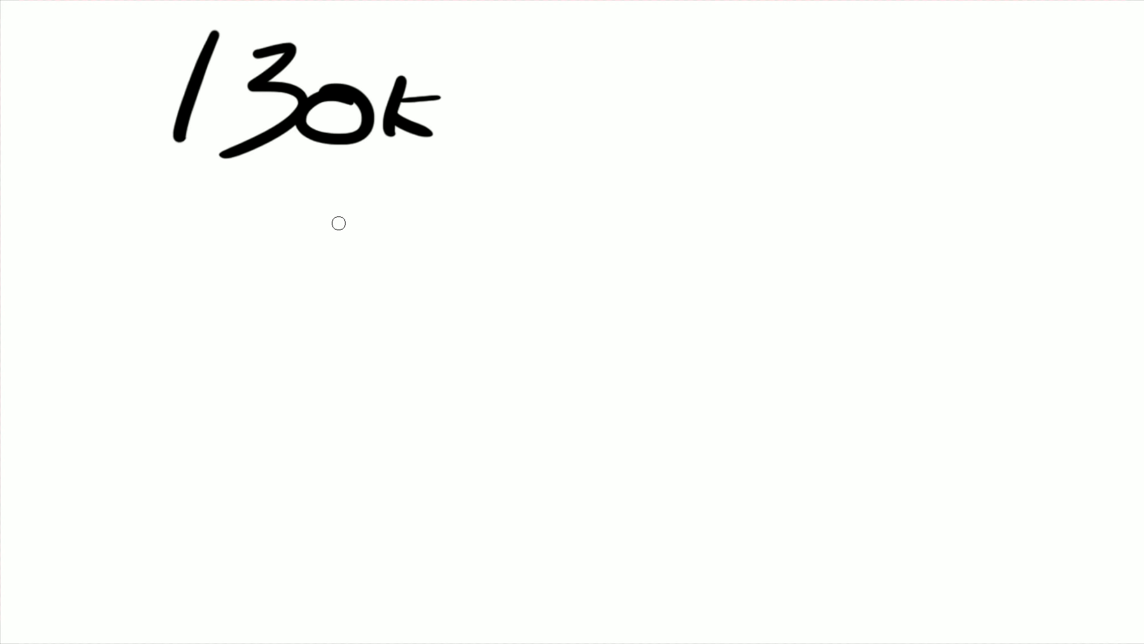
mouse_move(511, 193)
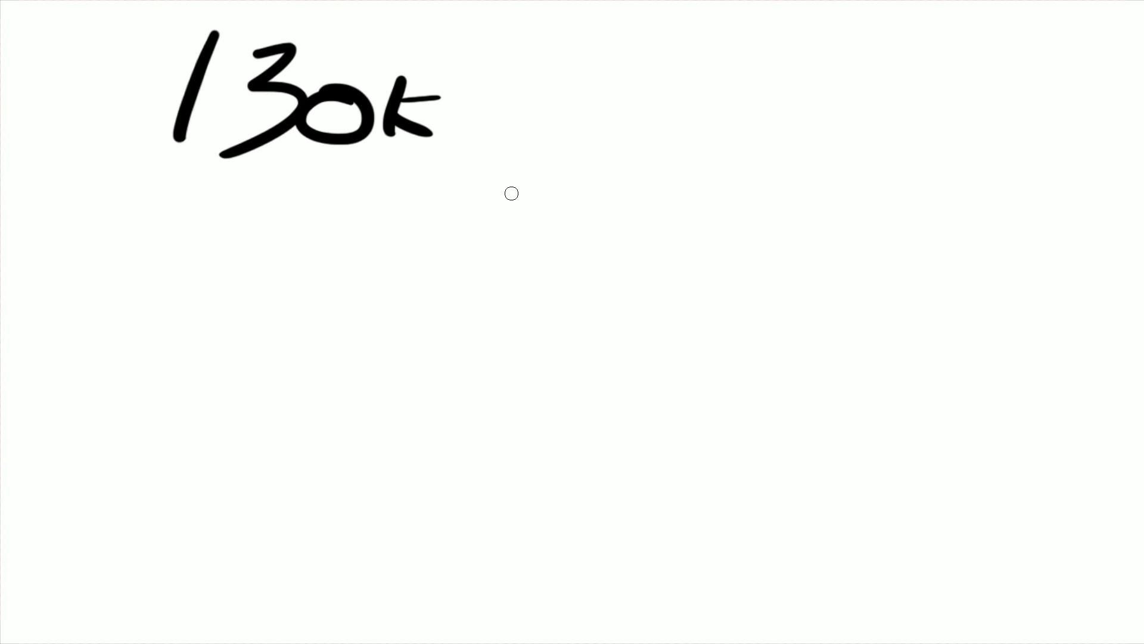
mouse_move(307, 131)
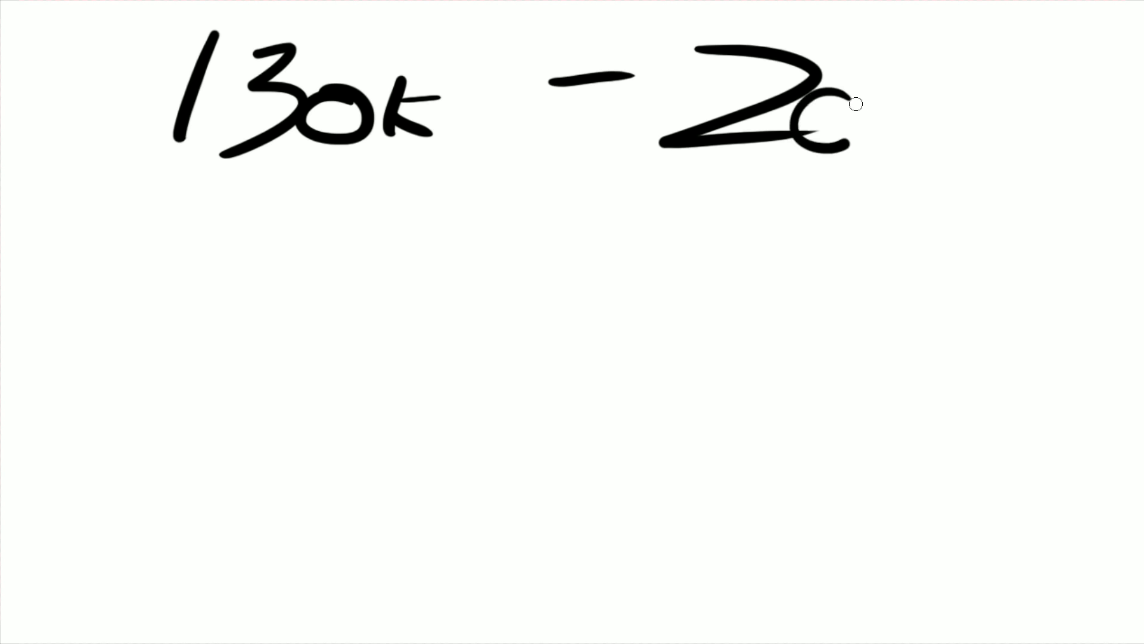
Write the 285k figure after the dash to form '130k – 285k'.
drag(839, 88, 1007, 146)
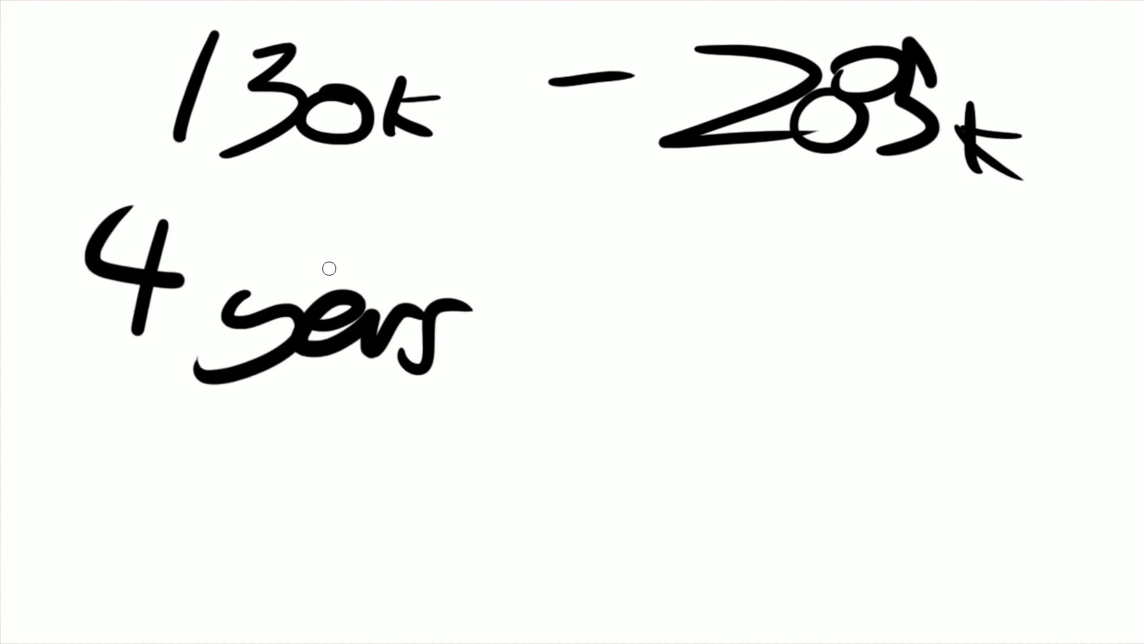
mouse_move(252, 121)
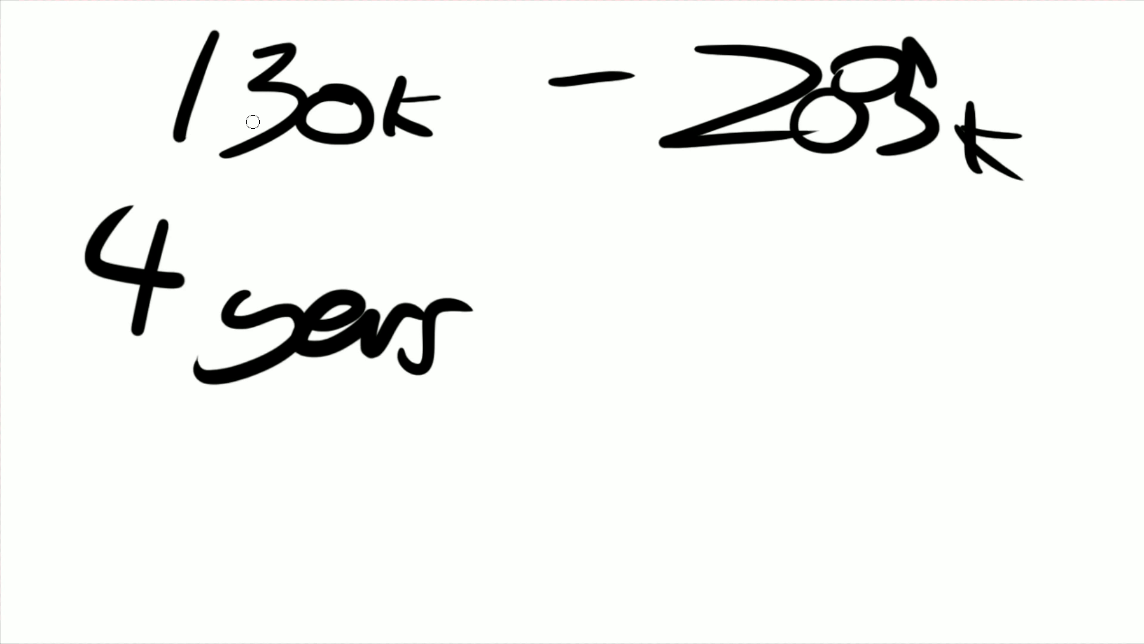
mouse_move(416, 185)
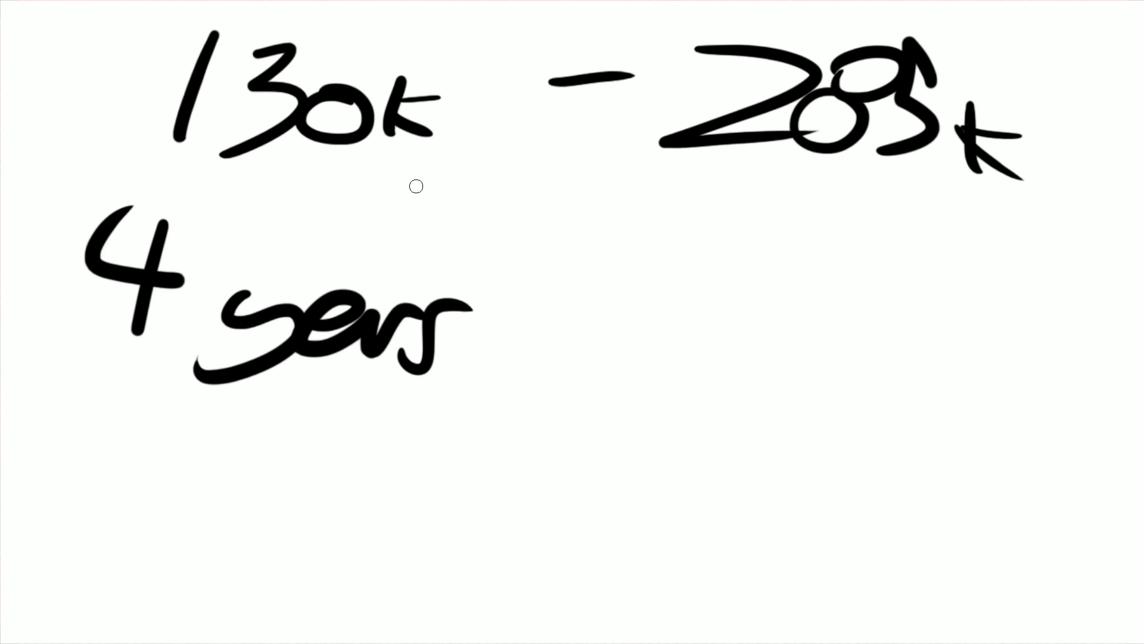
mouse_move(601, 177)
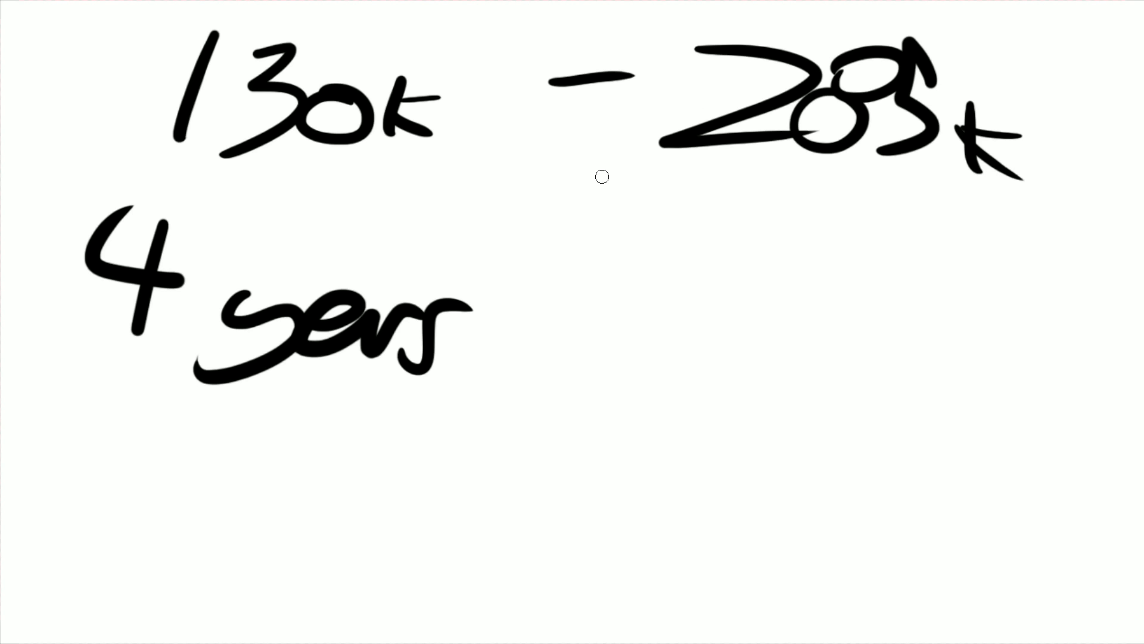
mouse_move(347, 136)
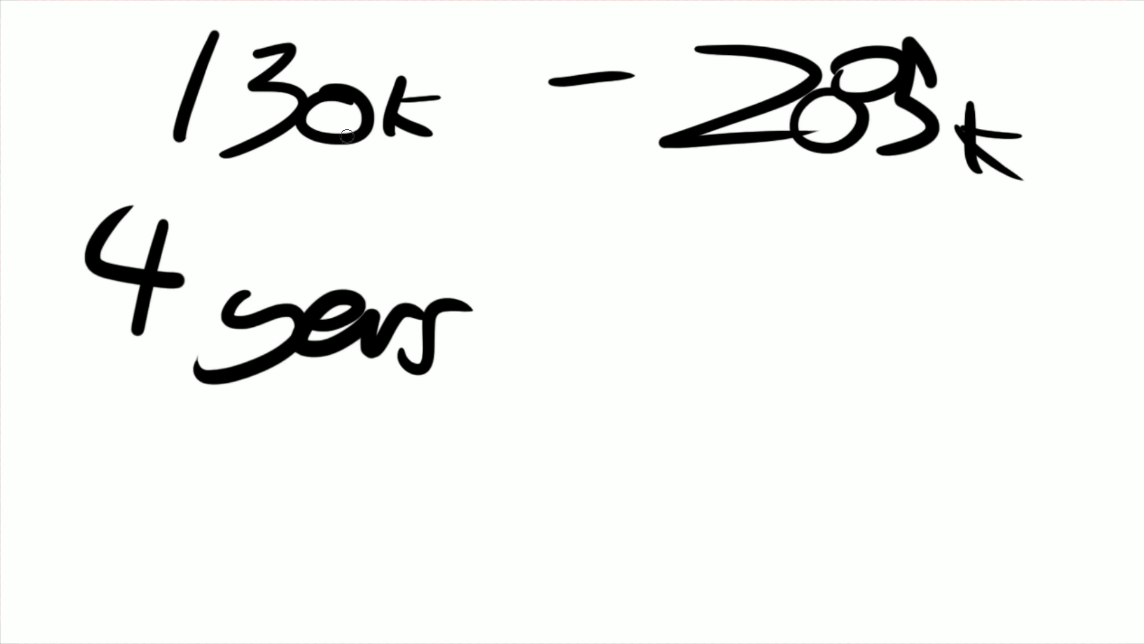
mouse_move(314, 187)
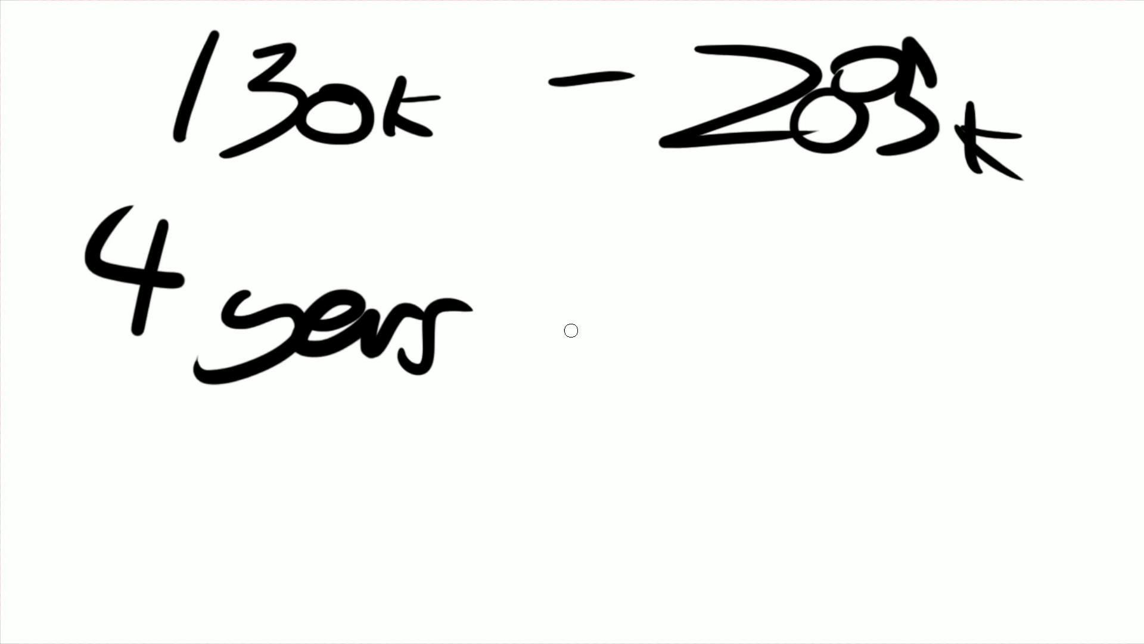
mouse_move(308, 367)
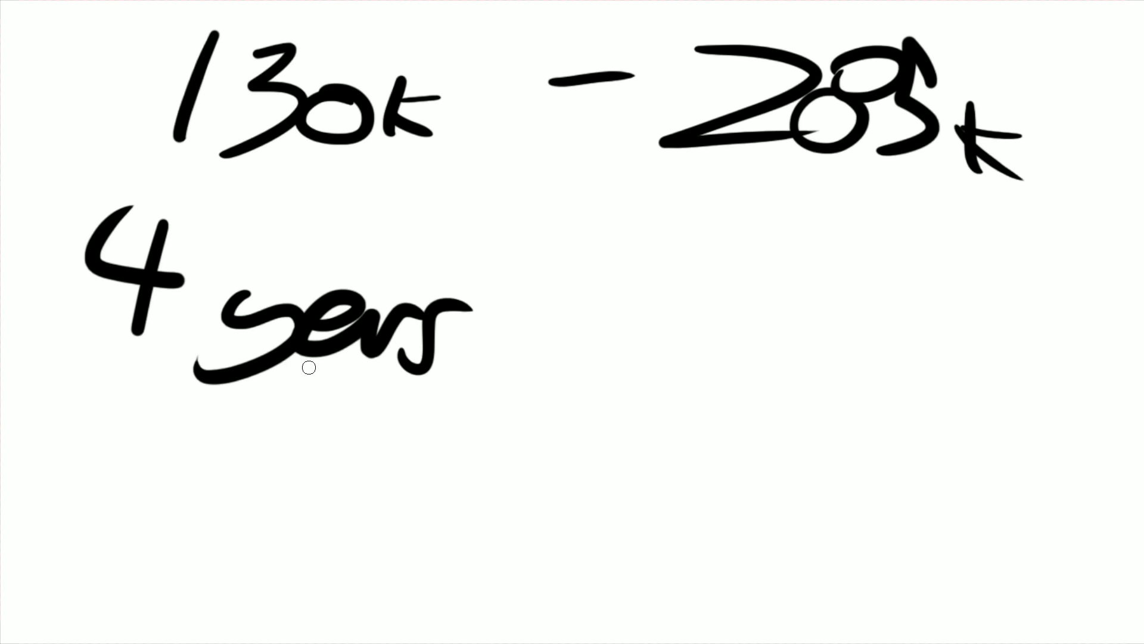
mouse_move(975, 190)
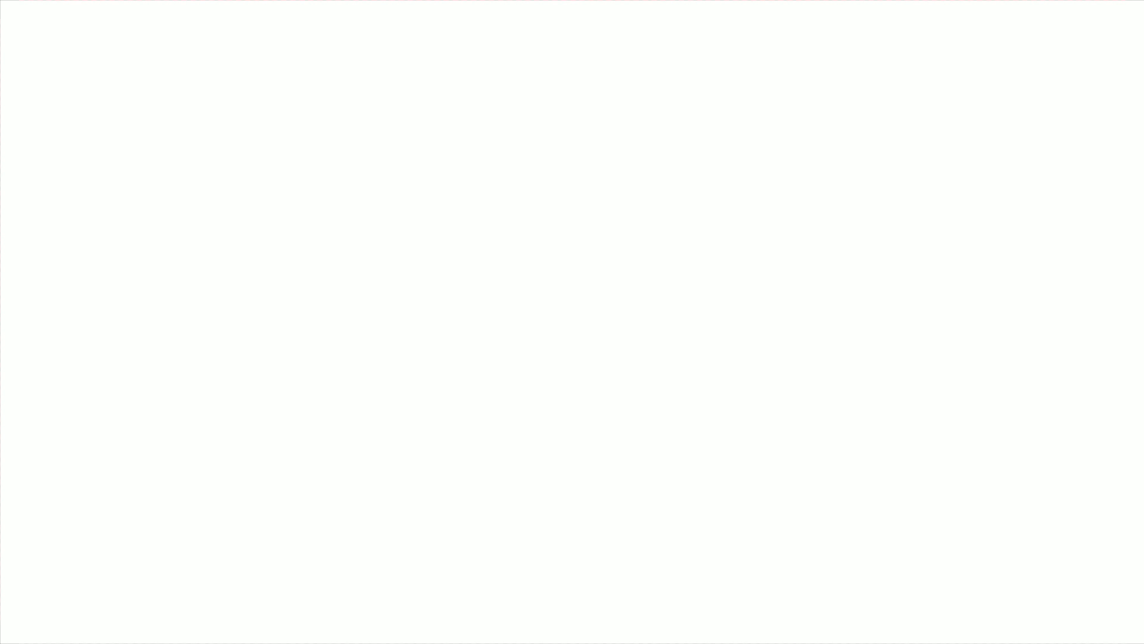
drag(255, 70, 400, 66)
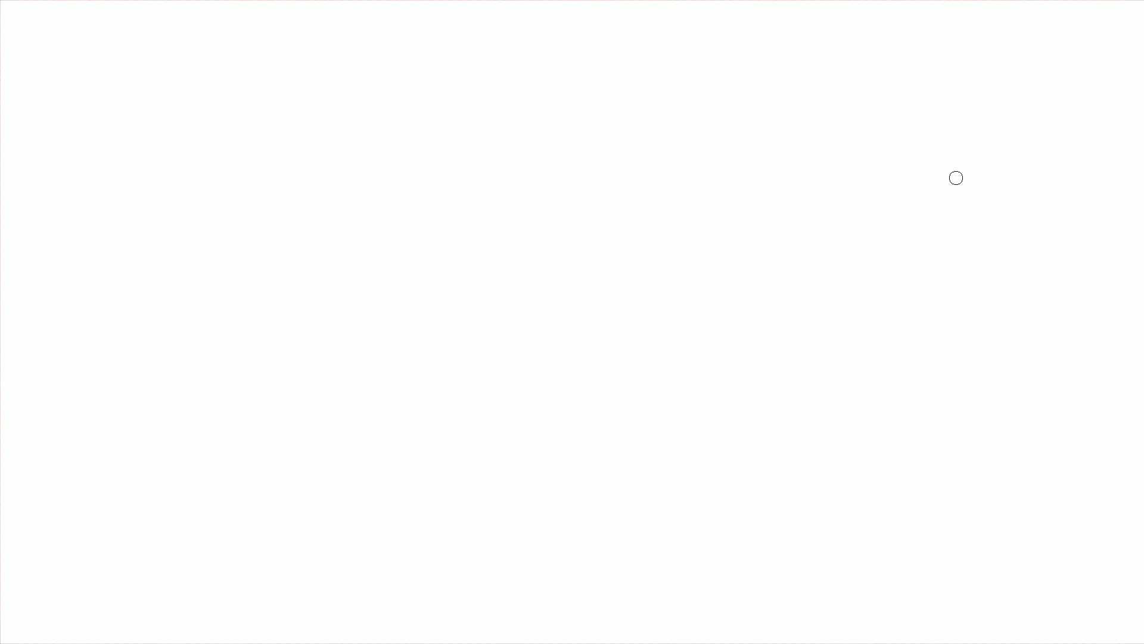
mouse_move(717, 256)
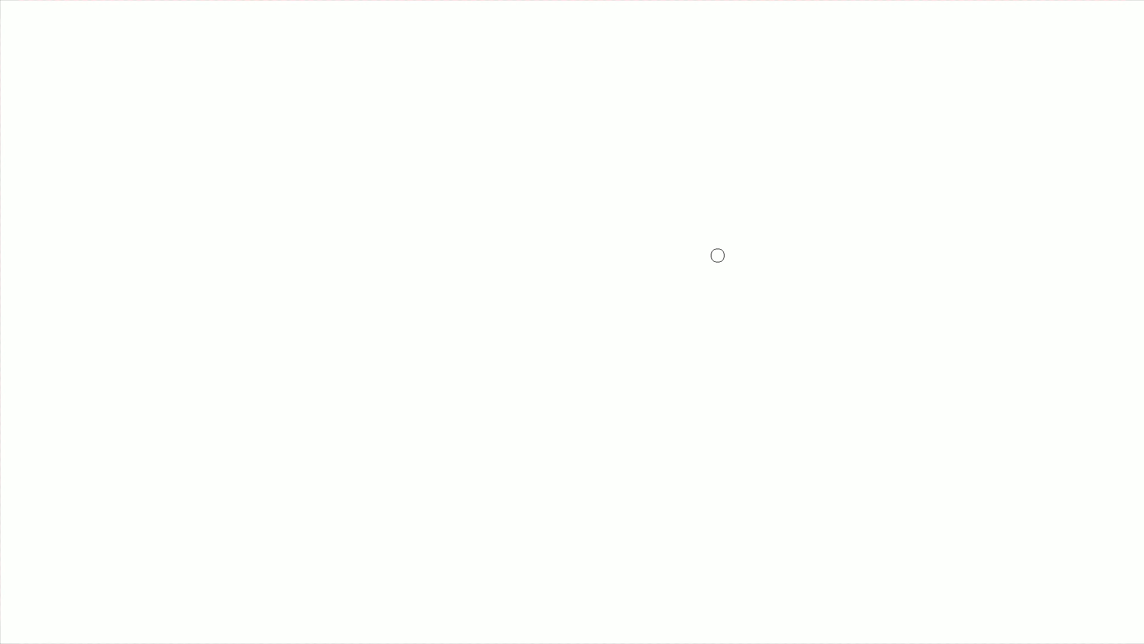
mouse_move(718, 293)
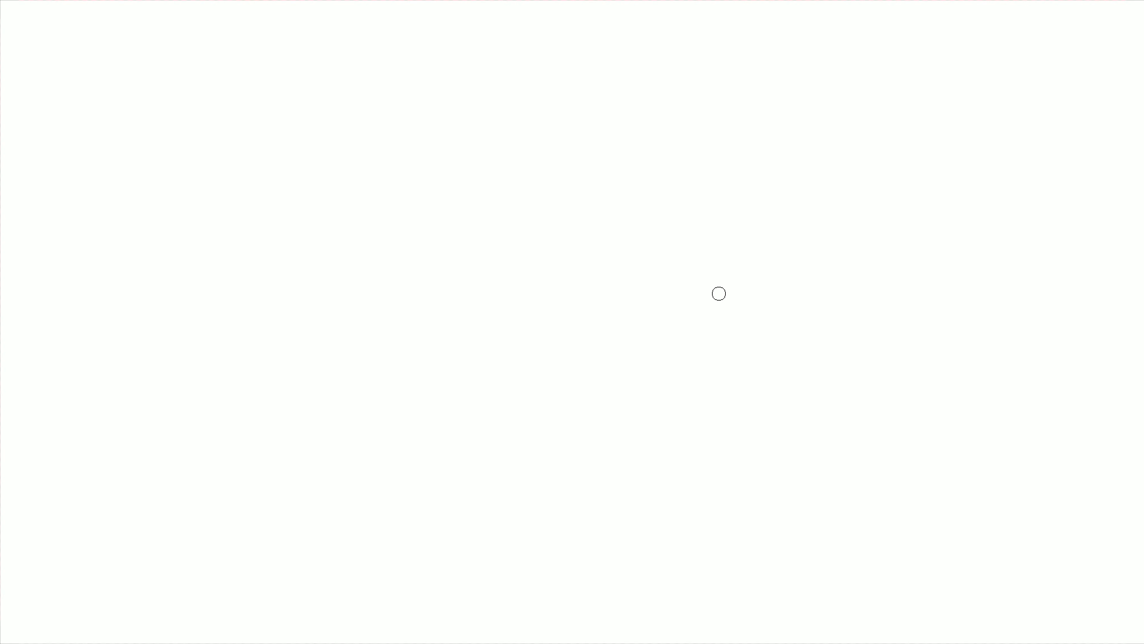
mouse_move(549, 114)
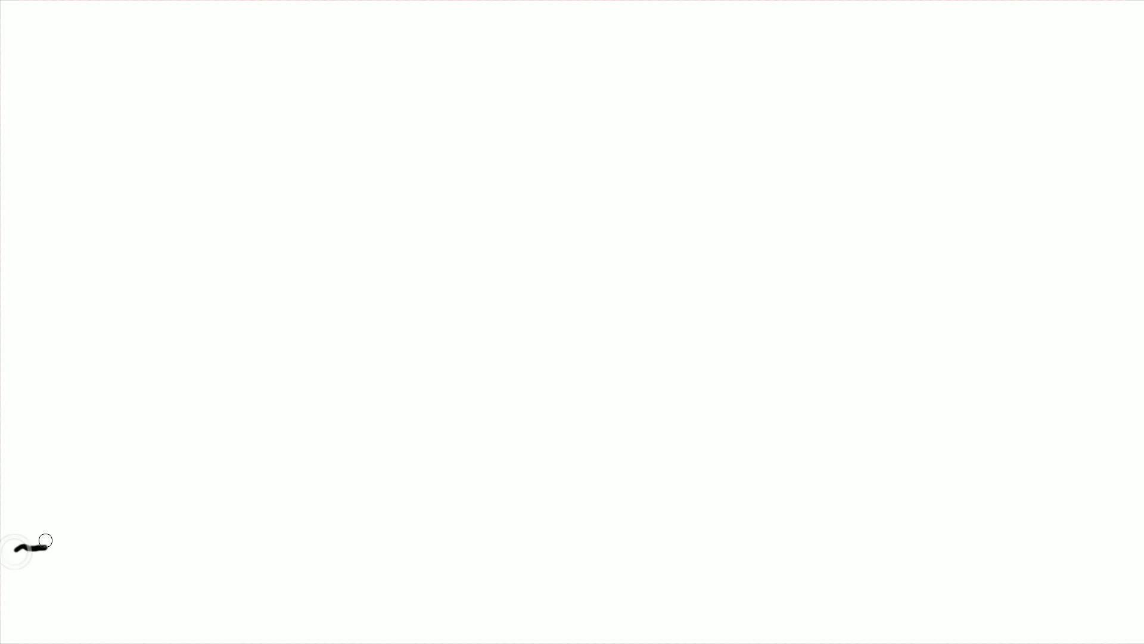
Draw a jagged line rising from bottom left into a steep curved peak, shading inside the peak.
drag(19, 549, 224, 487)
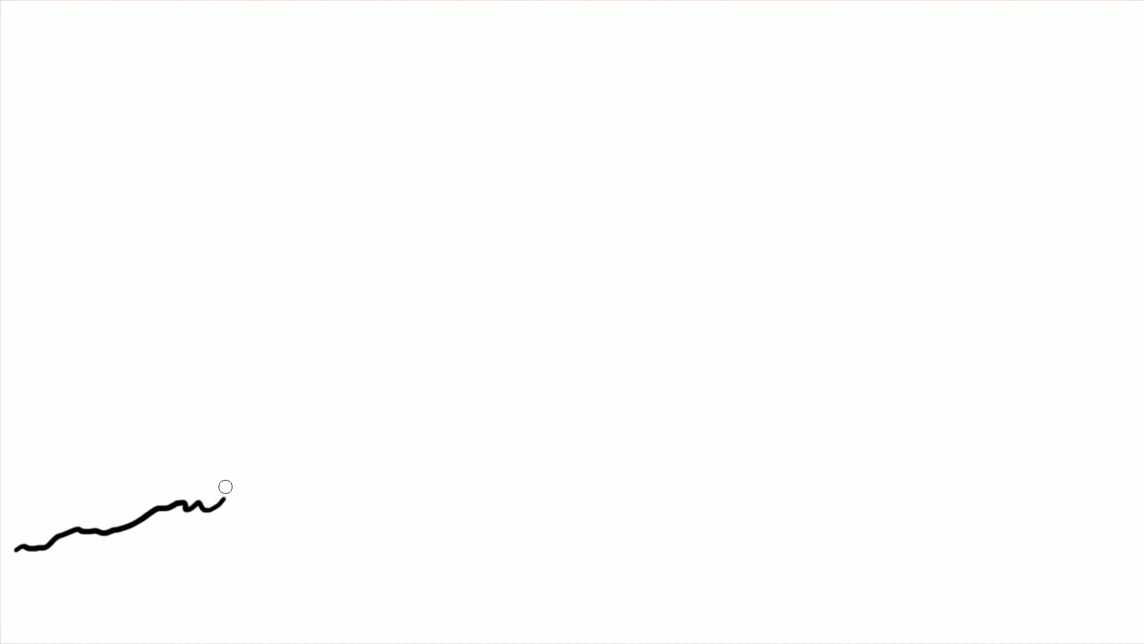
drag(225, 486, 318, 478)
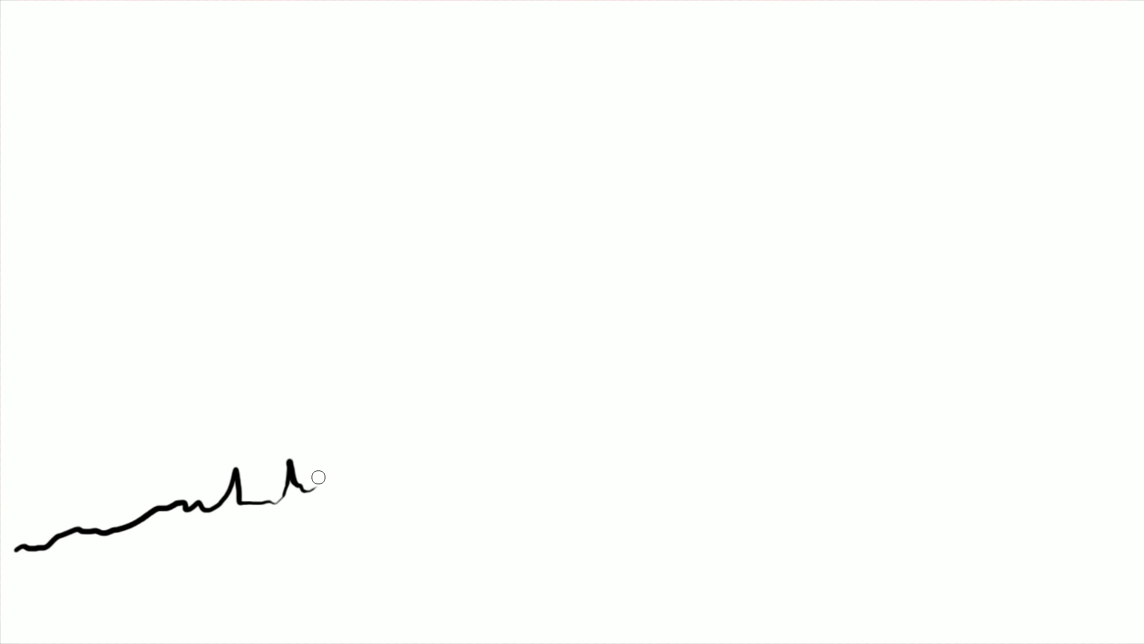
drag(306, 496, 375, 446)
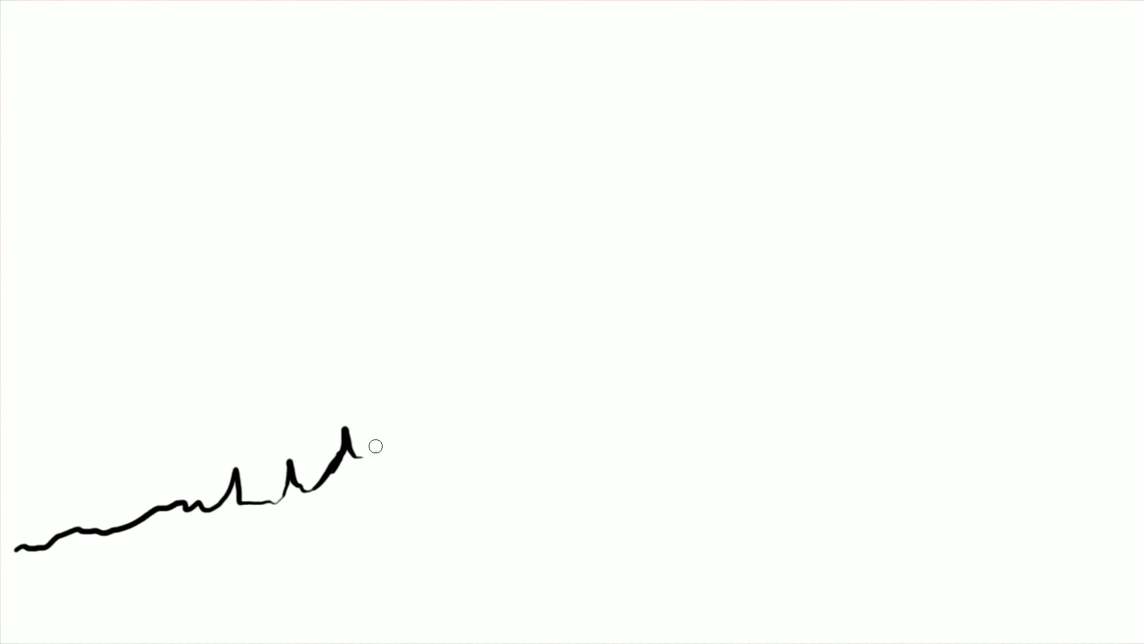
drag(375, 446, 432, 453)
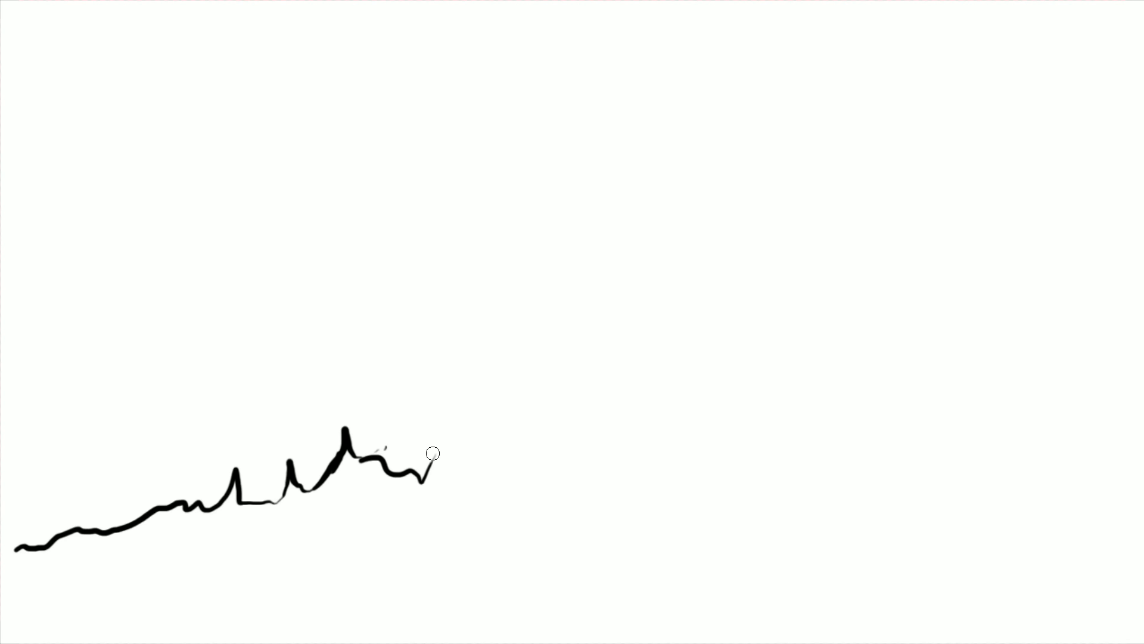
drag(430, 452, 553, 352)
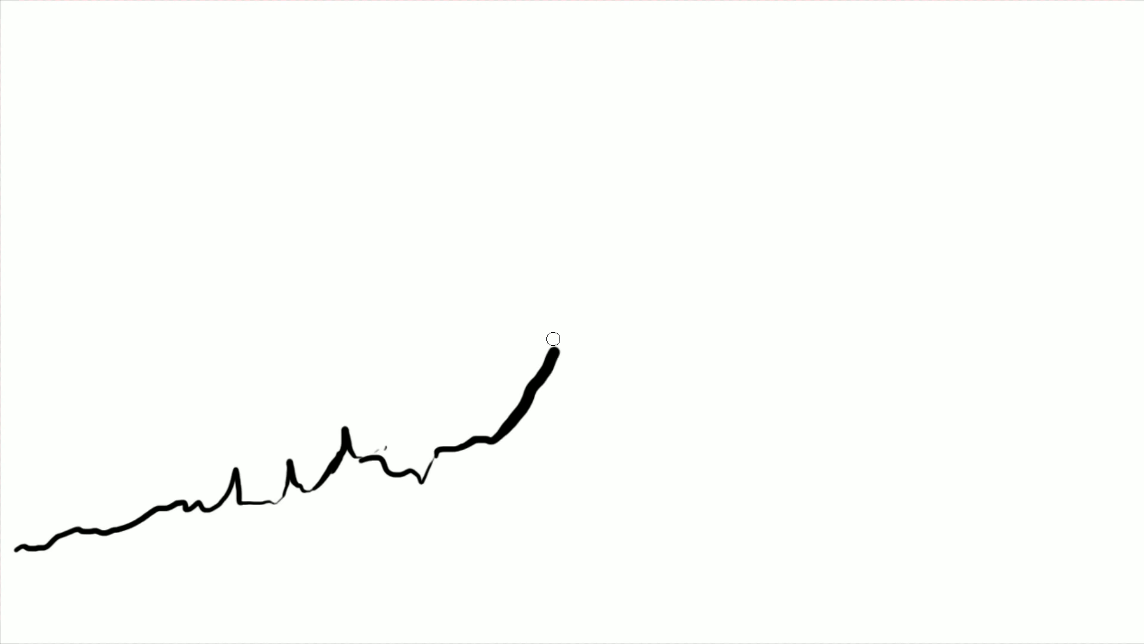
drag(553, 352, 706, 29)
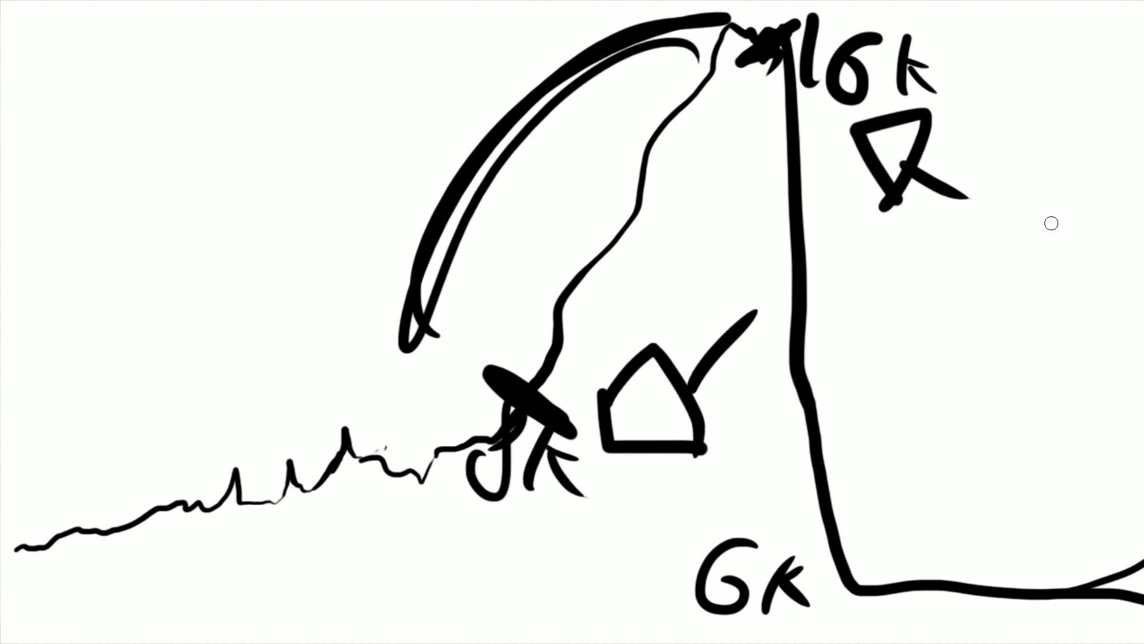
drag(438, 423, 605, 117)
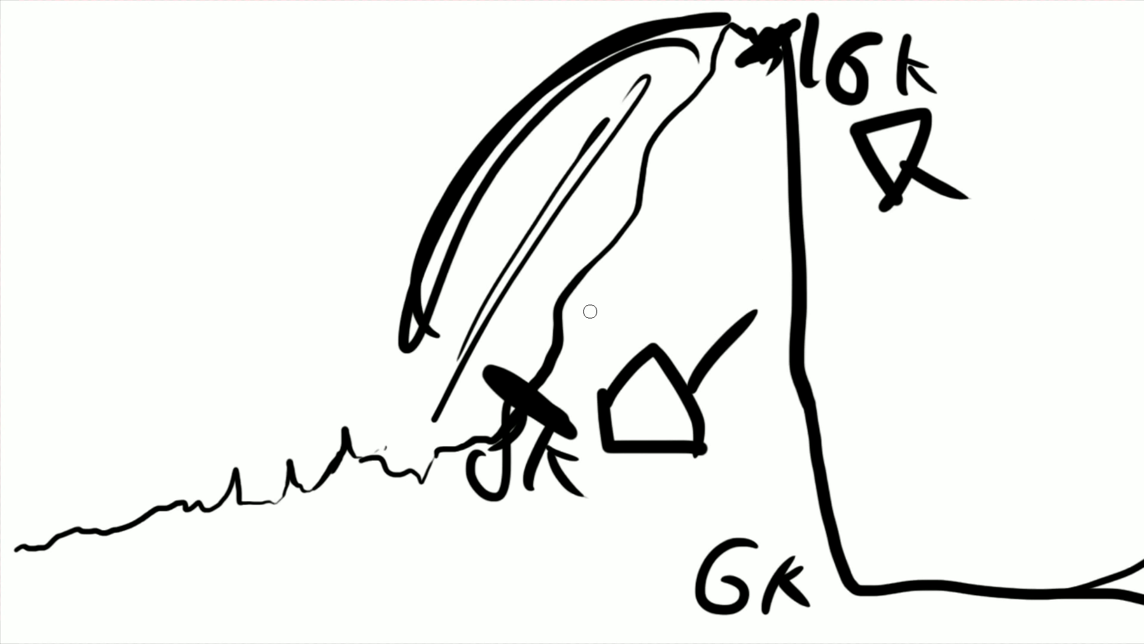
drag(591, 310, 649, 159)
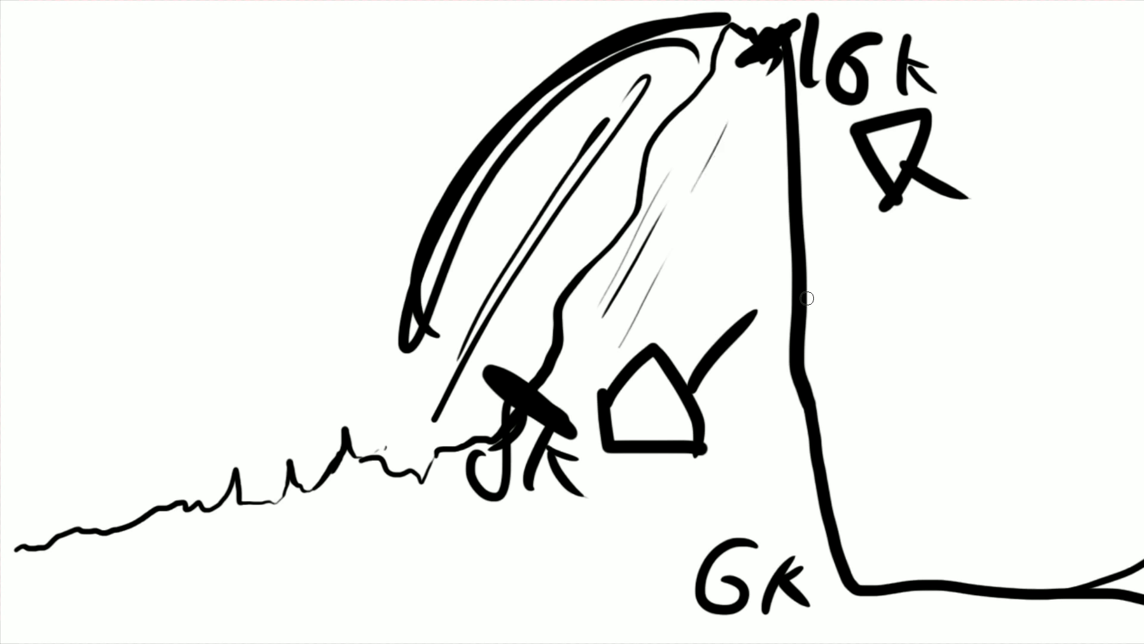
mouse_move(773, 78)
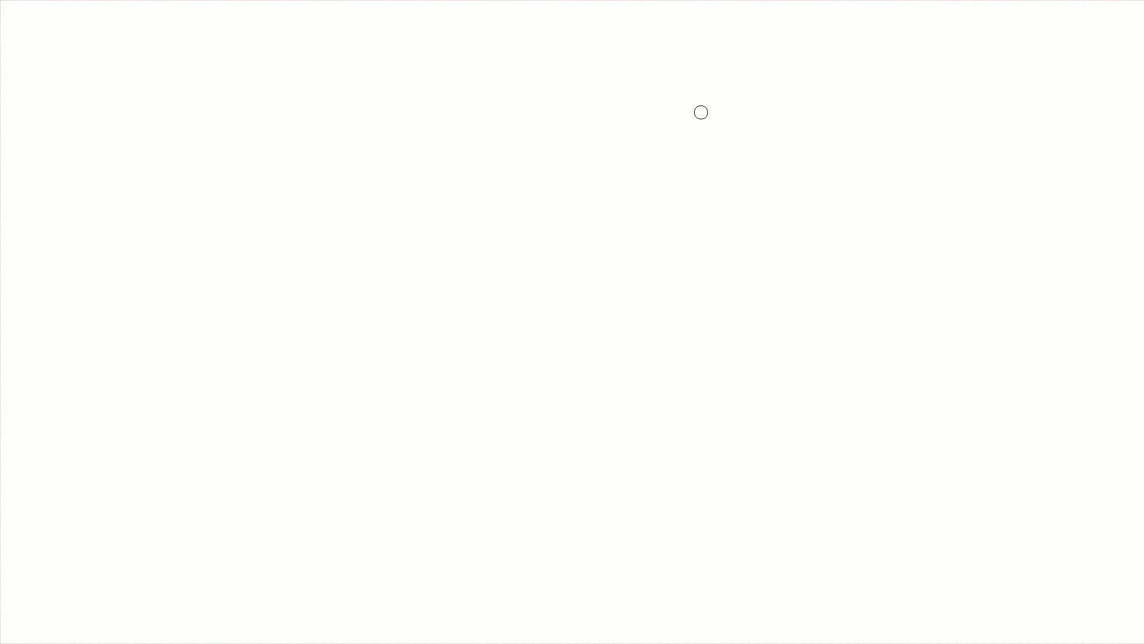
mouse_move(530, 73)
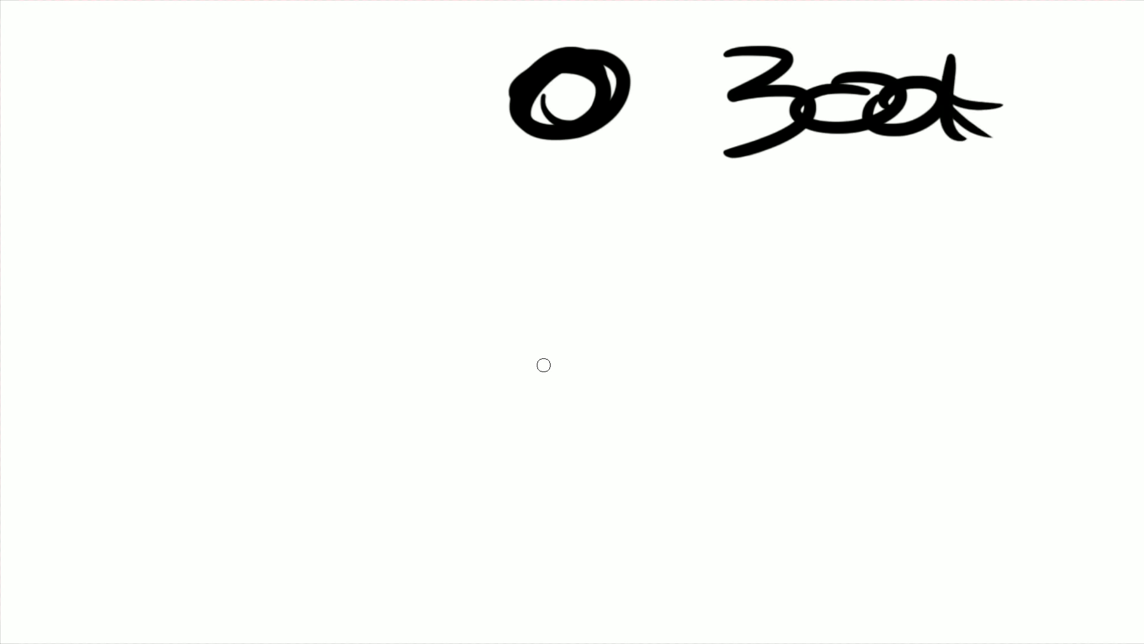
mouse_move(549, 114)
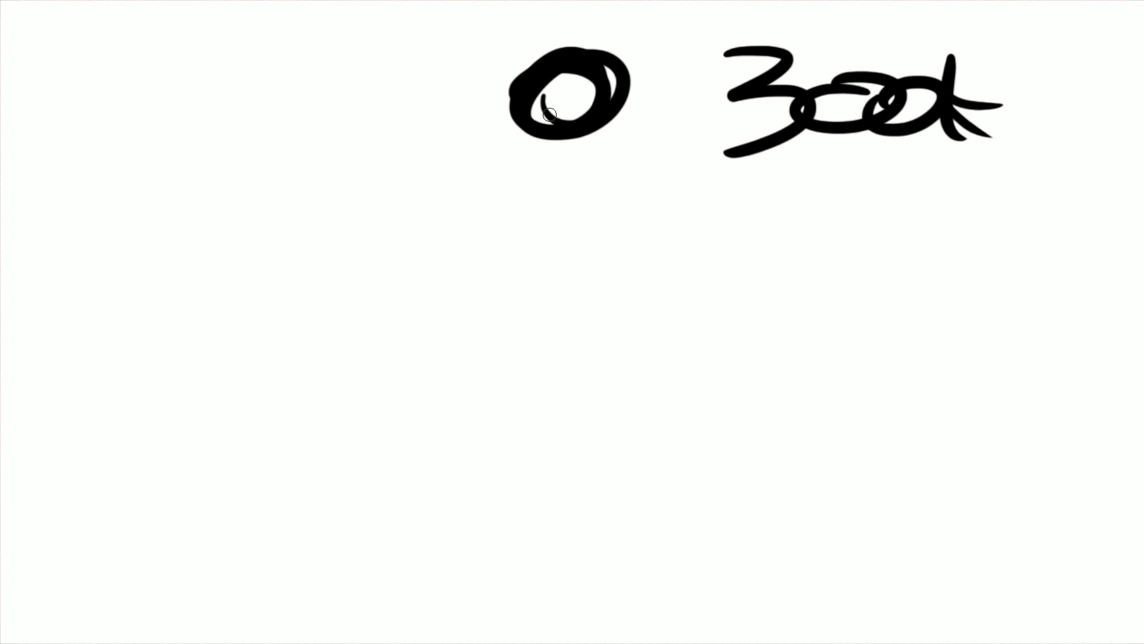
drag(620, 110, 992, 562)
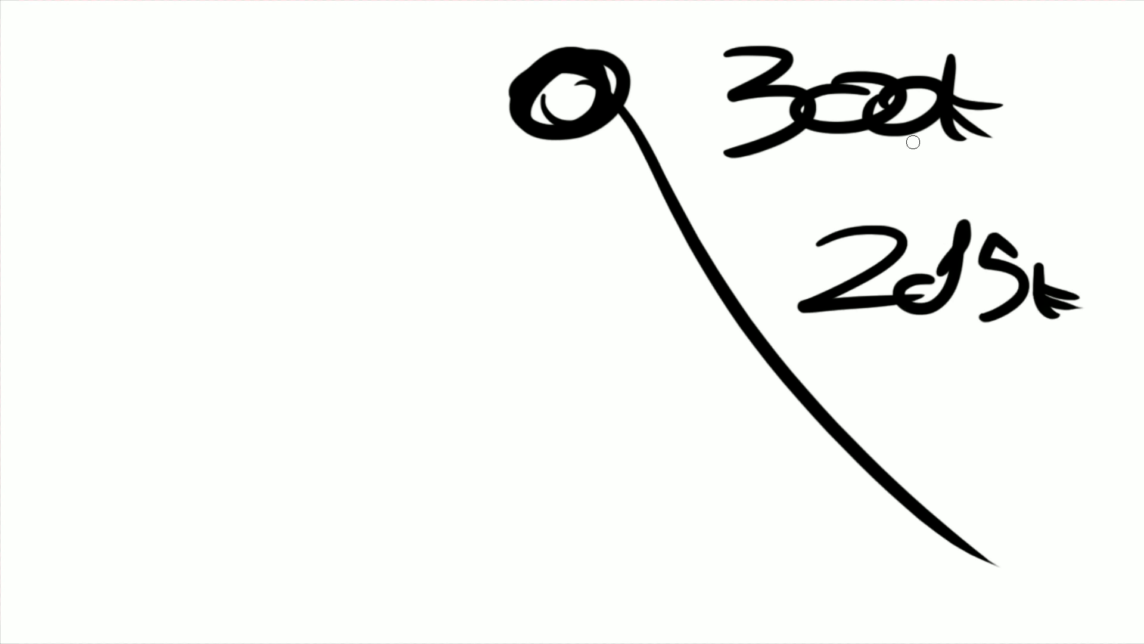
drag(715, 270, 430, 459)
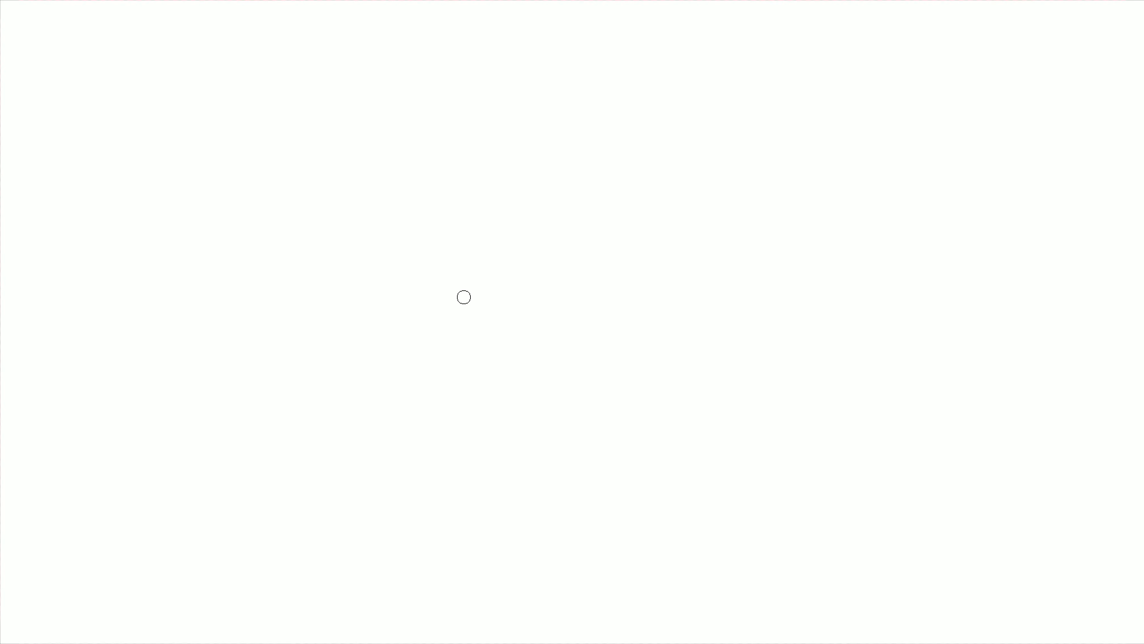
drag(464, 297, 569, 461)
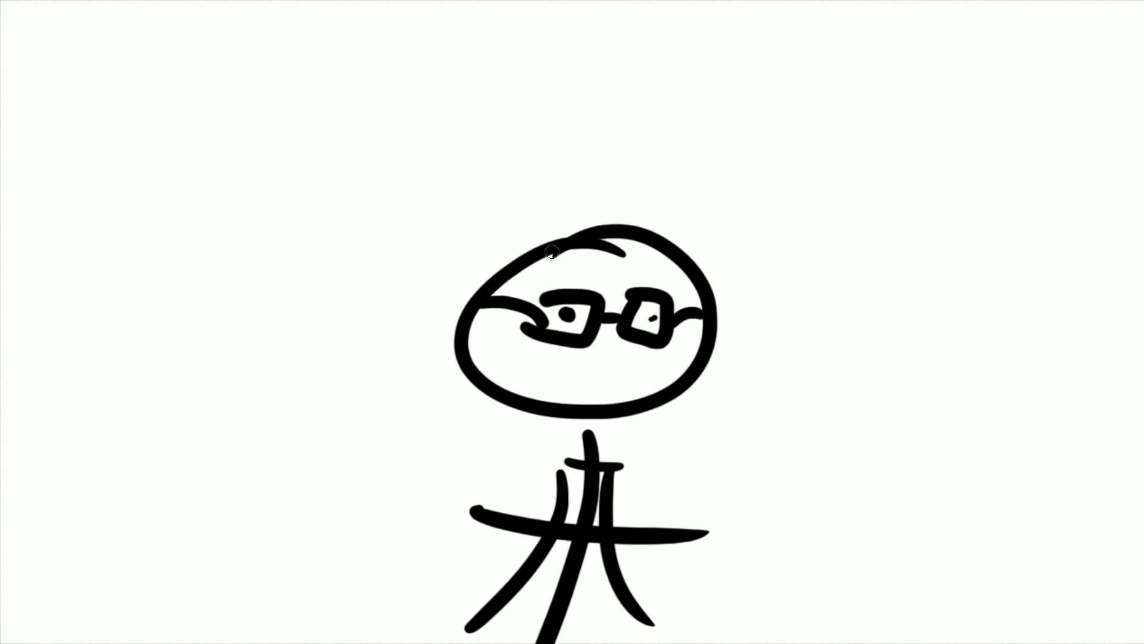
drag(551, 251, 667, 234)
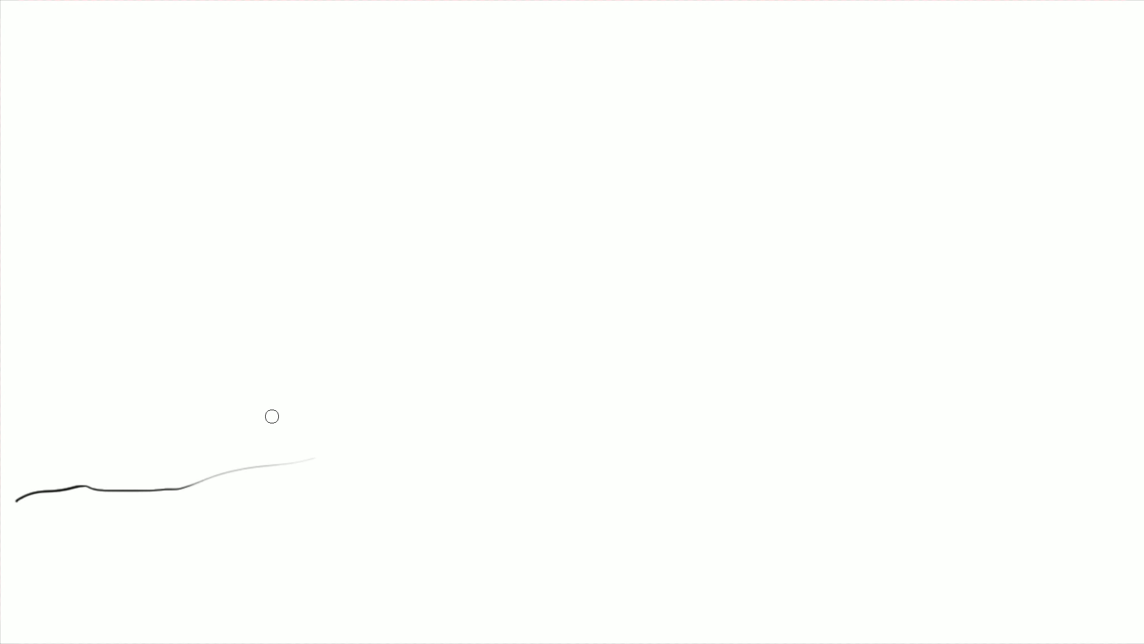
drag(251, 502, 539, 263)
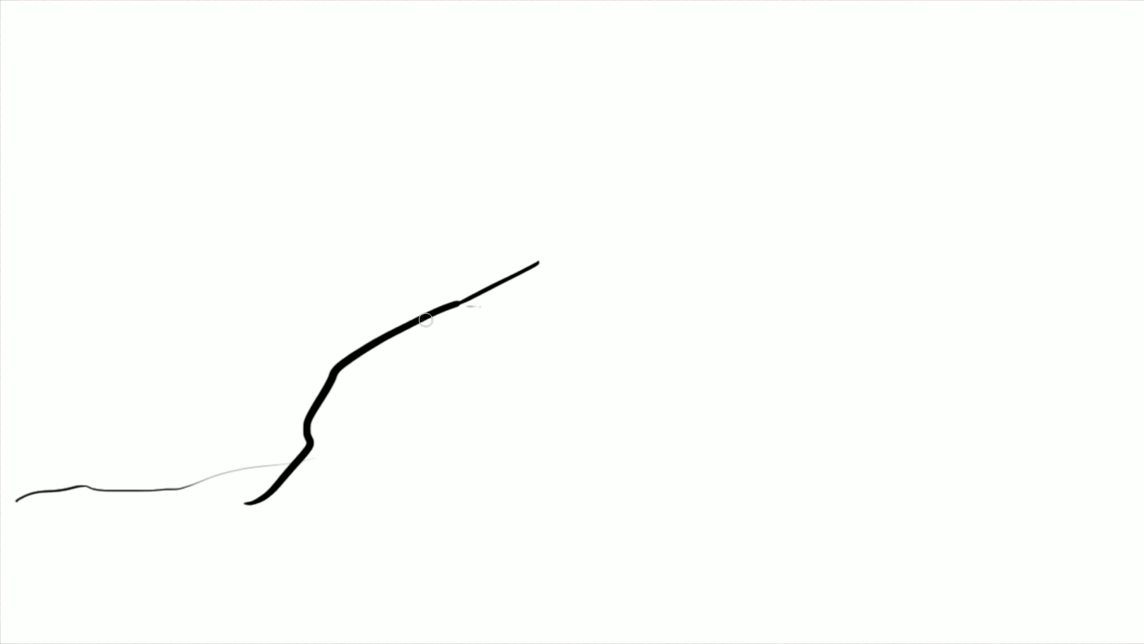
drag(426, 319, 850, 363)
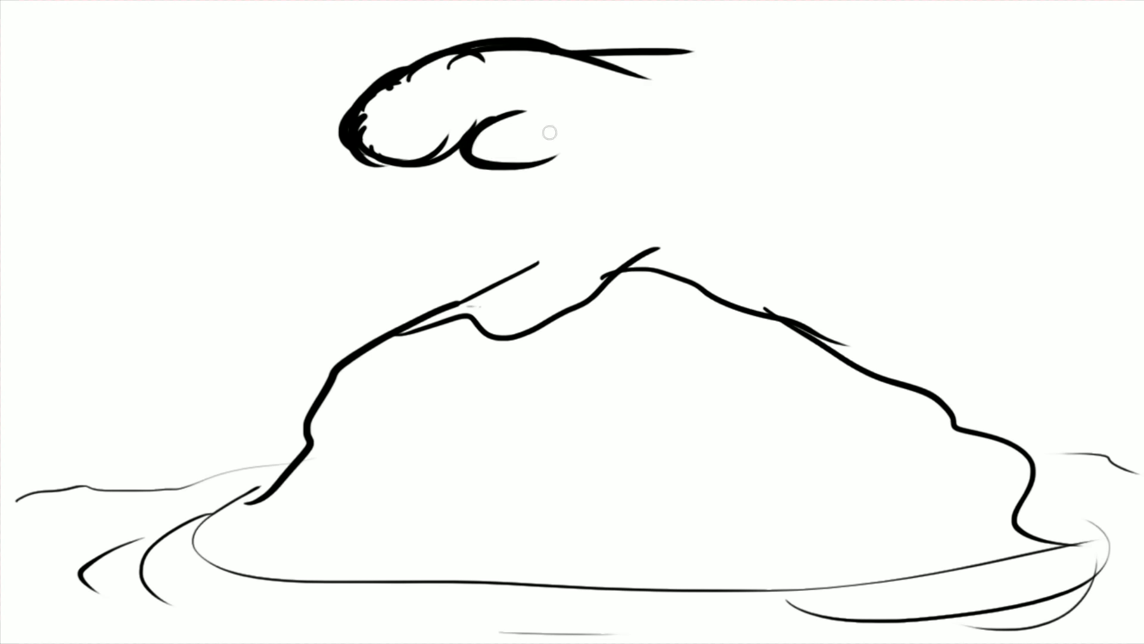
drag(548, 133, 634, 44)
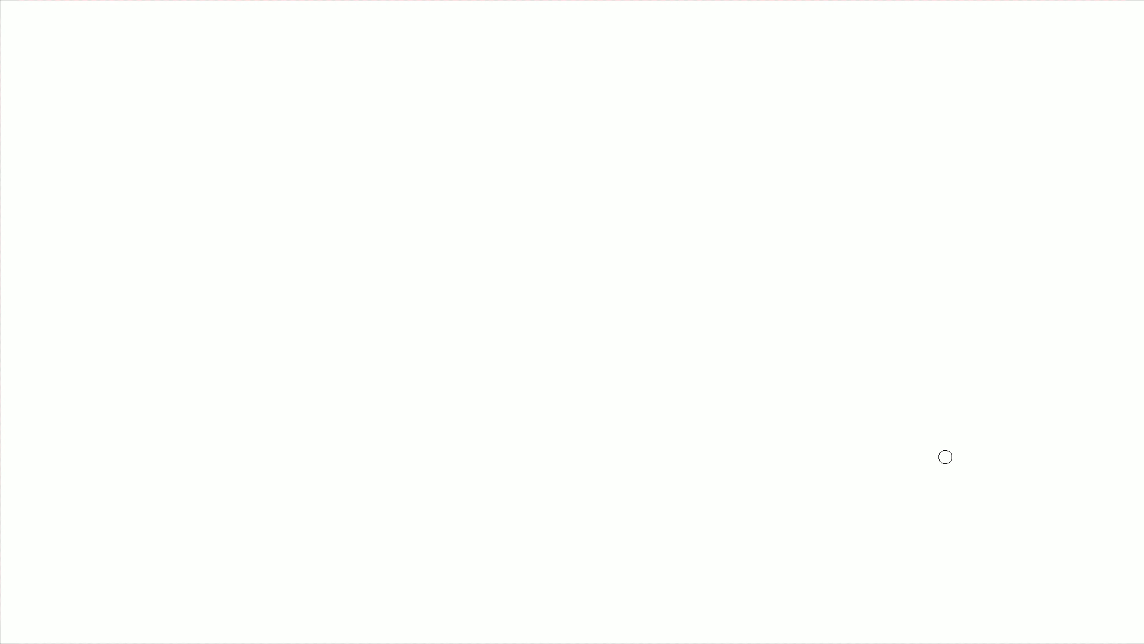
mouse_move(424, 303)
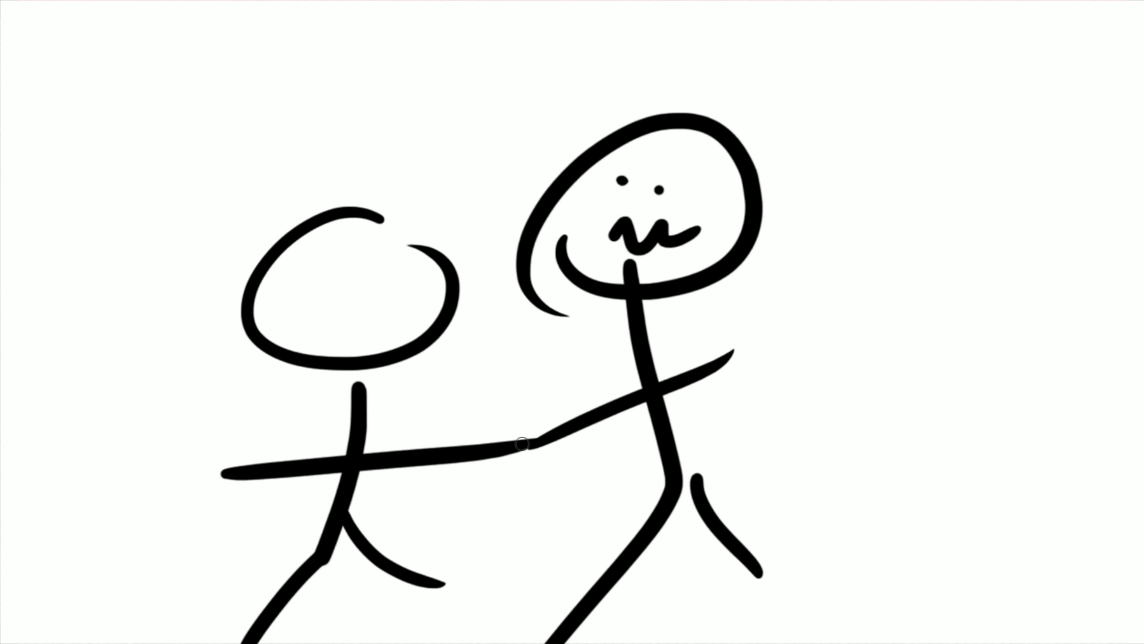
mouse_move(994, 197)
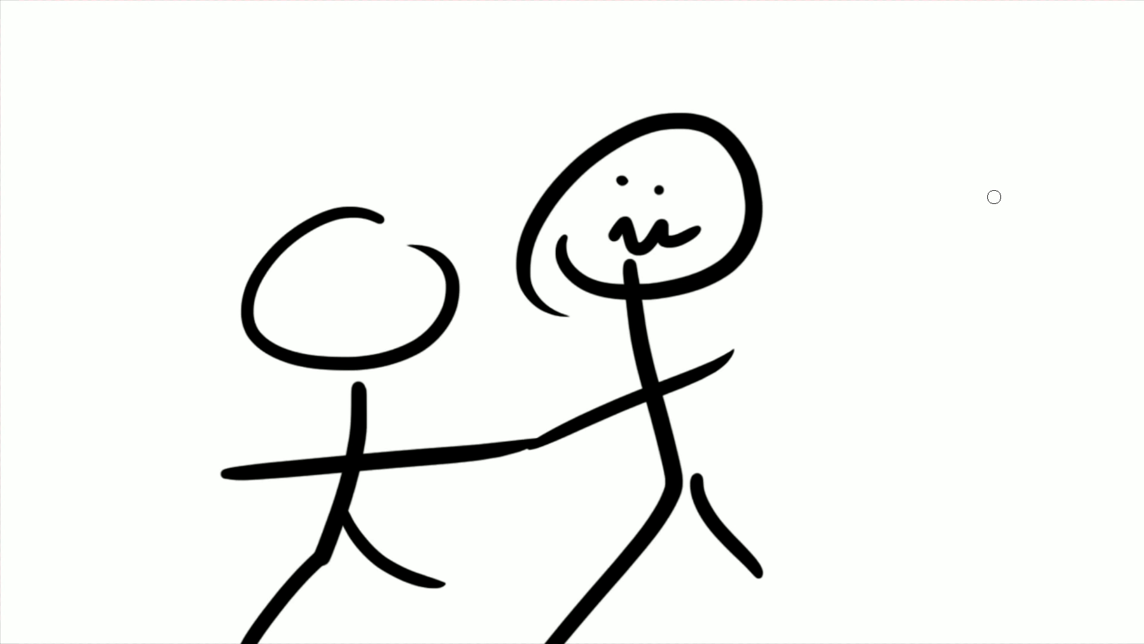
mouse_move(816, 101)
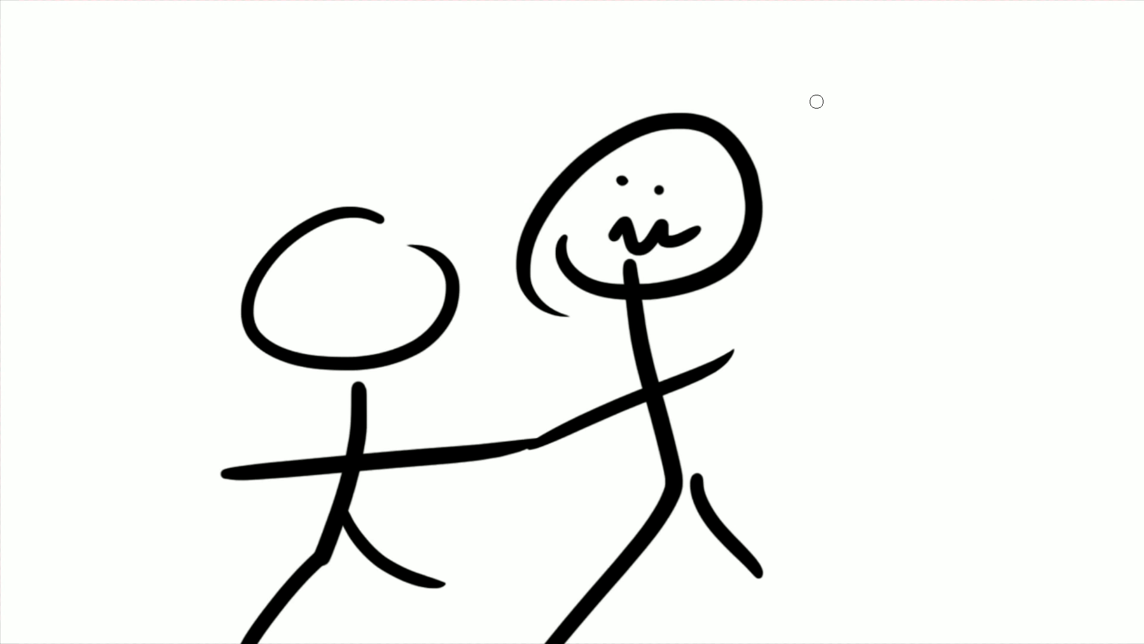
drag(817, 109, 1007, 212)
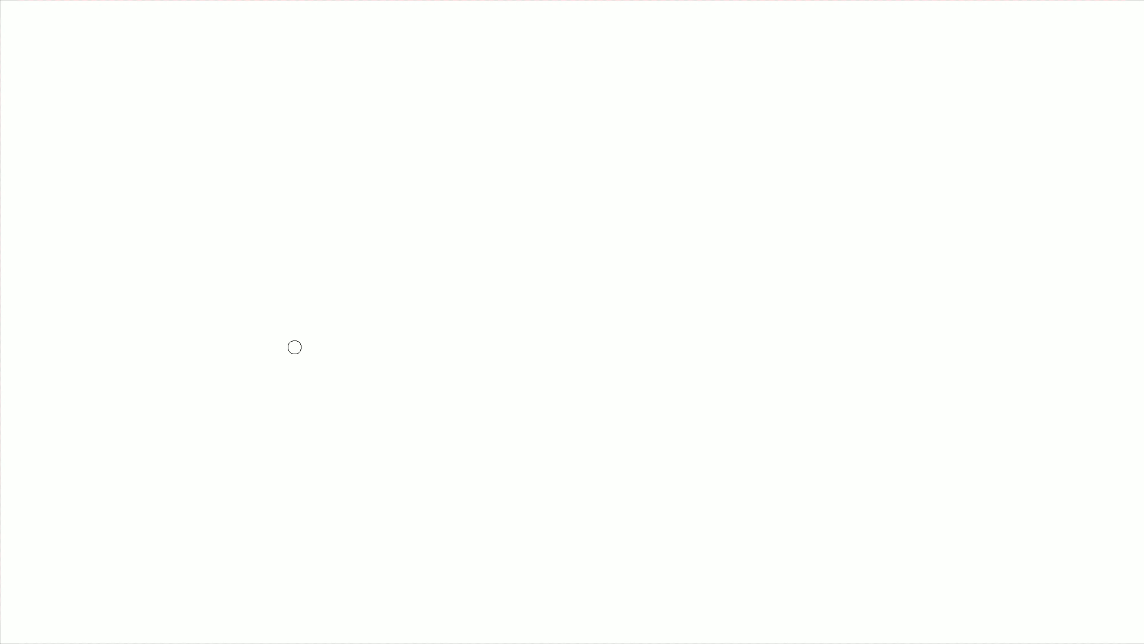
mouse_move(588, 198)
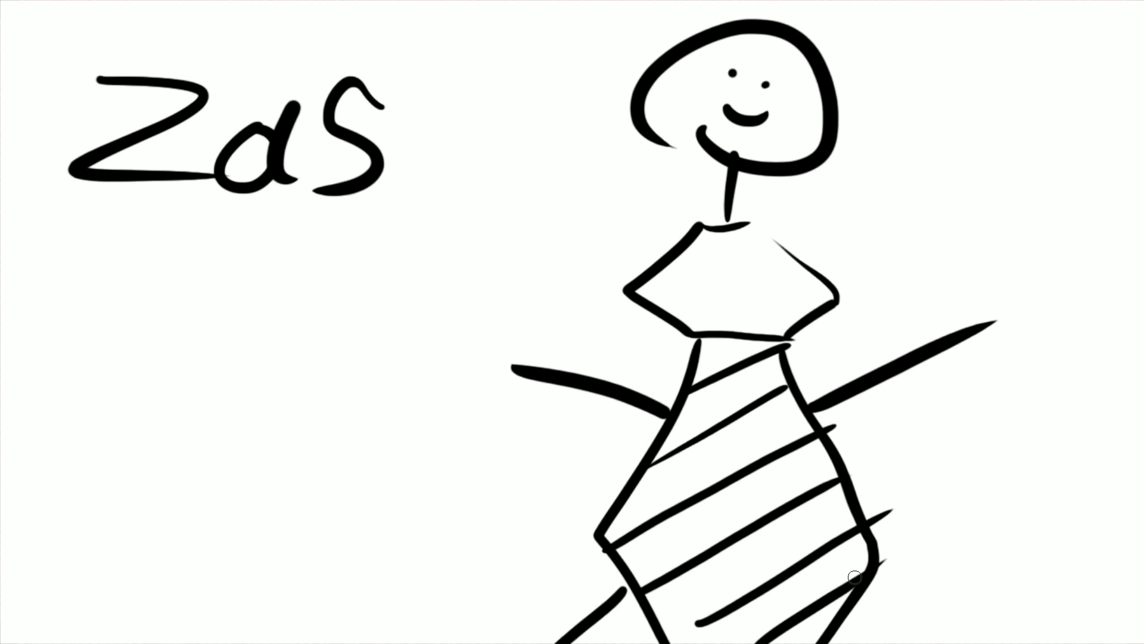
mouse_move(910, 234)
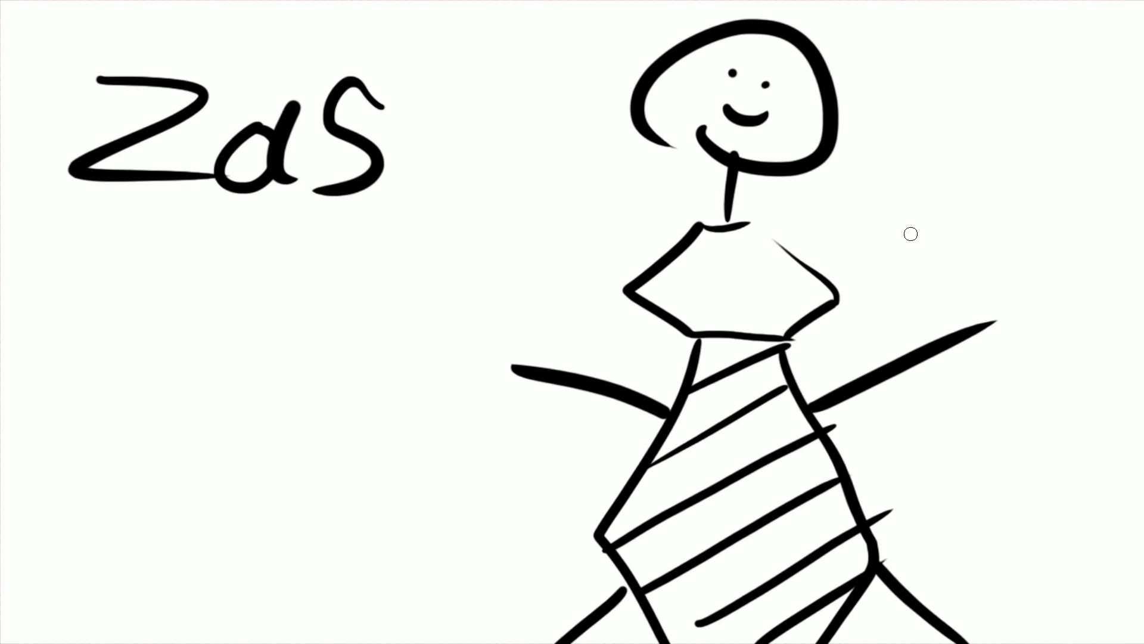
mouse_move(677, 276)
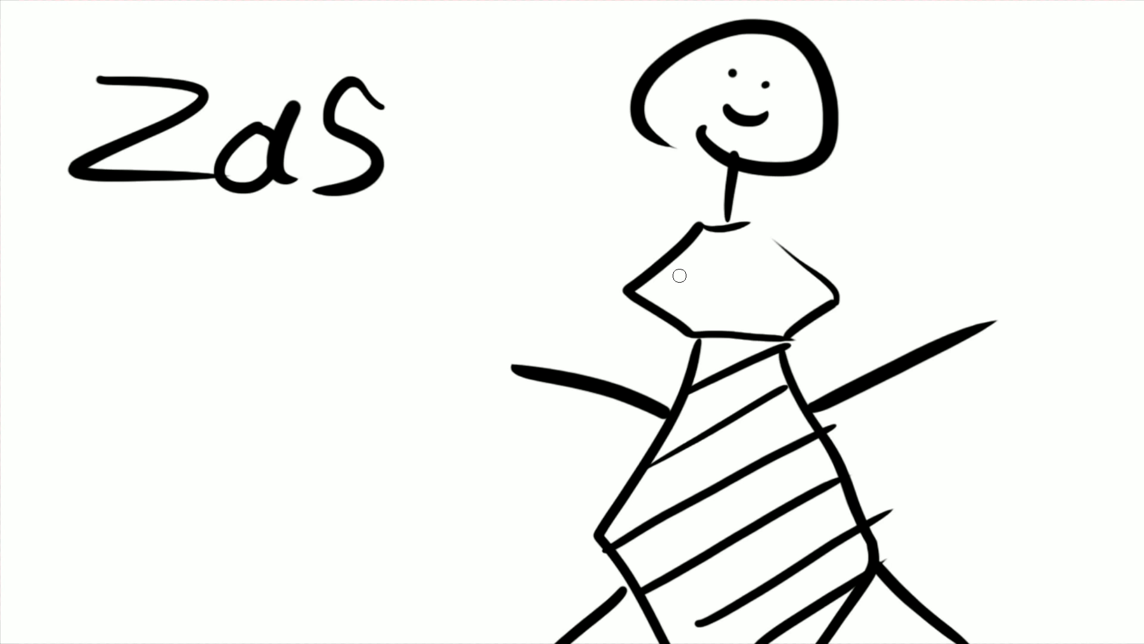
drag(678, 275, 754, 244)
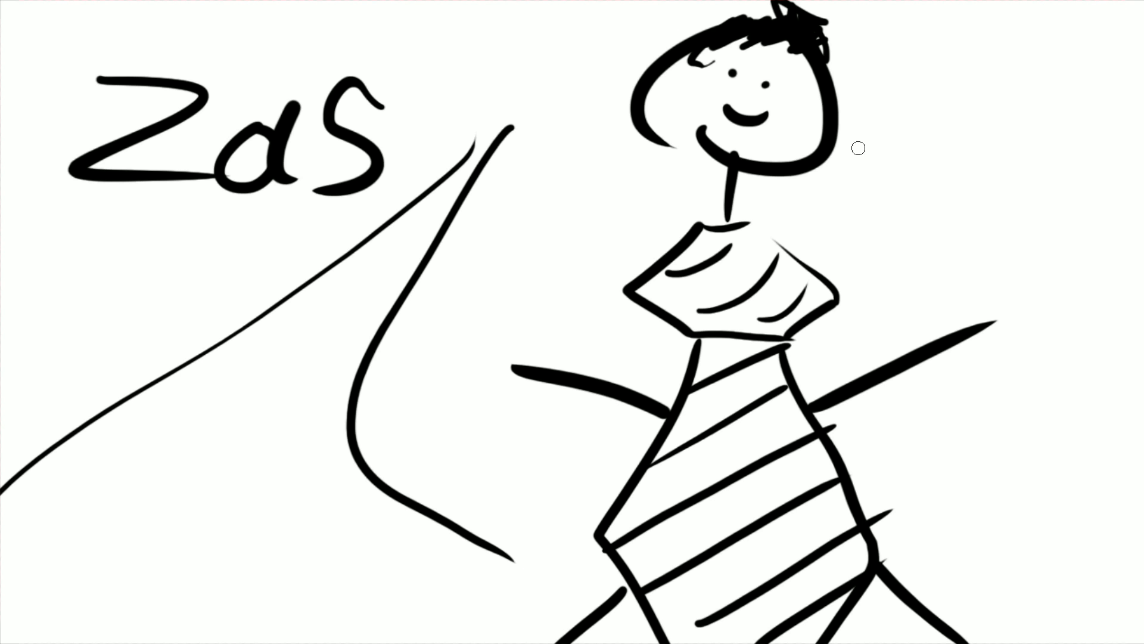
mouse_move(998, 253)
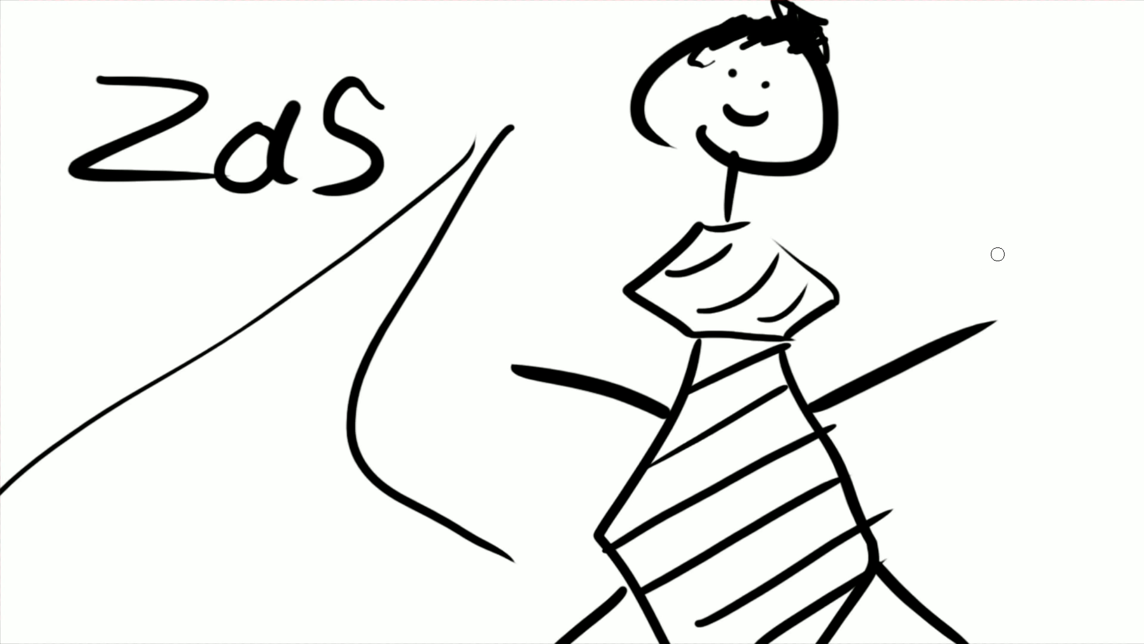
drag(993, 255, 1036, 218)
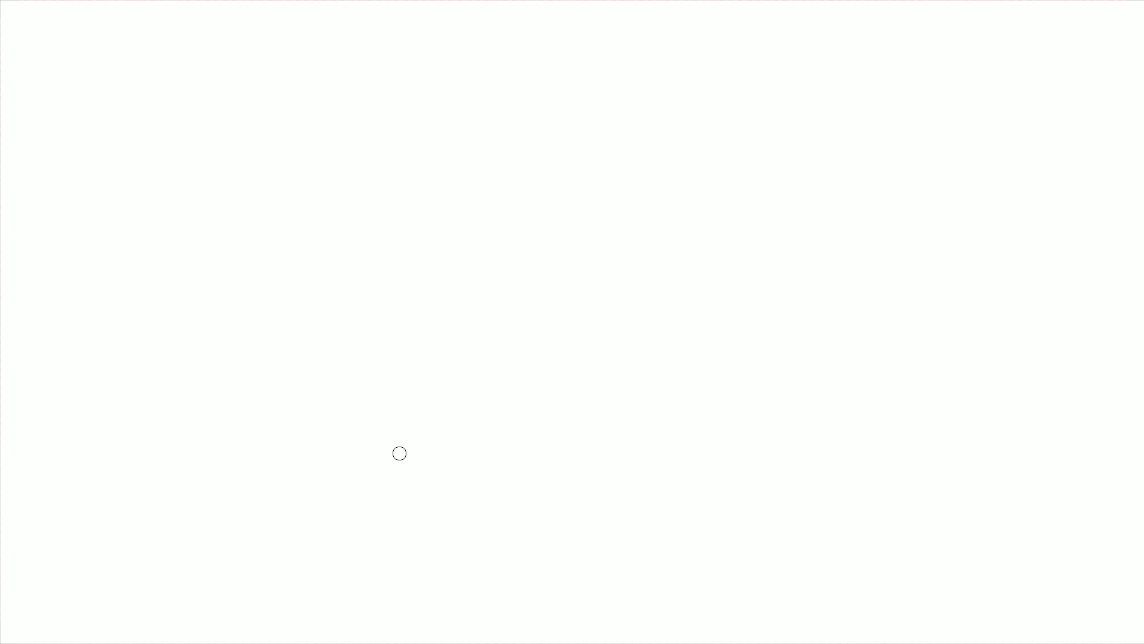
mouse_move(672, 322)
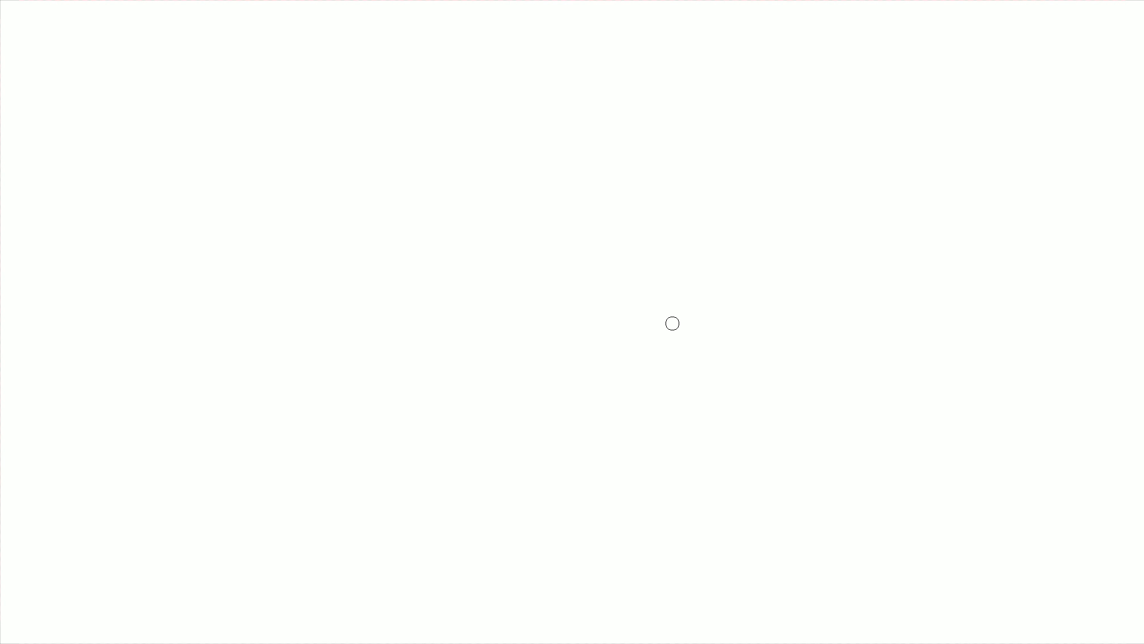
Draw the monster's toothy head, spiky back, lower jaw, neck, and body down the right edge.
drag(671, 323, 763, 327)
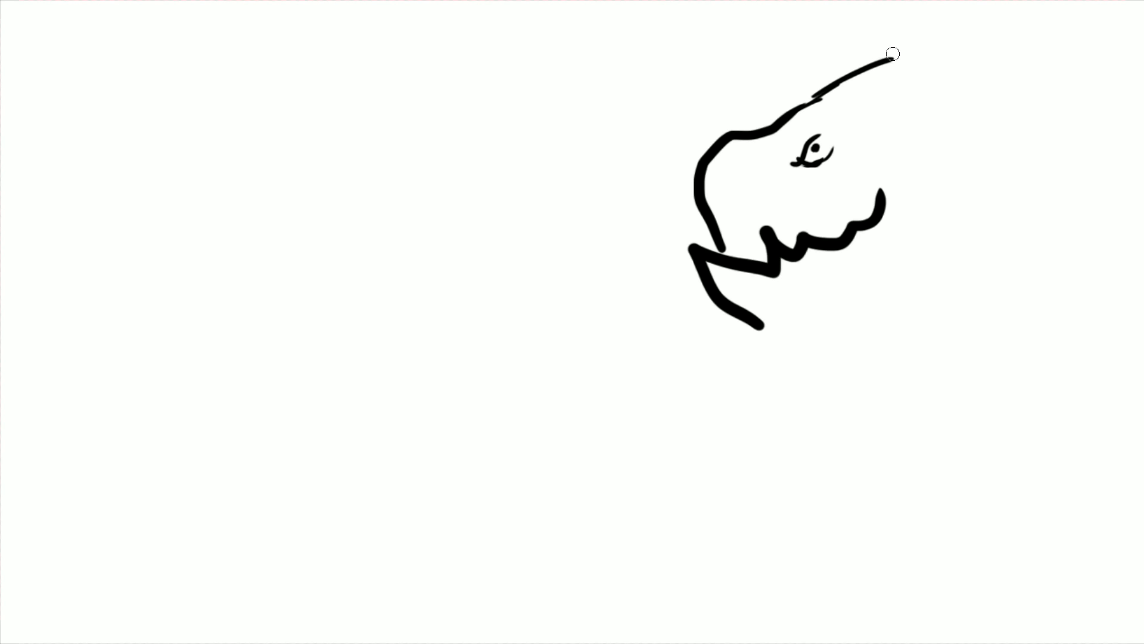
drag(894, 52, 963, 107)
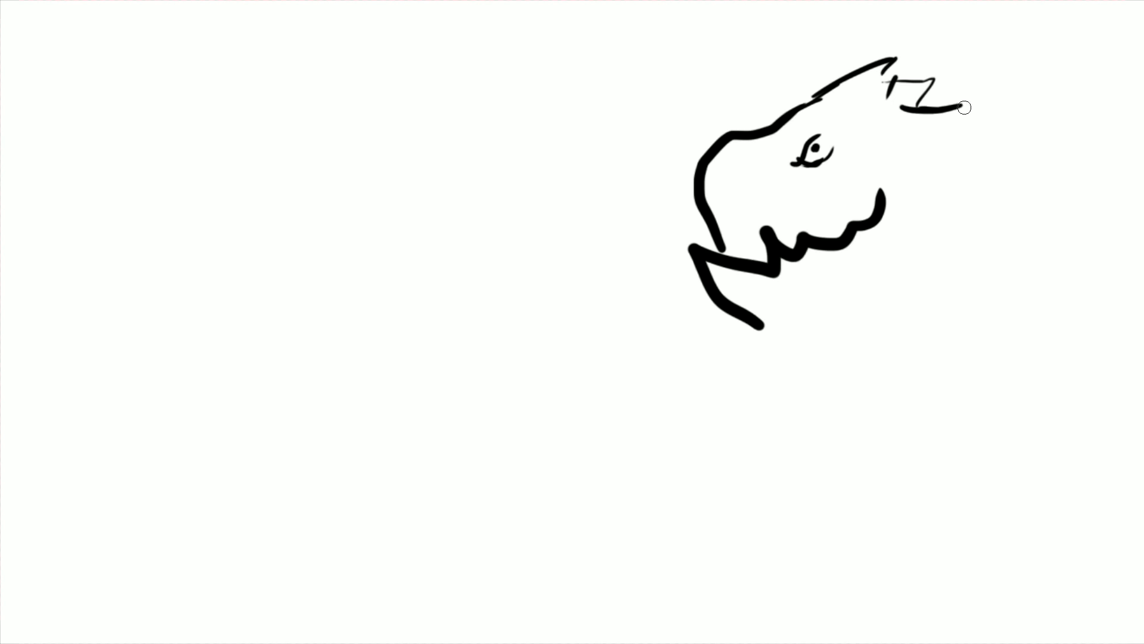
drag(963, 107, 1064, 237)
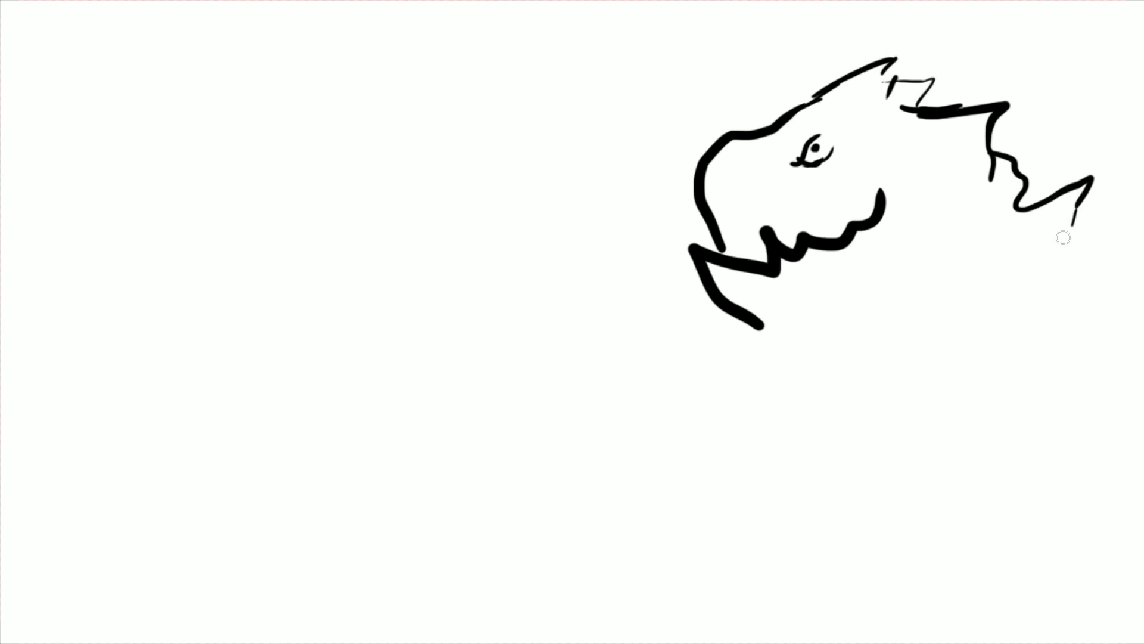
drag(1063, 237, 755, 325)
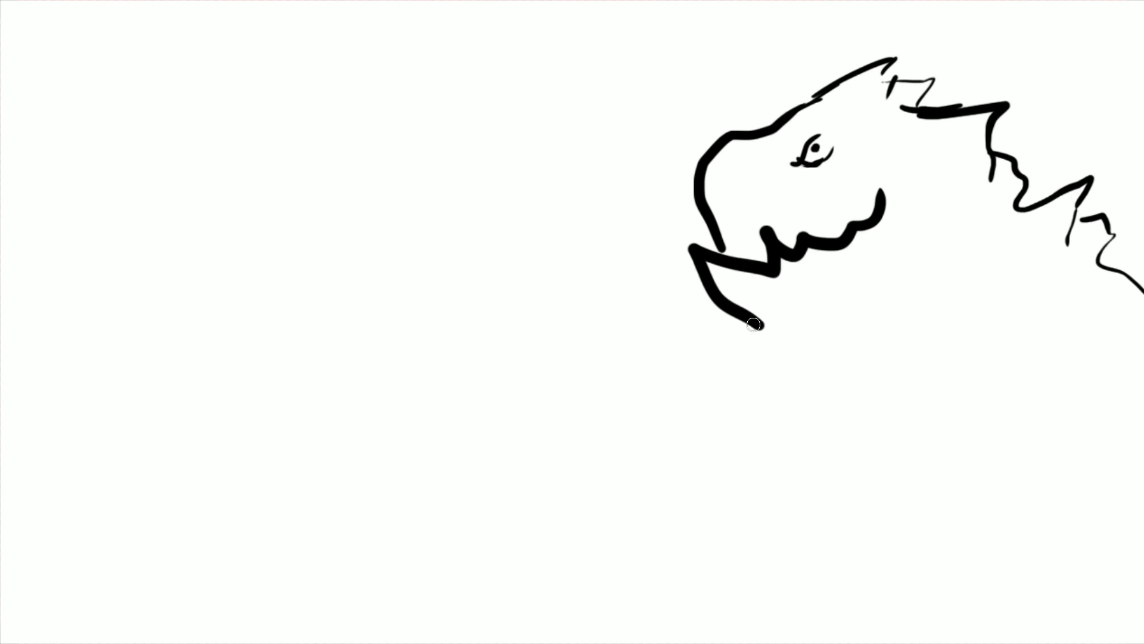
drag(751, 325, 839, 323)
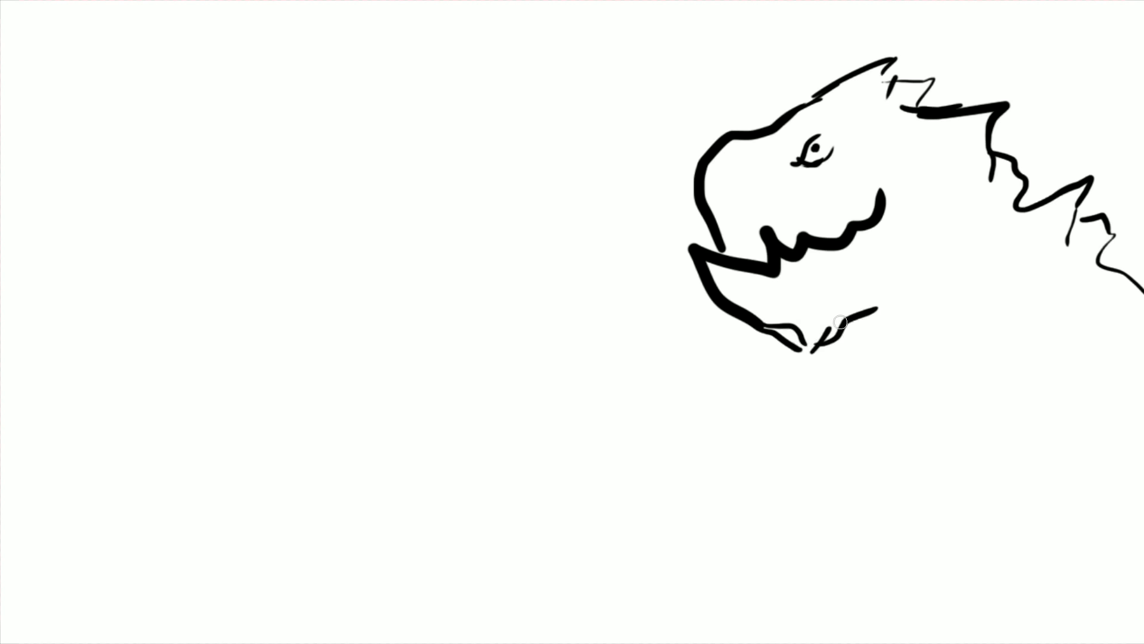
drag(839, 321, 991, 343)
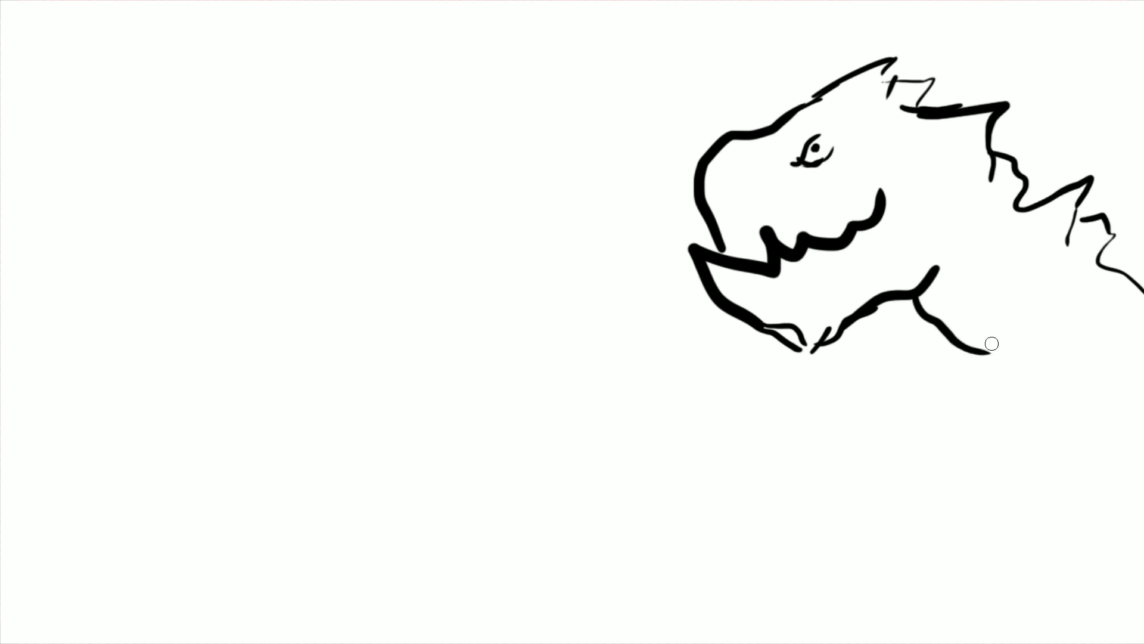
mouse_move(963, 336)
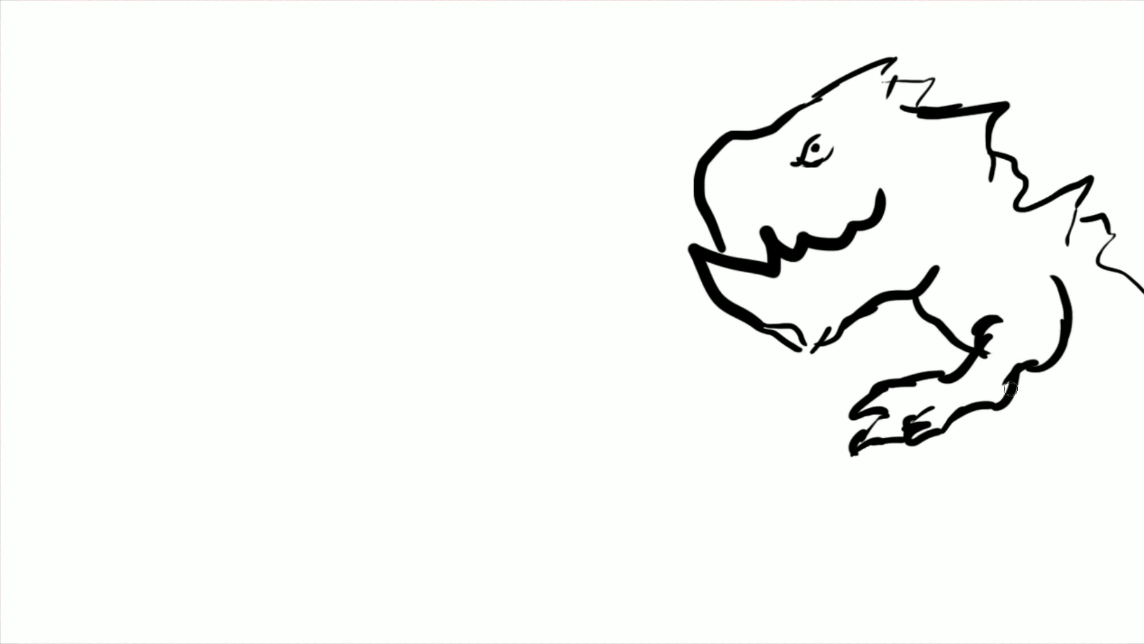
drag(1011, 387, 1034, 634)
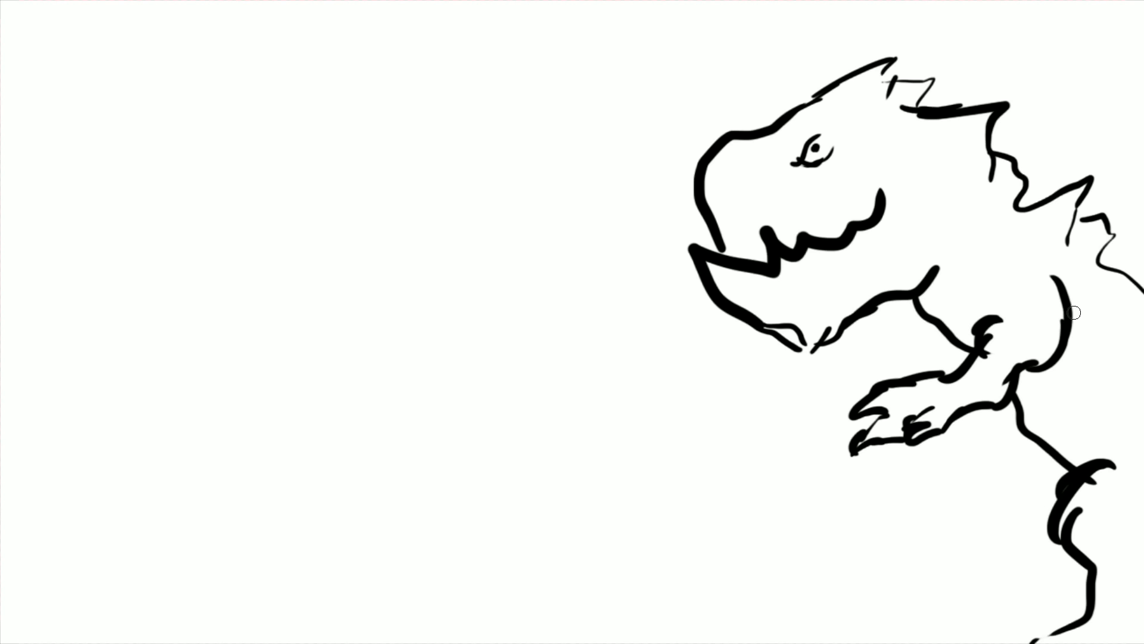
mouse_move(888, 223)
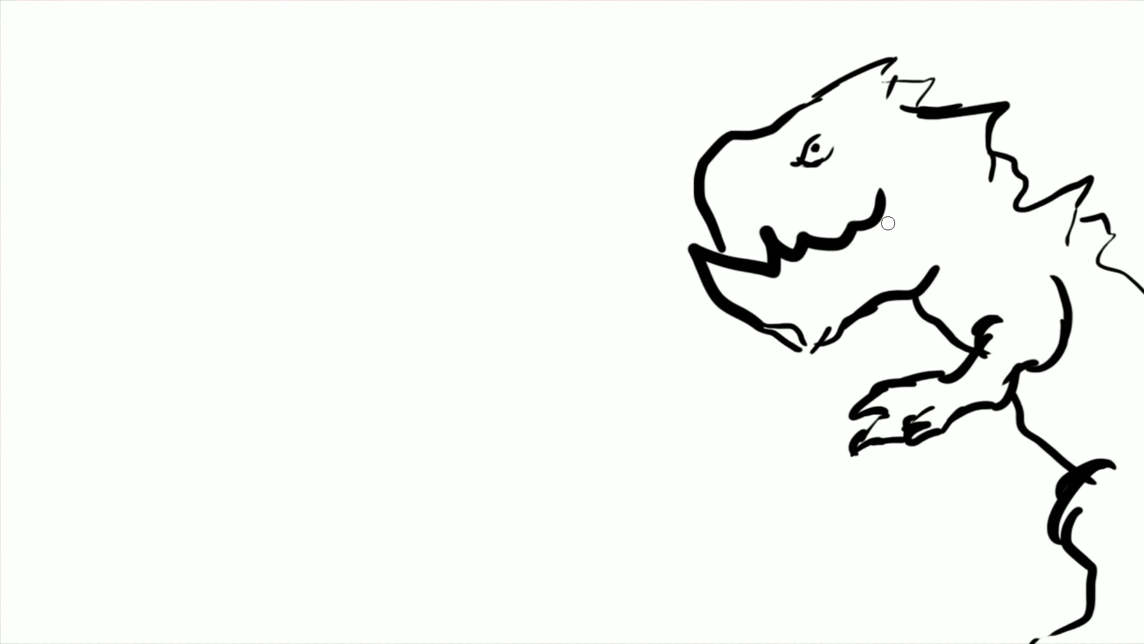
mouse_move(461, 536)
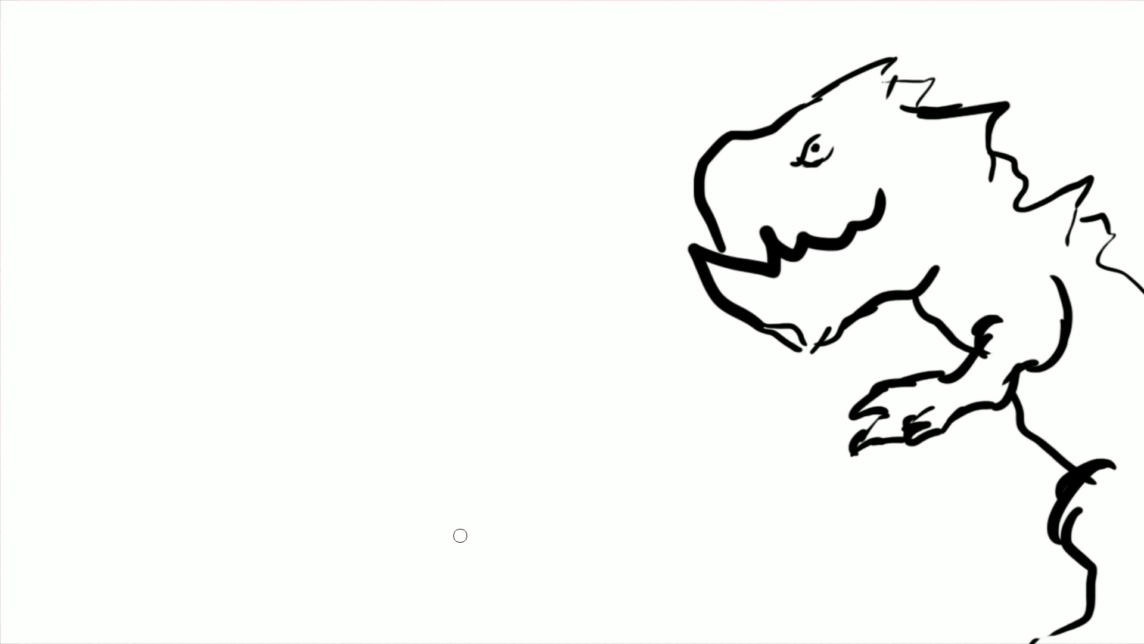
mouse_move(620, 628)
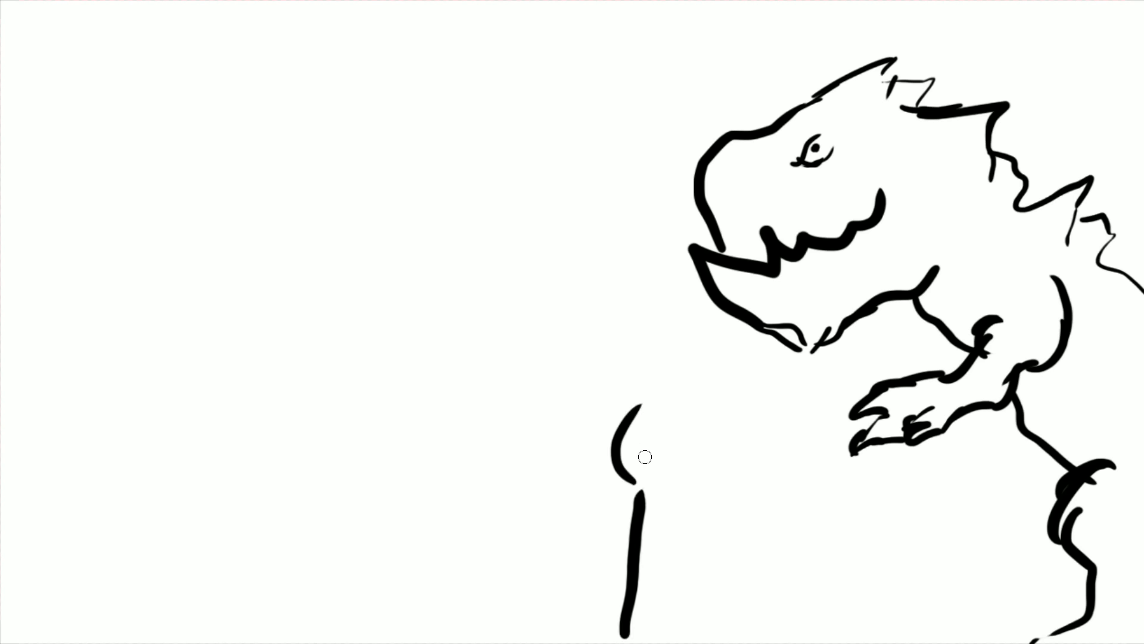
Draw a candle below the monster, flames around the stick figure, and wavy lines along the top.
drag(644, 457, 752, 509)
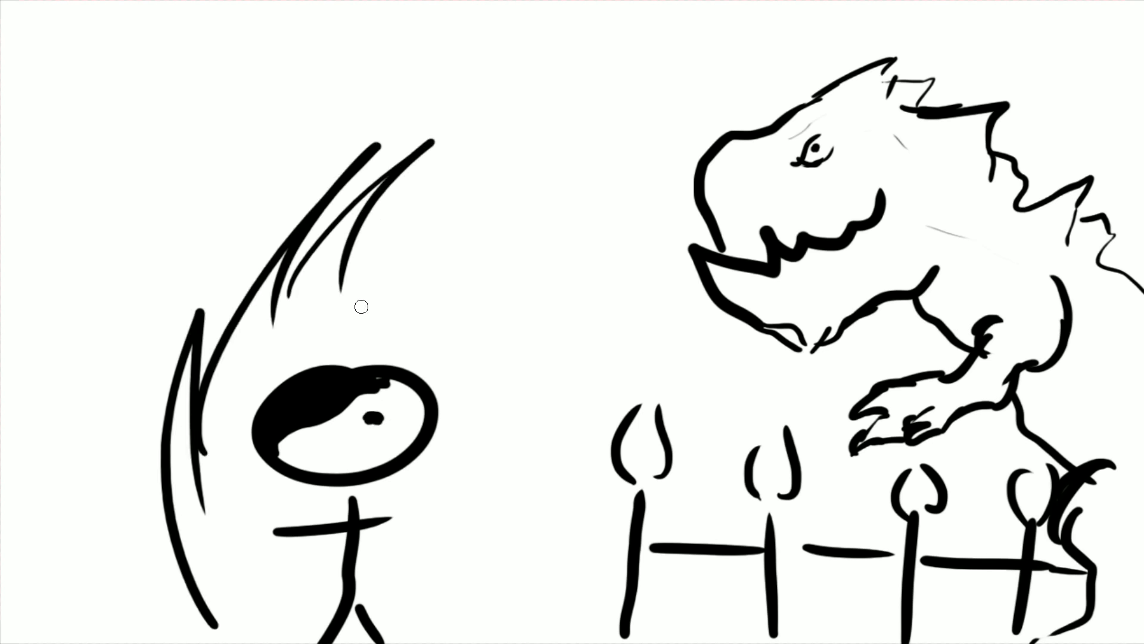
drag(357, 307, 325, 629)
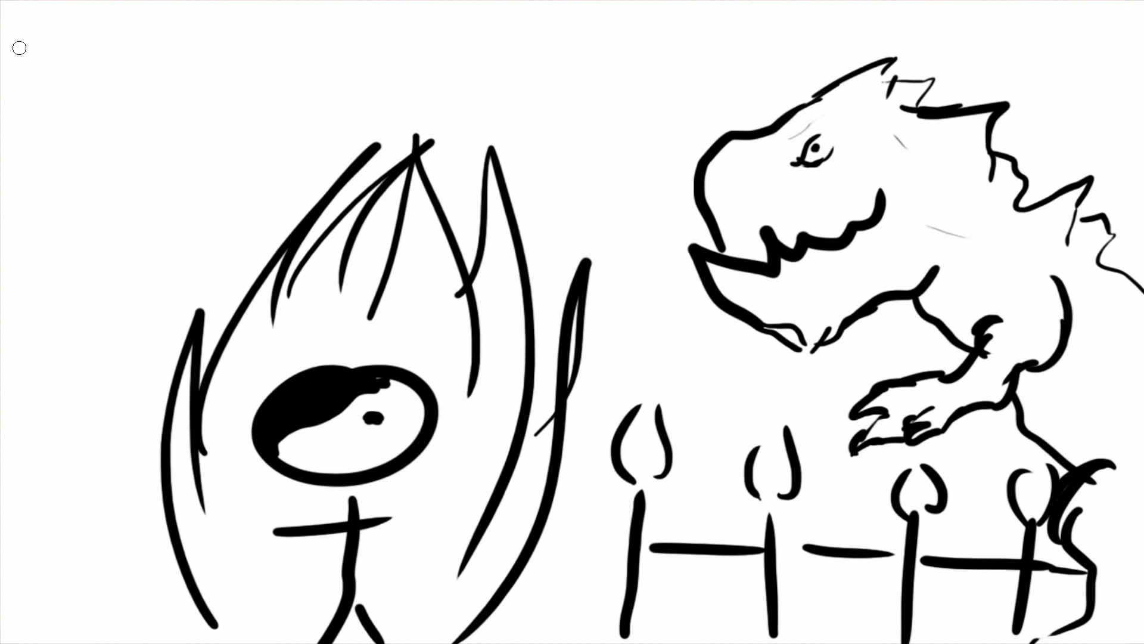
drag(15, 47, 1138, 36)
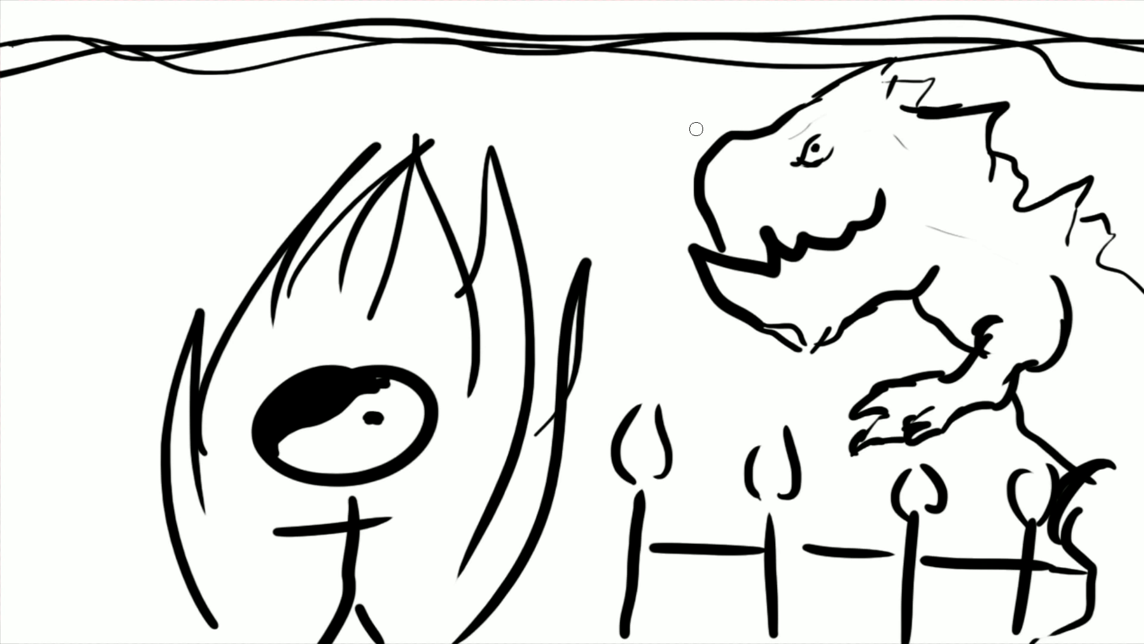
mouse_move(124, 365)
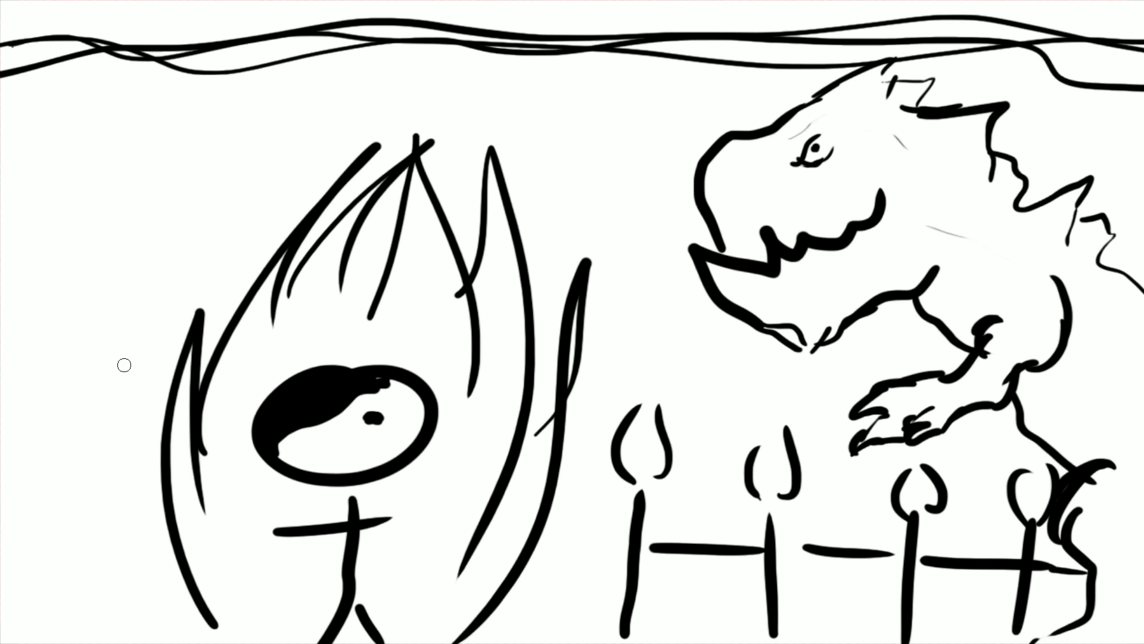
mouse_move(65, 395)
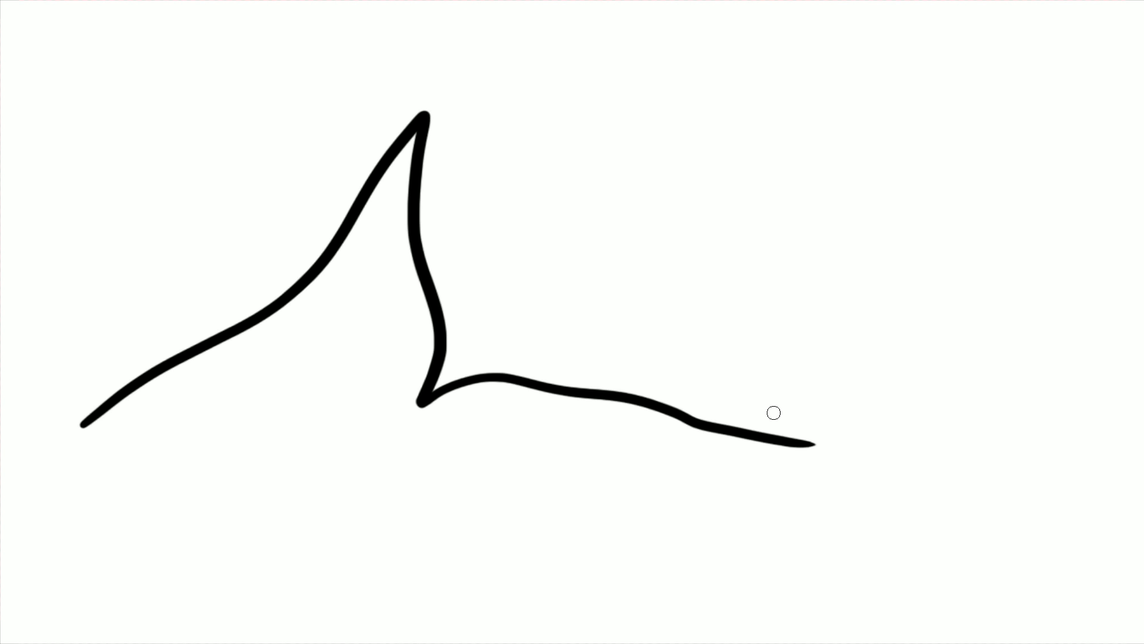
Continue the graph curve past its low point, rising toward the right.
drag(774, 412, 1087, 252)
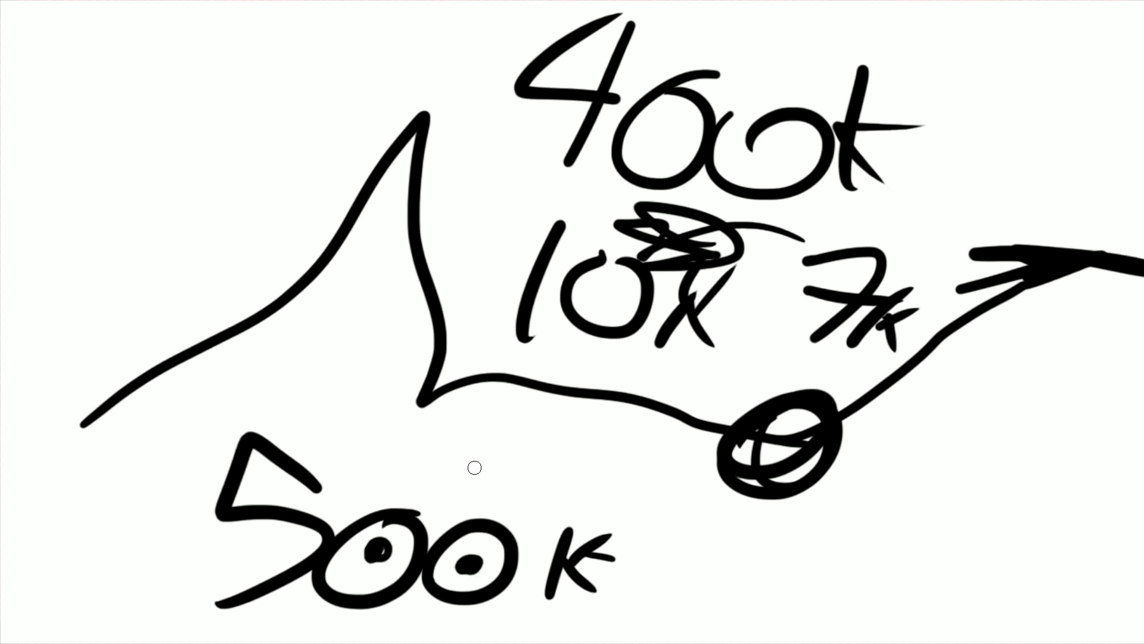
mouse_move(572, 409)
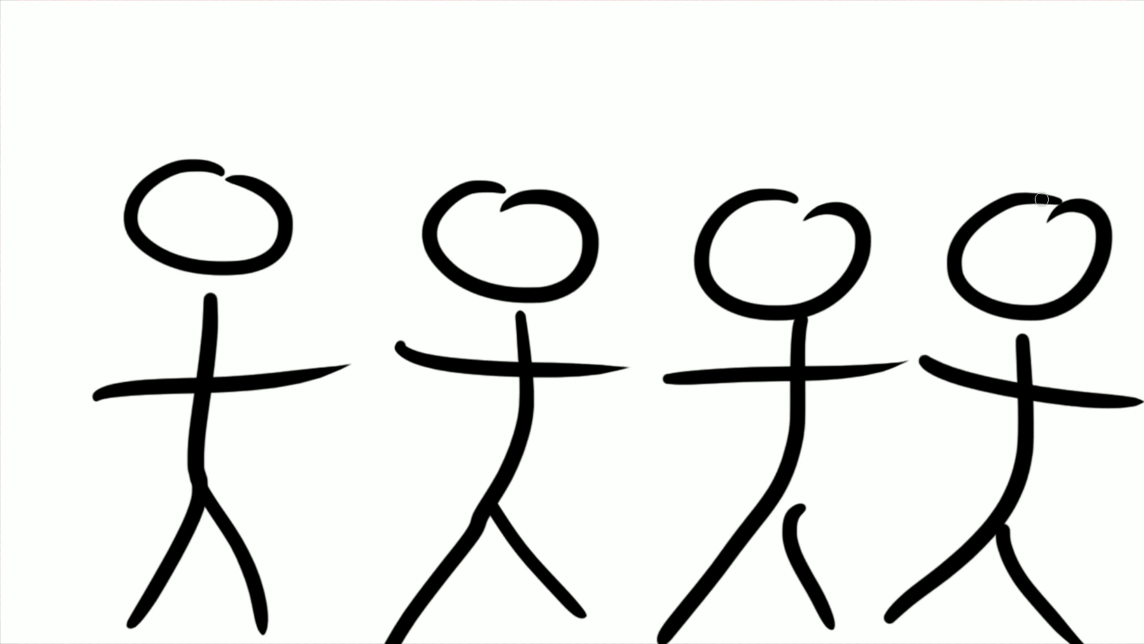
mouse_move(981, 316)
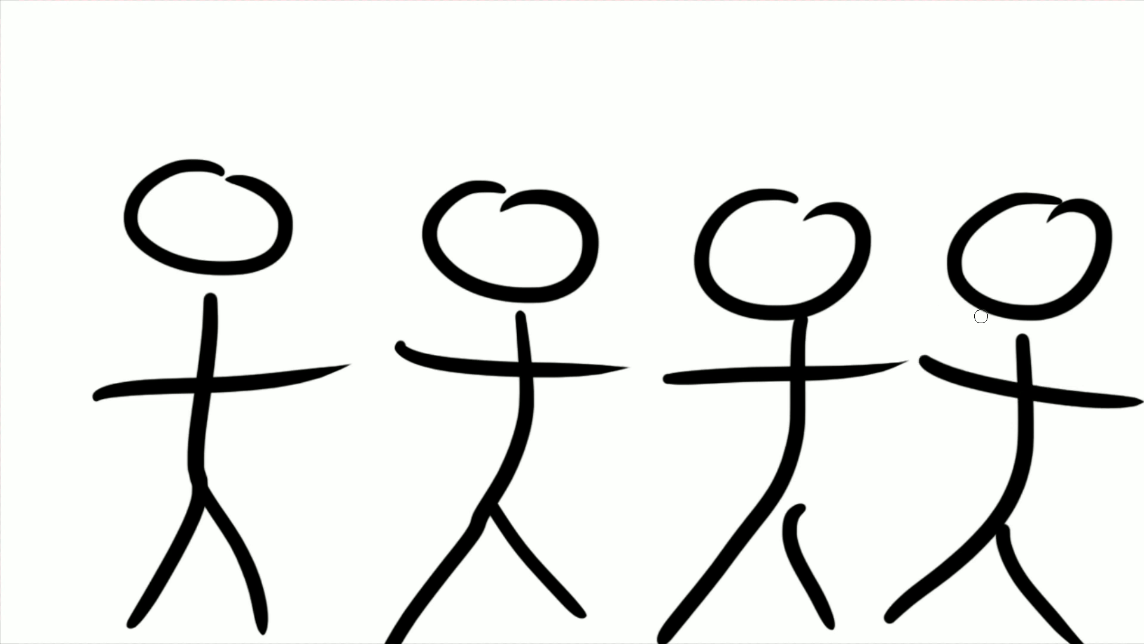
mouse_move(182, 149)
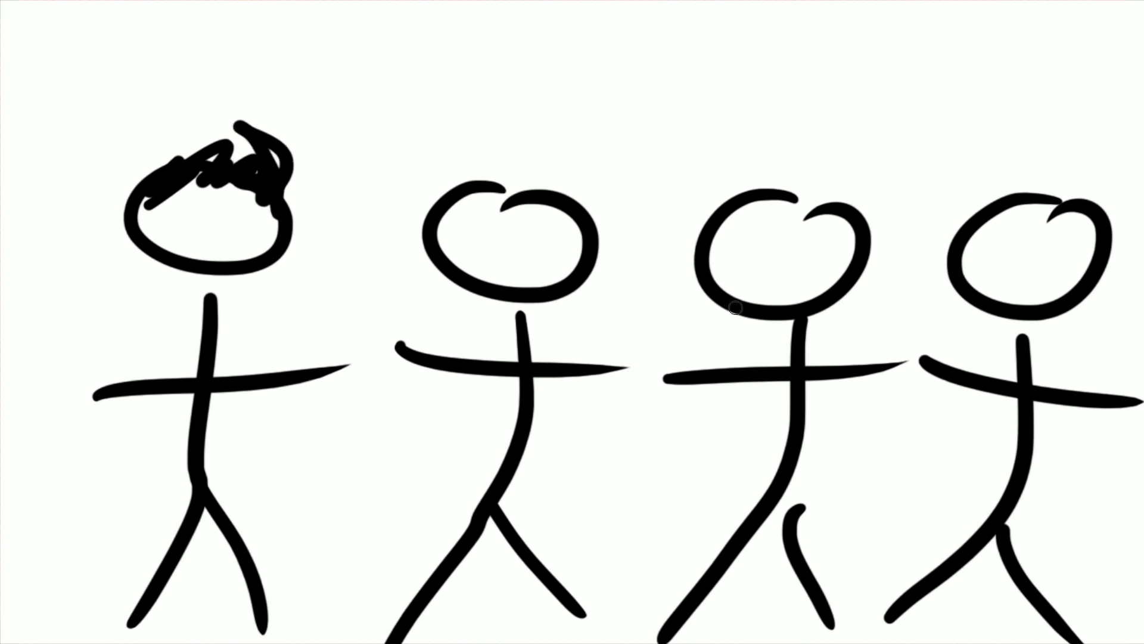
mouse_move(780, 326)
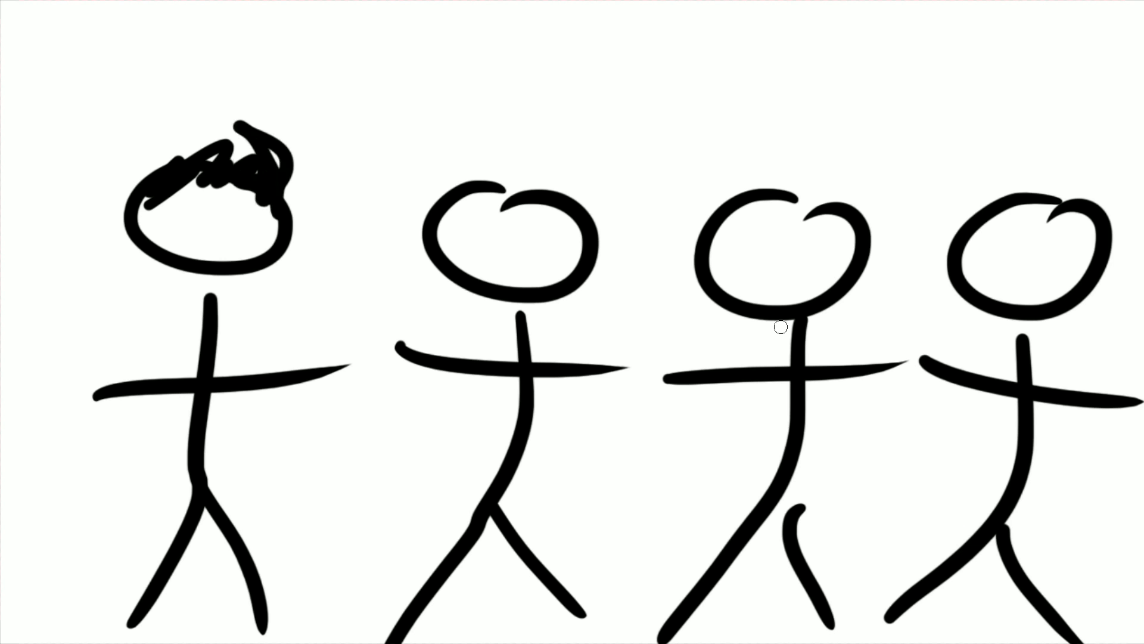
mouse_move(1024, 269)
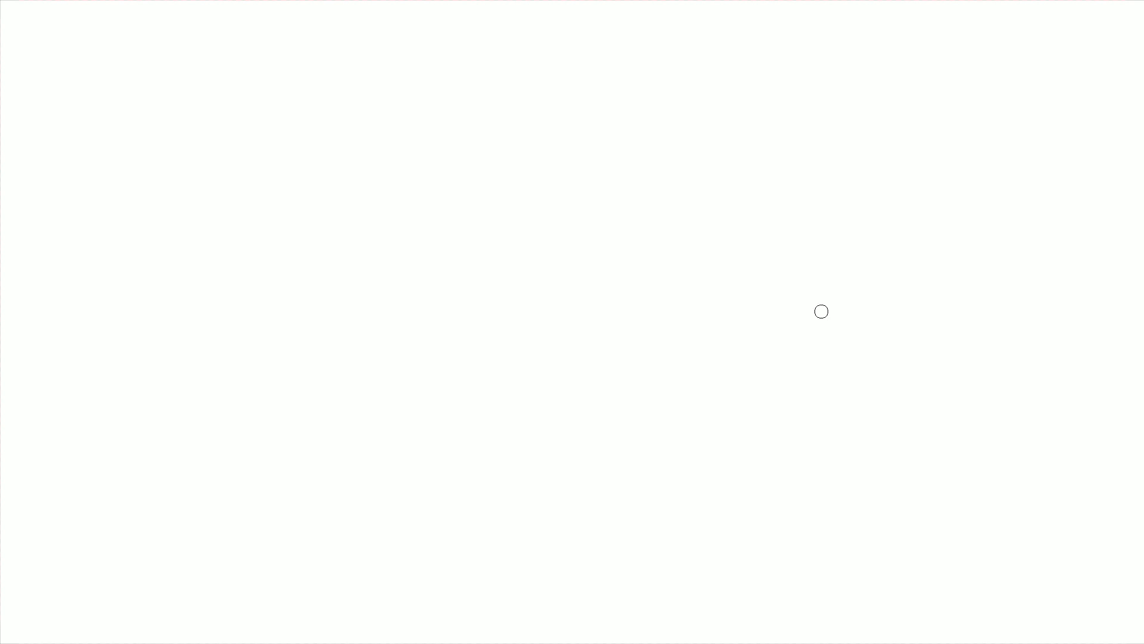
mouse_move(326, 84)
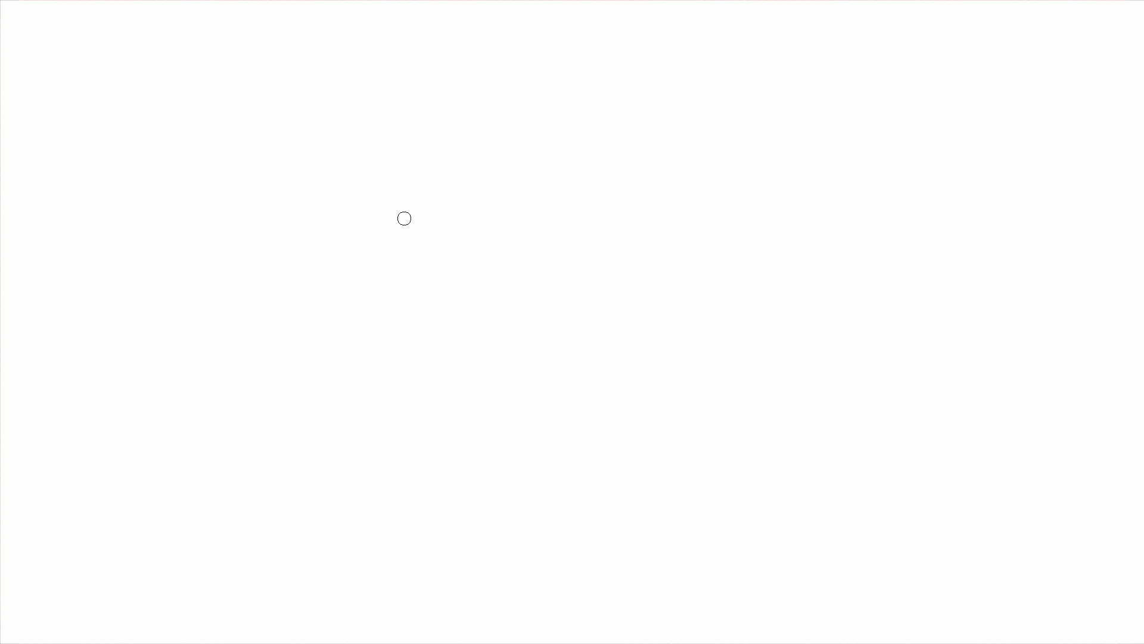
Sketch the bird's head outline and add detail toward its long beak.
drag(404, 217, 426, 270)
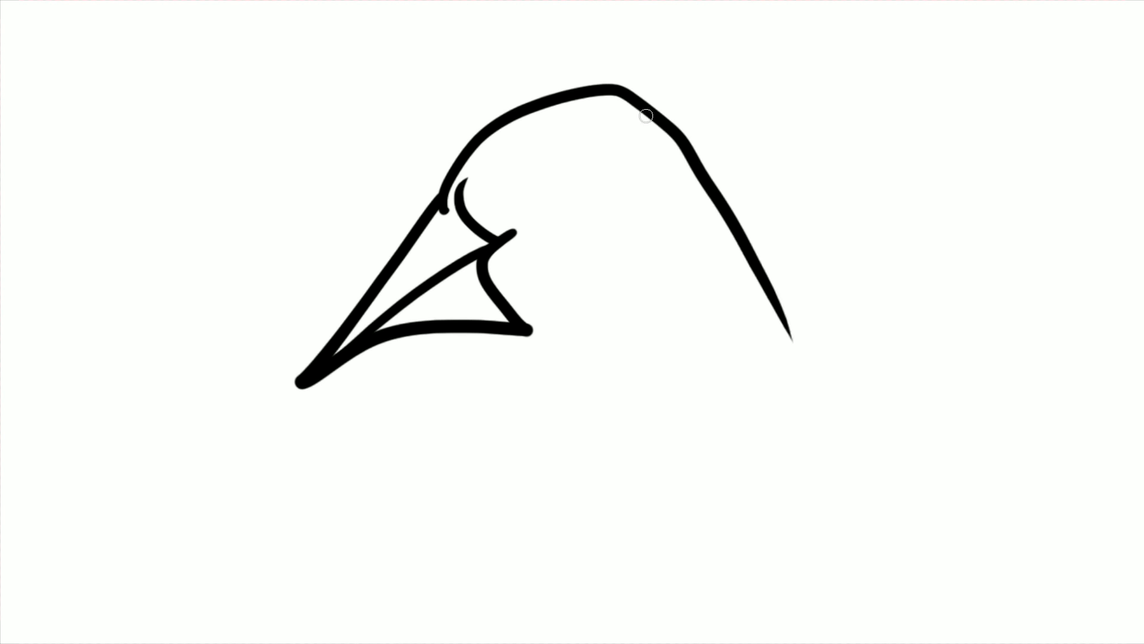
drag(628, 113, 878, 406)
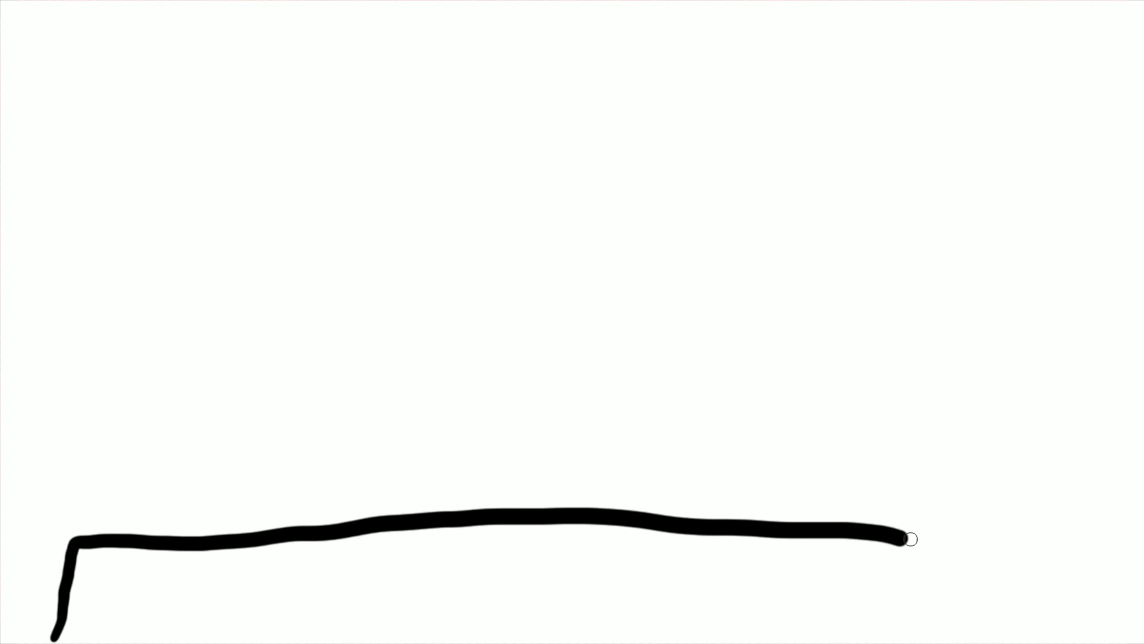
Extend the roofline to its right corner and letter GAMES beneath it.
drag(904, 538, 1069, 627)
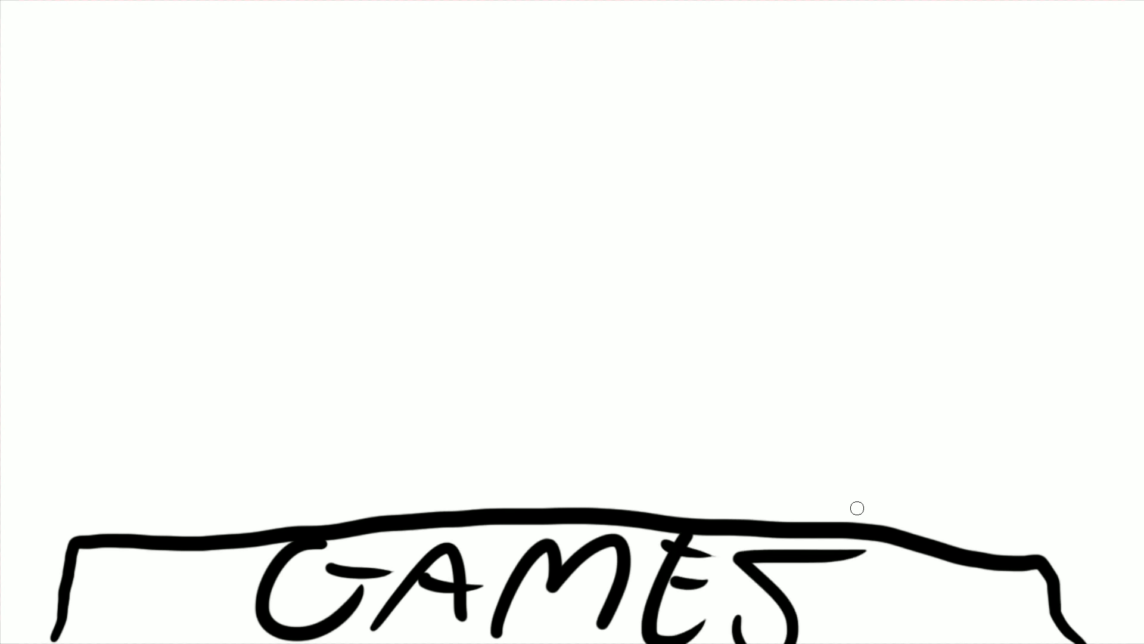
mouse_move(112, 542)
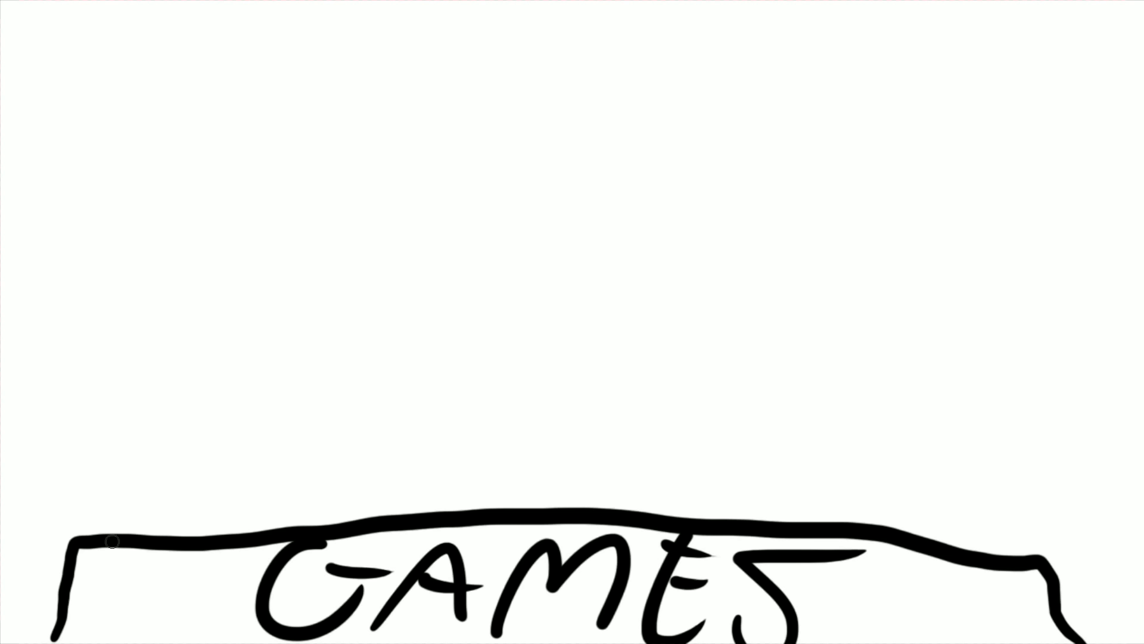
Shade the ends of the GAMES box with diagonal hatch strokes.
drag(110, 554, 205, 620)
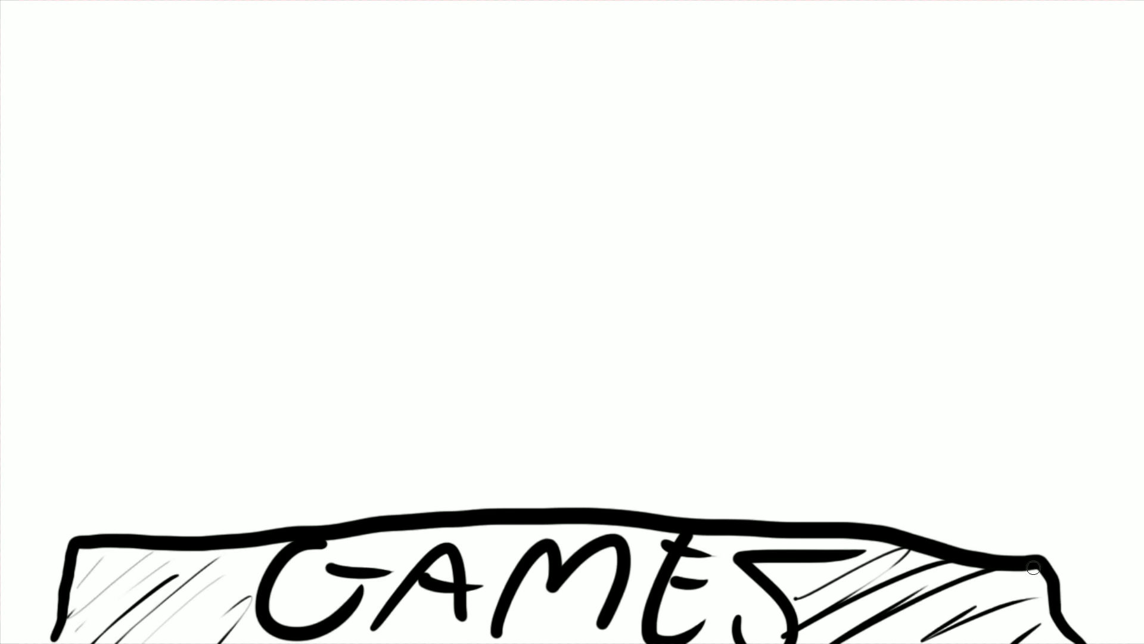
mouse_move(577, 487)
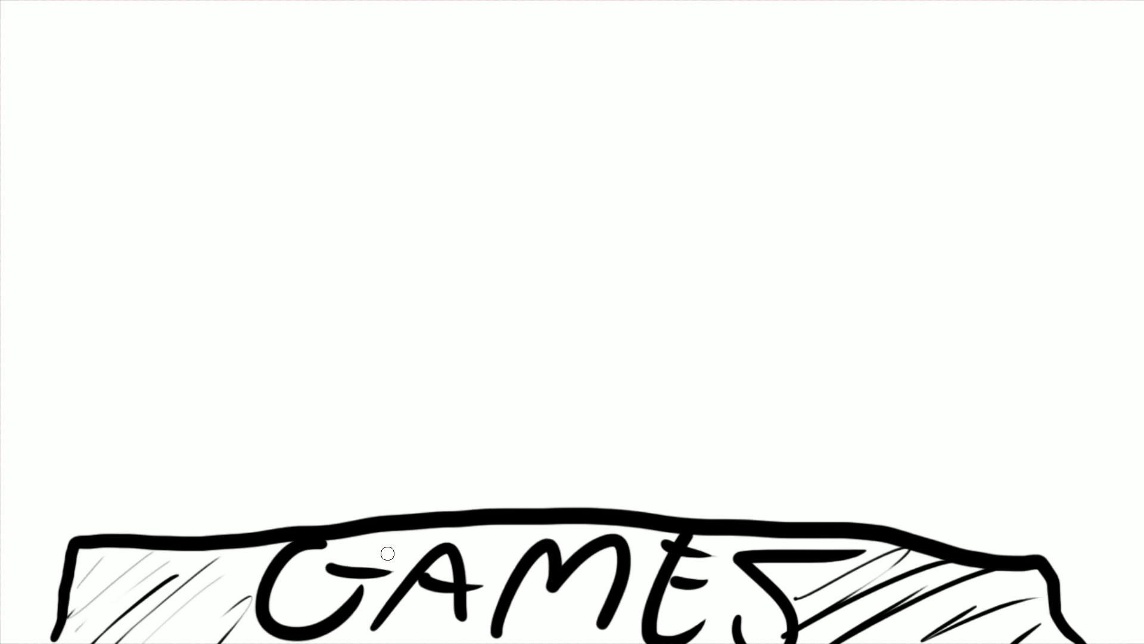
mouse_move(391, 490)
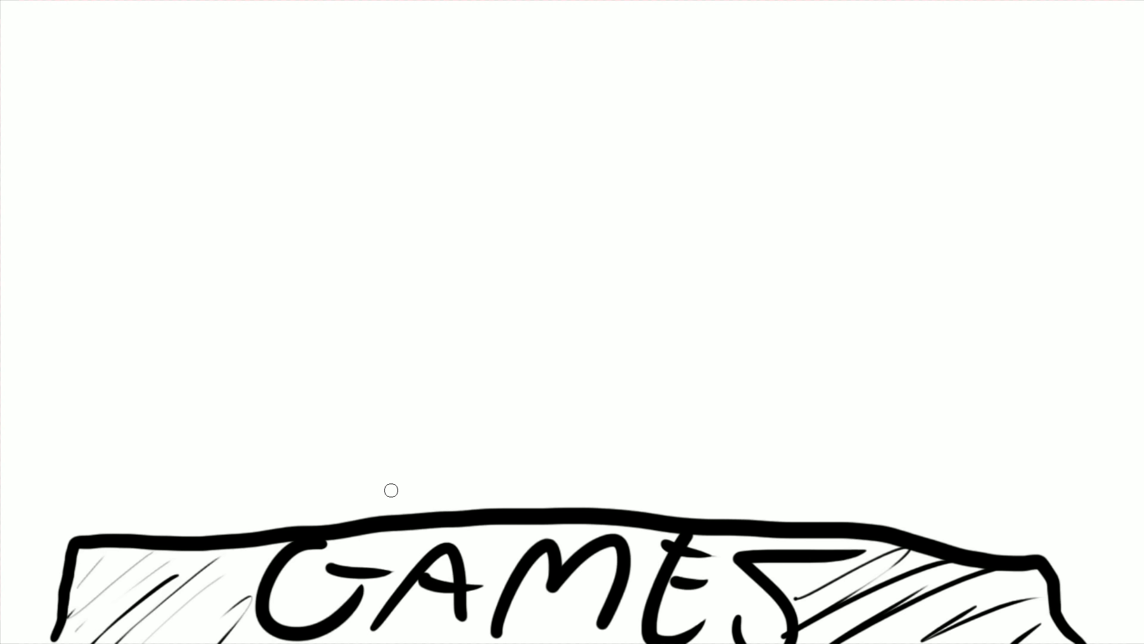
mouse_move(131, 34)
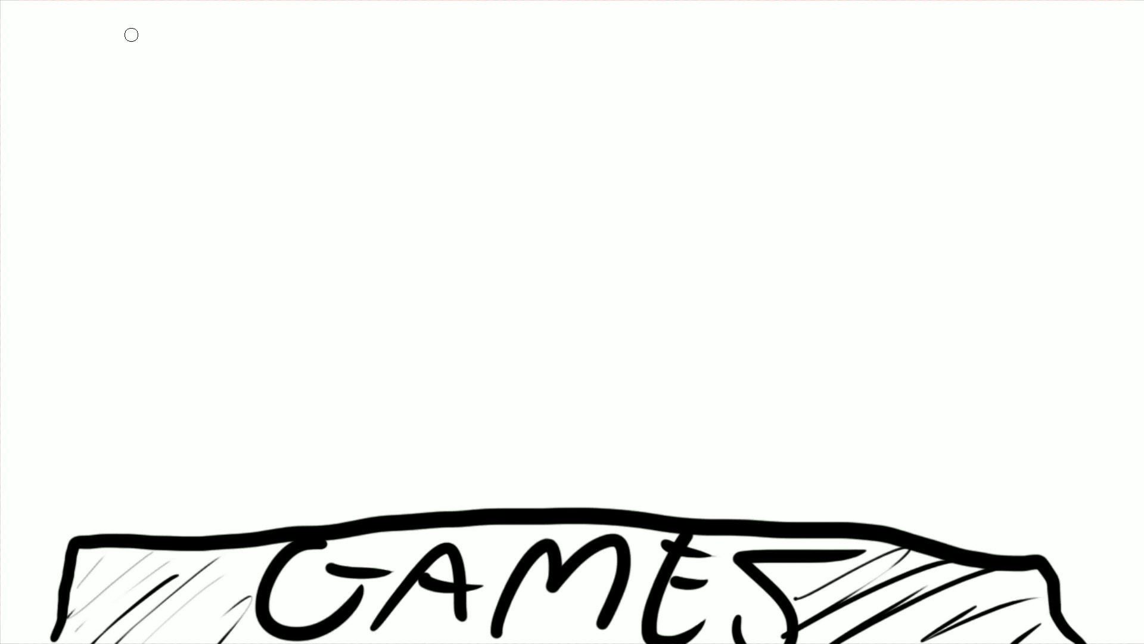
Start the large tilted eye-like shape in the upper left of the board.
drag(131, 34, 219, 180)
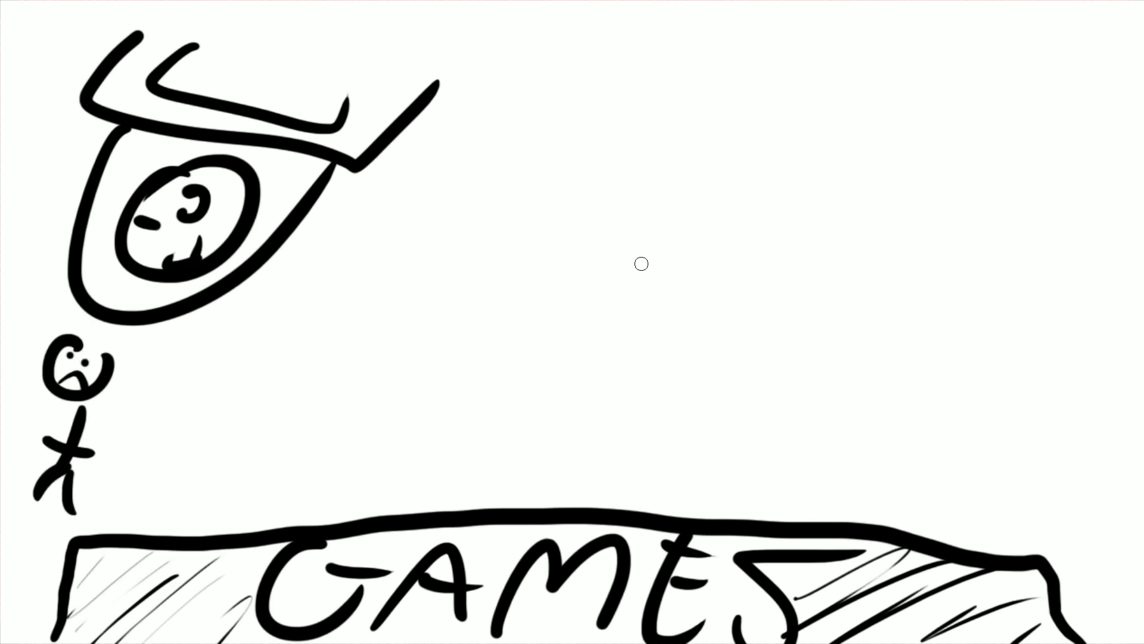
mouse_move(886, 129)
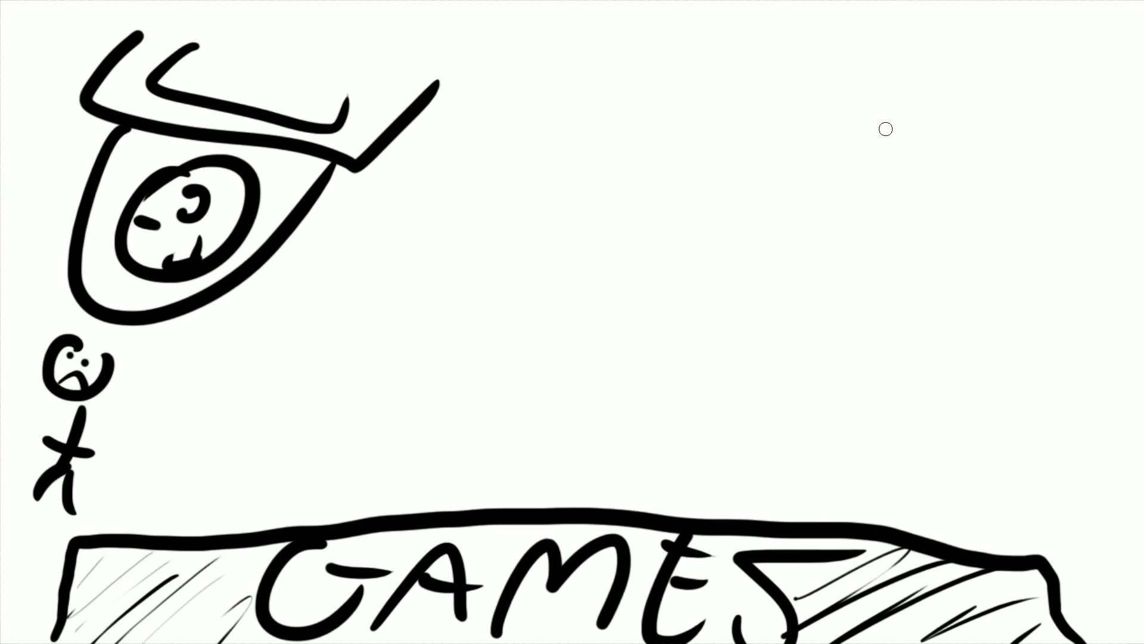
mouse_move(493, 436)
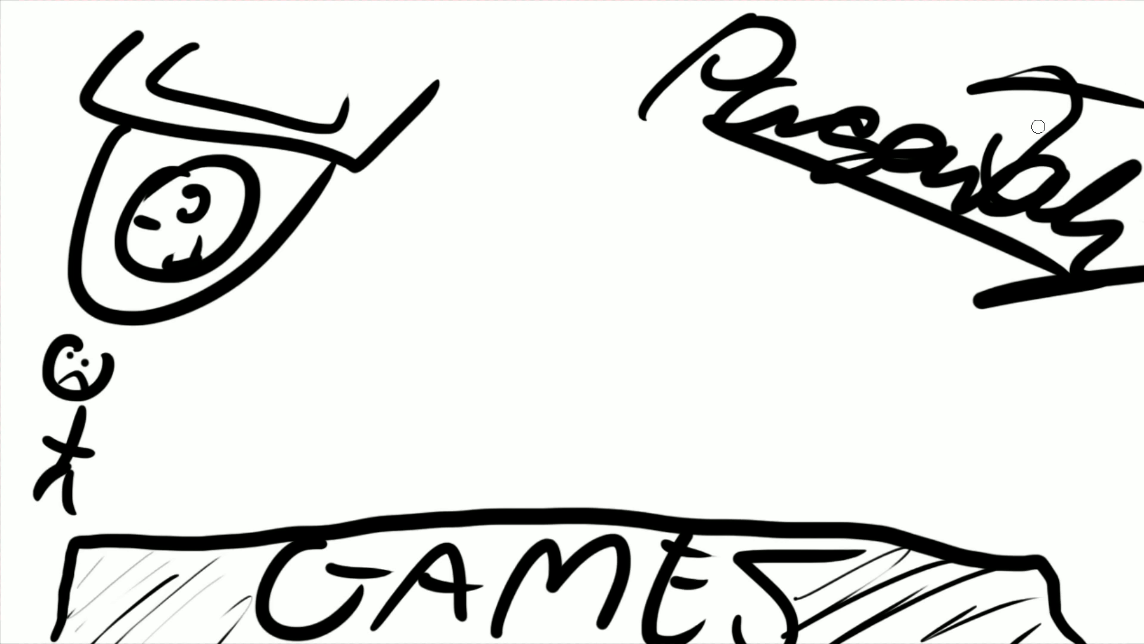
mouse_move(1005, 154)
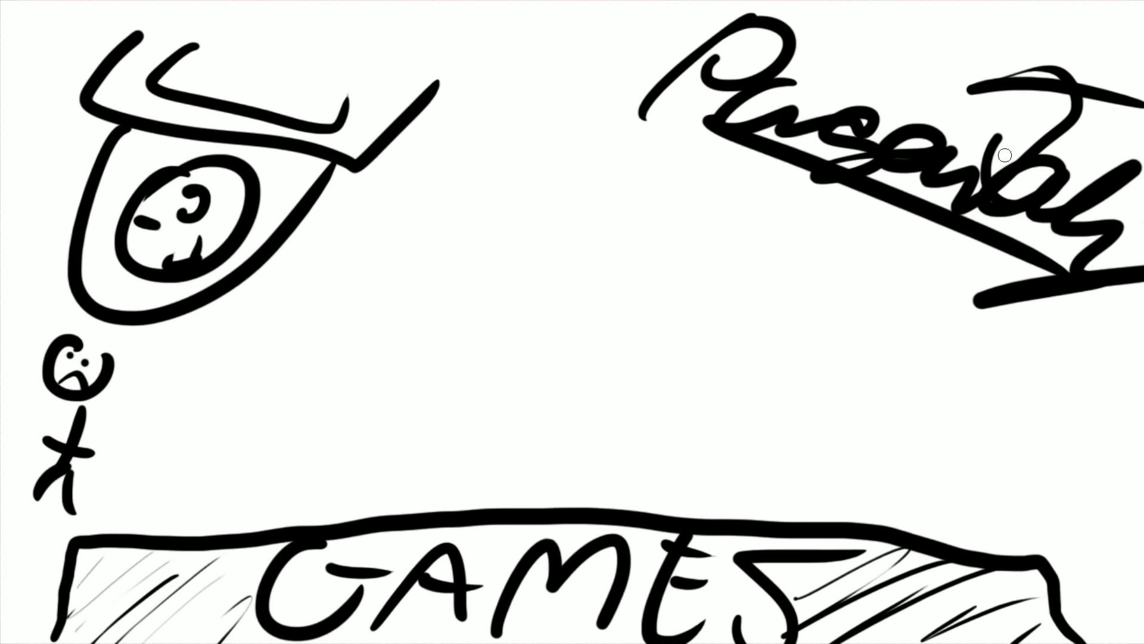
mouse_move(453, 331)
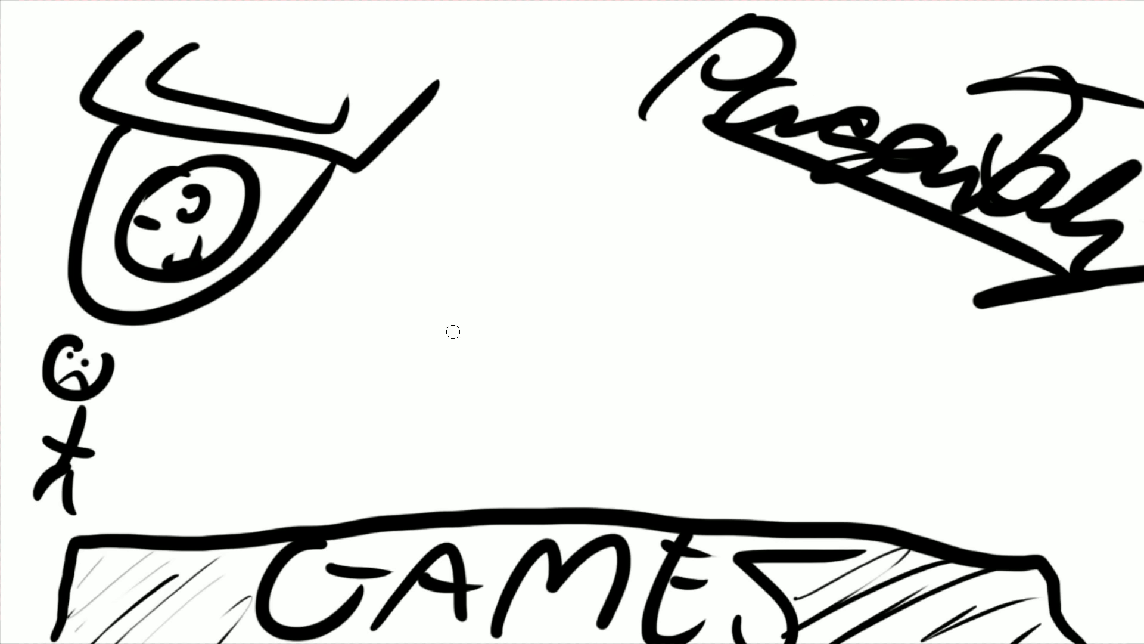
mouse_move(404, 464)
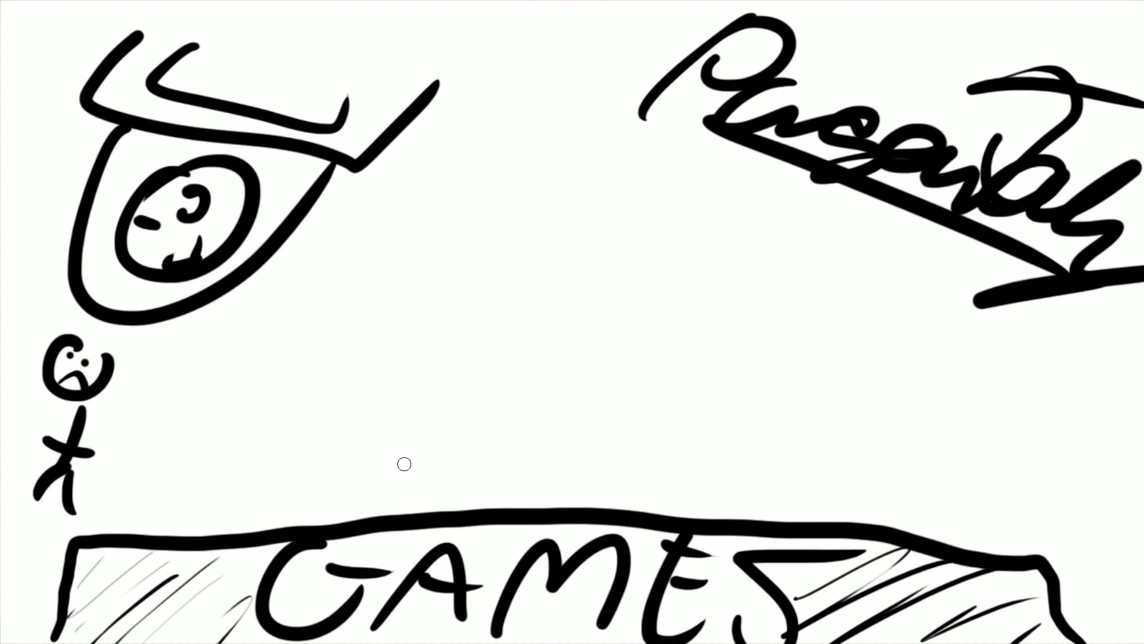
mouse_move(1036, 97)
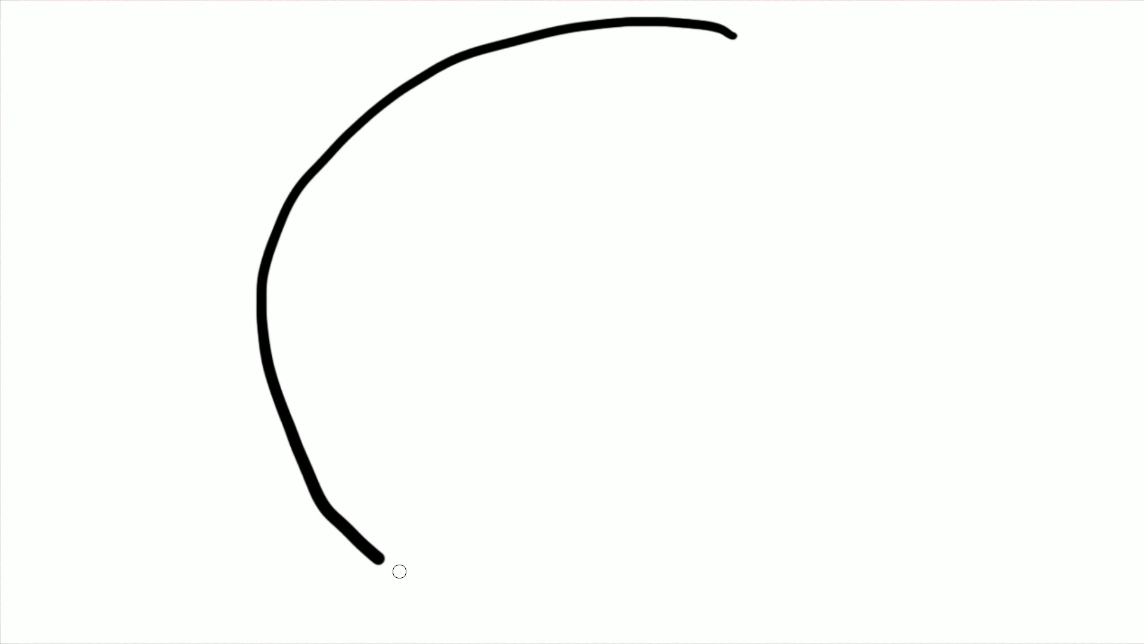
Close the round globe outline and sketch four wavy continent coastlines inside it.
drag(400, 571, 722, 32)
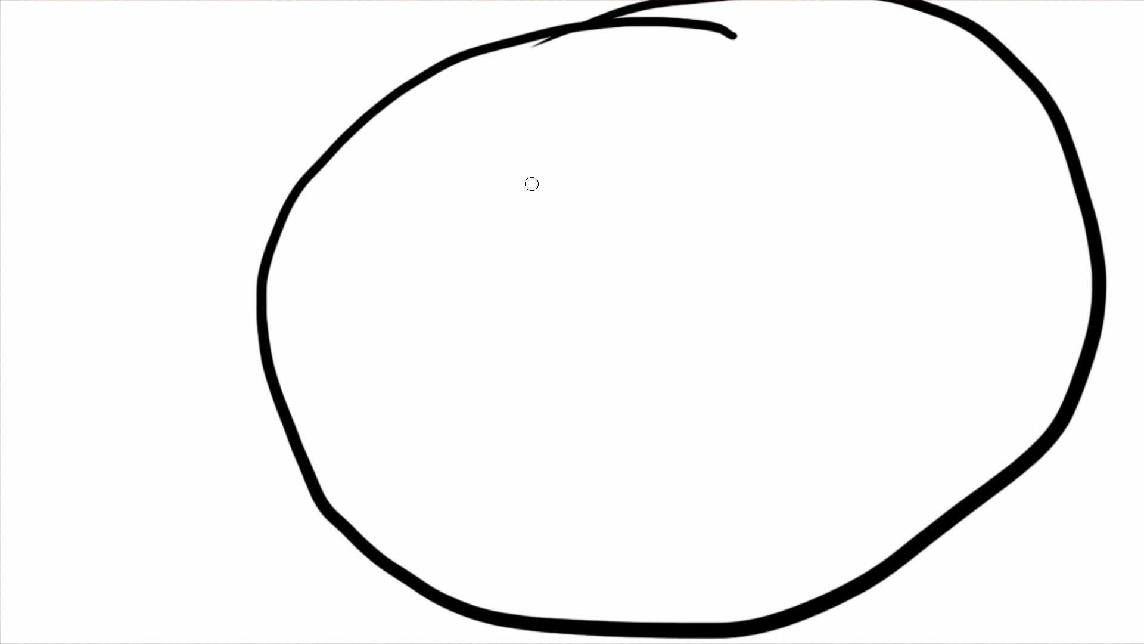
drag(522, 102, 452, 475)
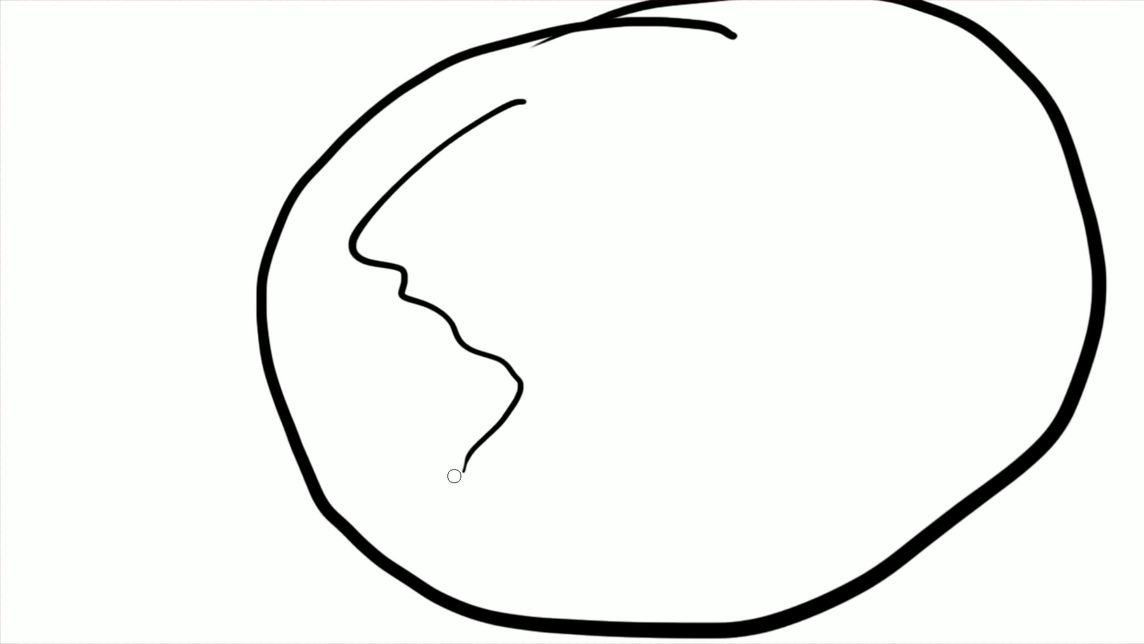
drag(456, 478, 663, 263)
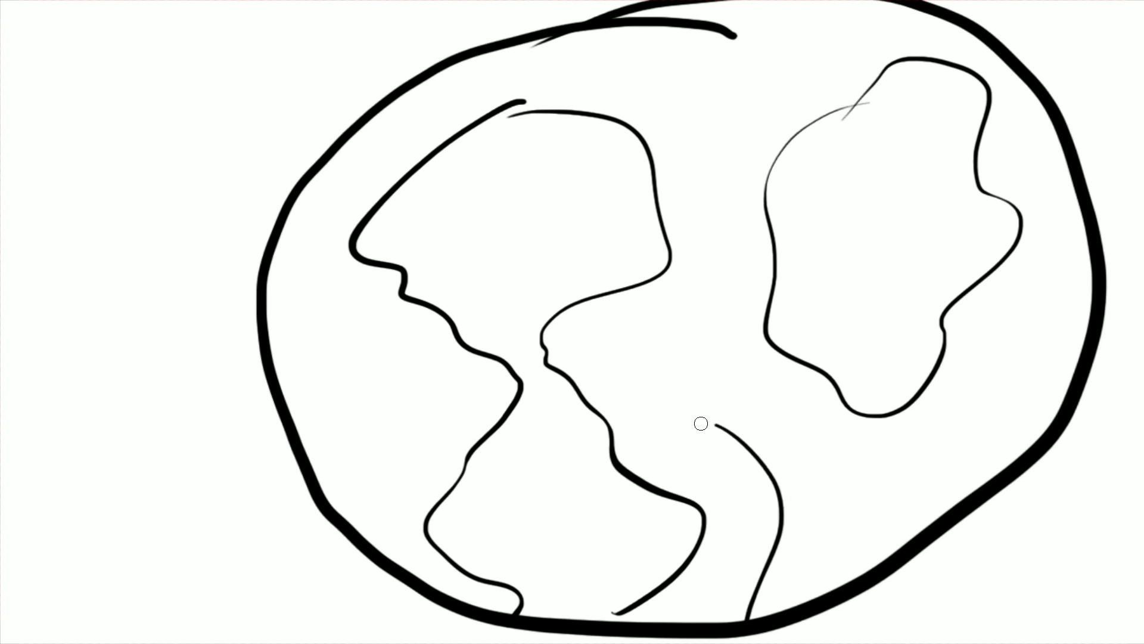
drag(702, 423, 978, 504)
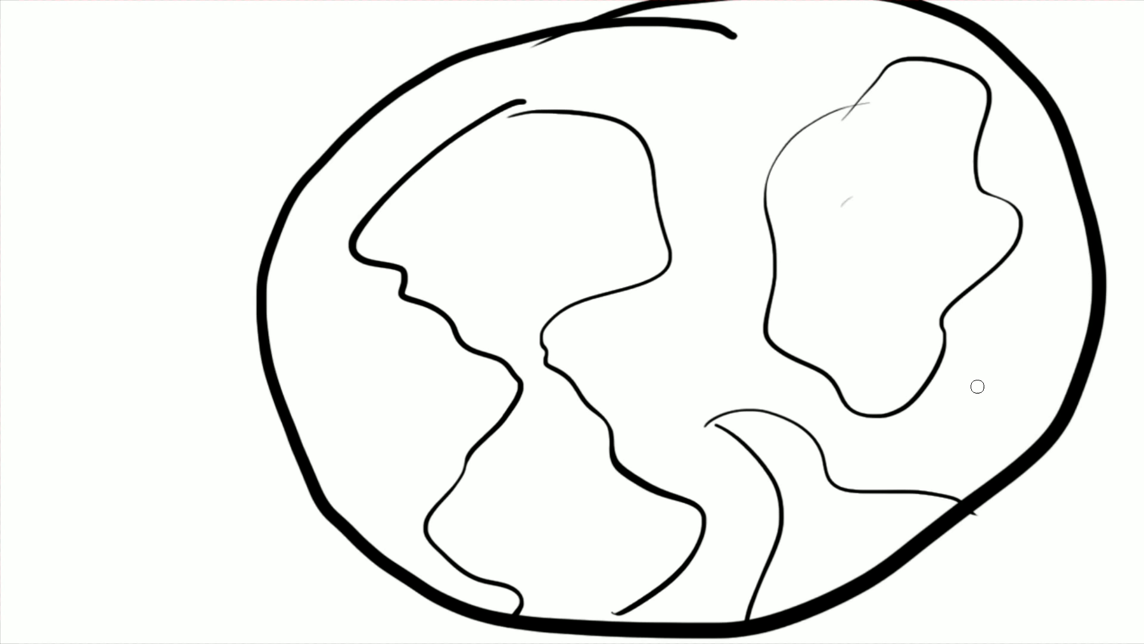
drag(977, 387, 778, 422)
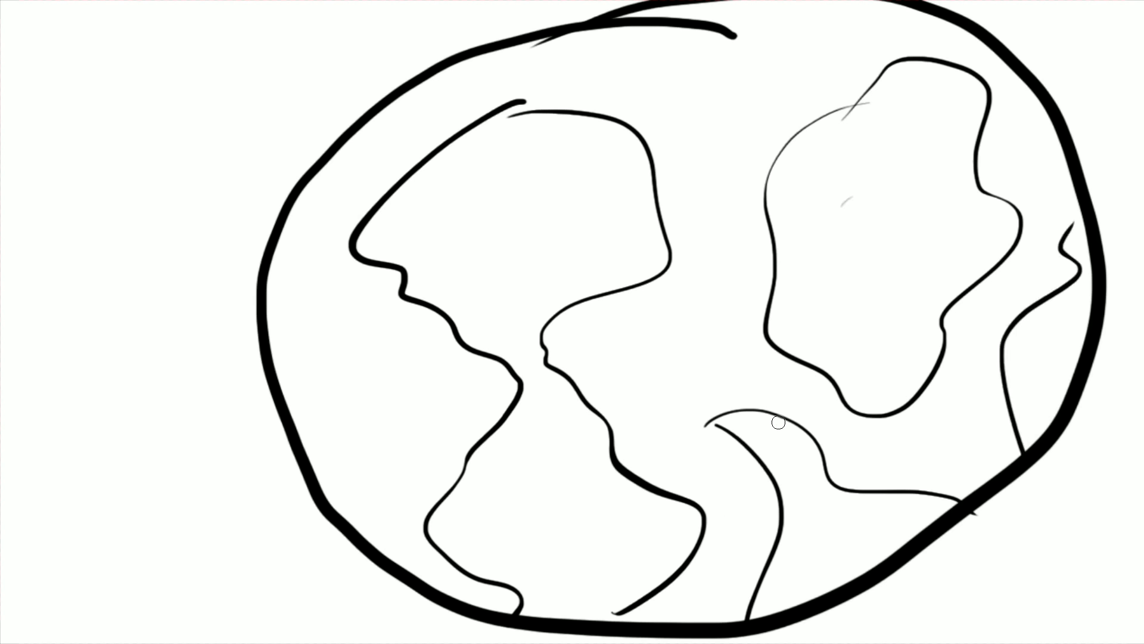
mouse_move(316, 500)
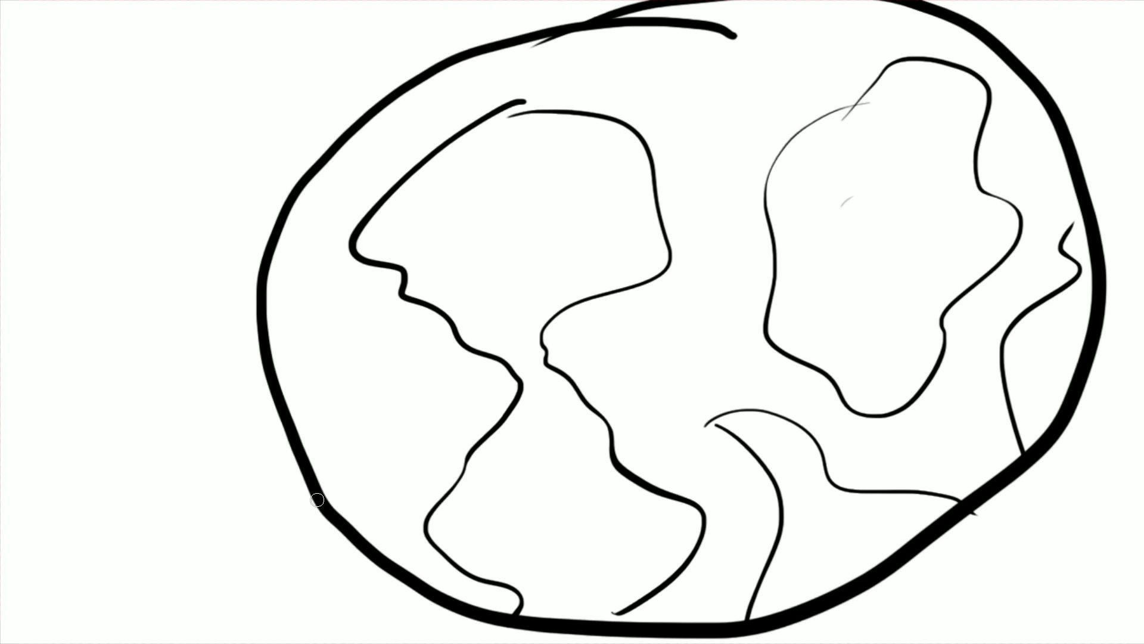
mouse_move(100, 200)
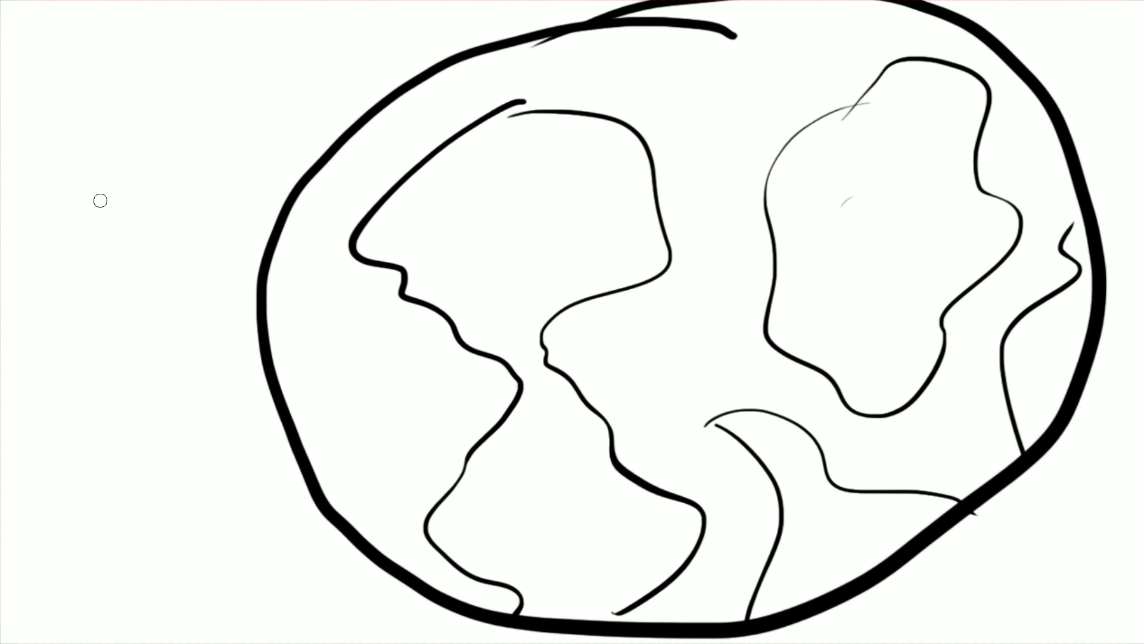
Sketch a TV box with its screen in the top-left corner.
drag(102, 201, 80, 153)
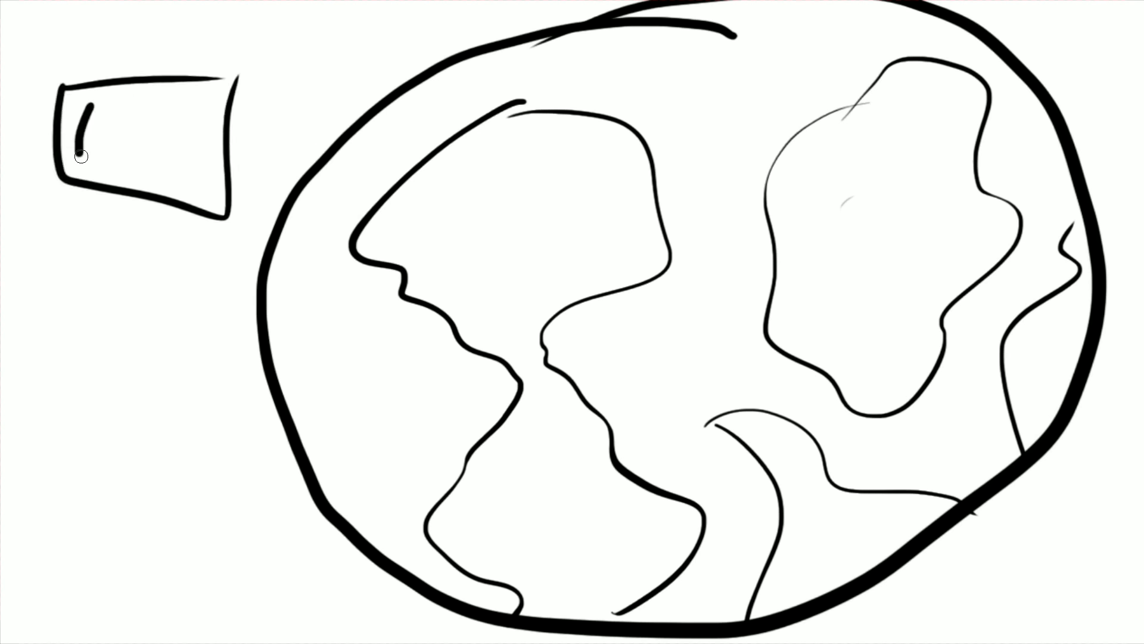
drag(102, 131, 182, 153)
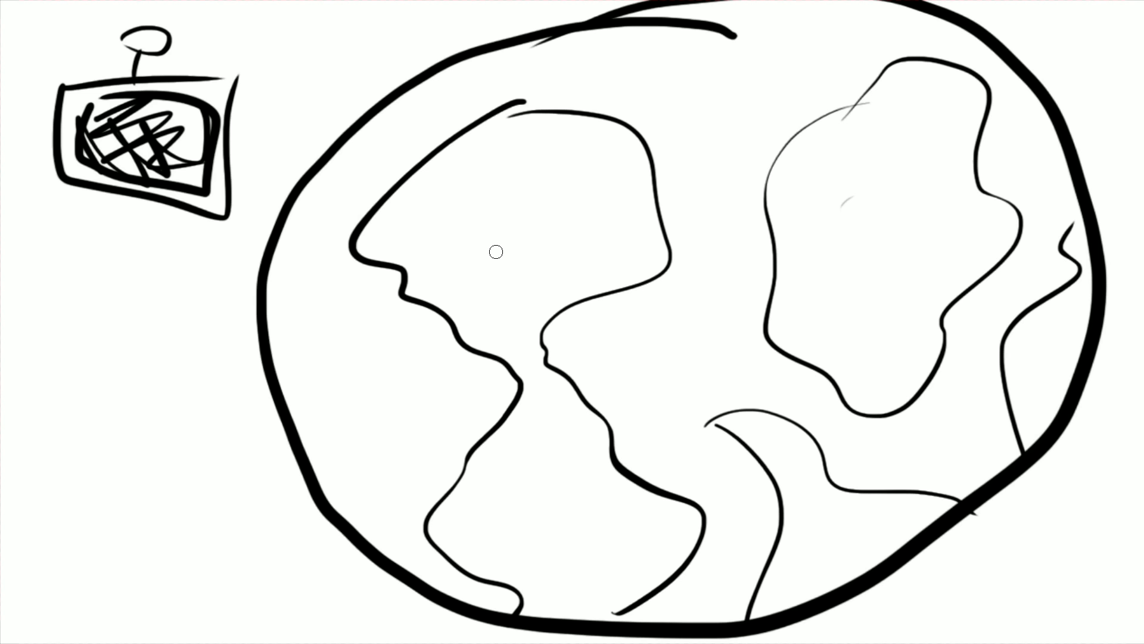
mouse_move(481, 248)
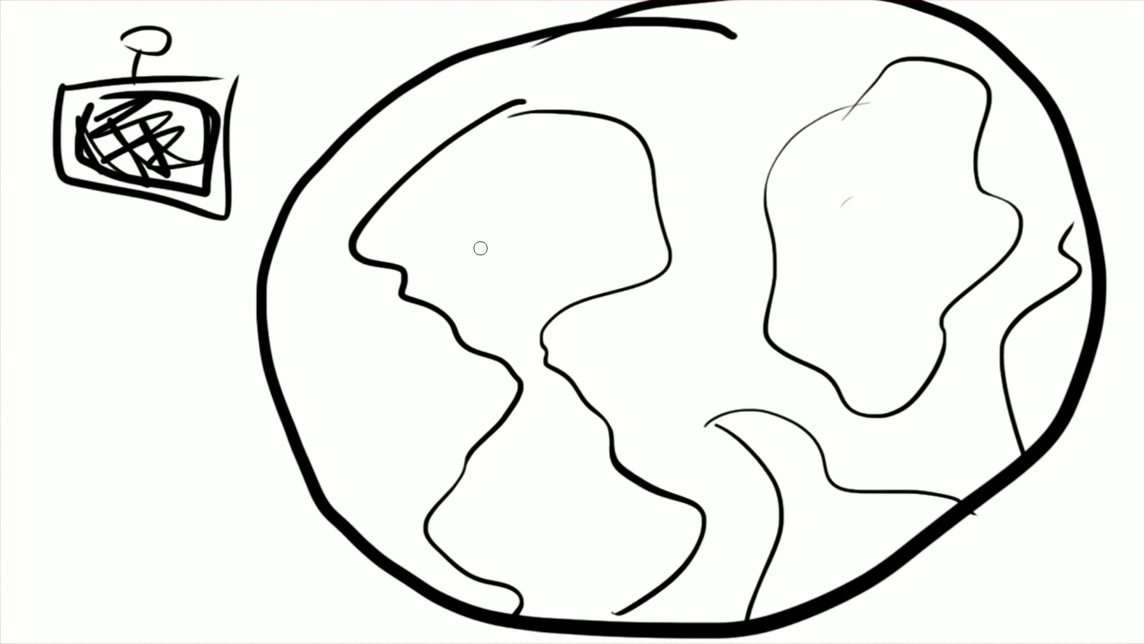
mouse_move(509, 272)
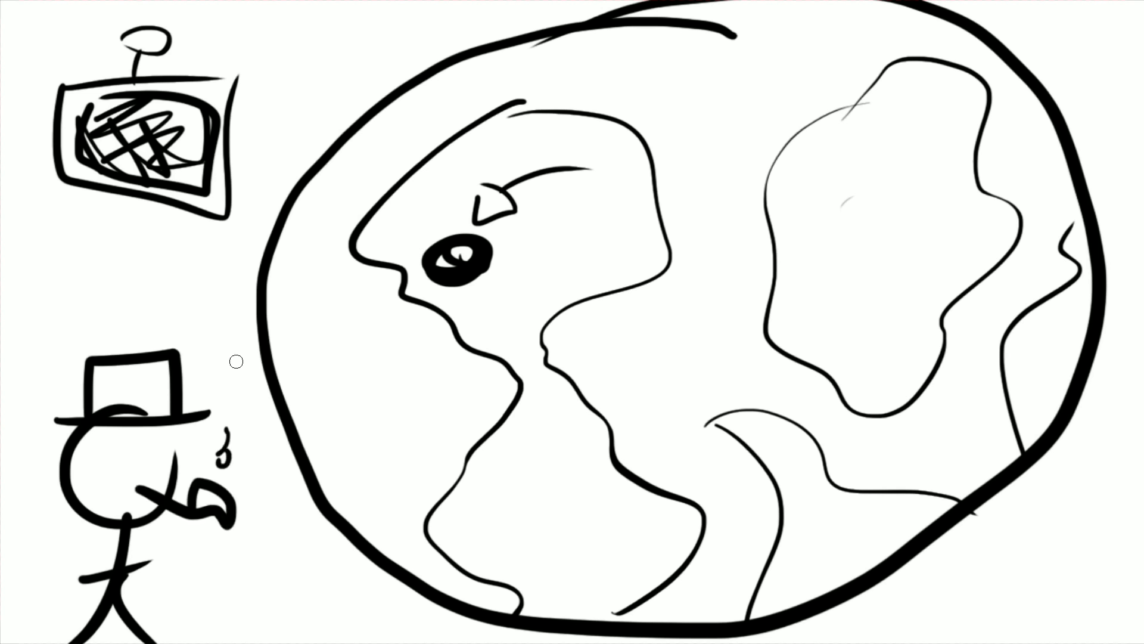
mouse_move(384, 239)
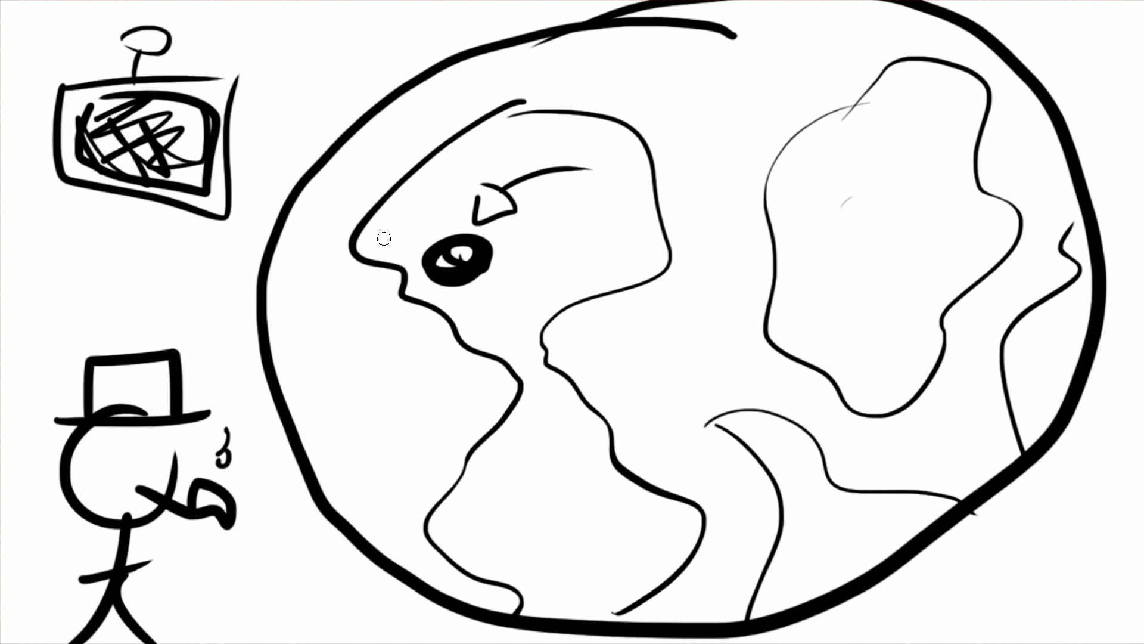
mouse_move(470, 329)
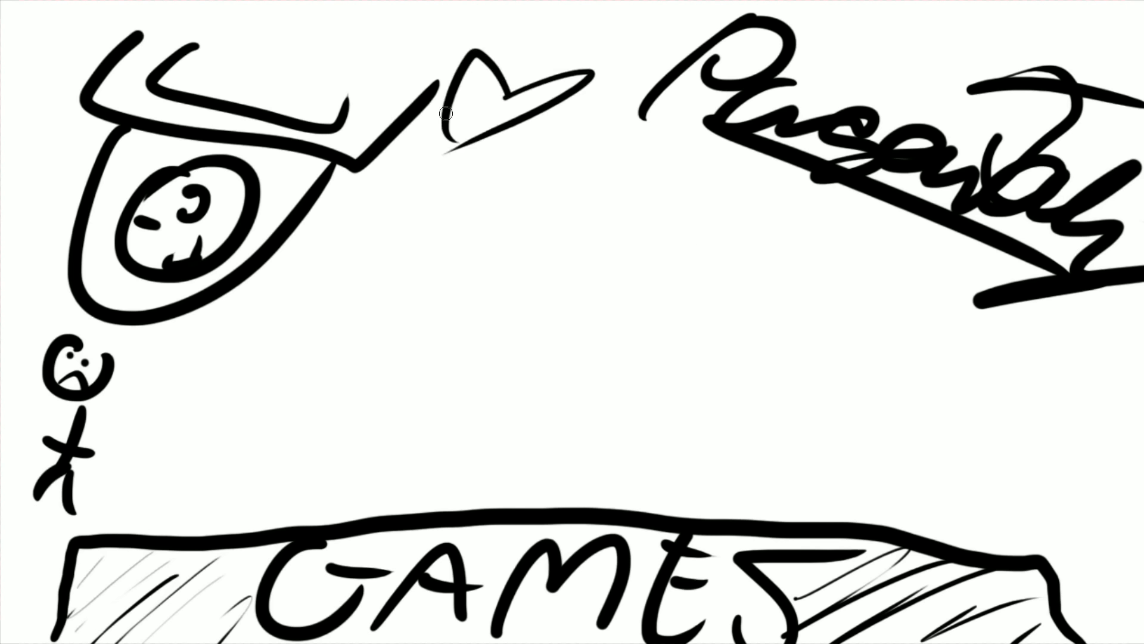
mouse_move(305, 467)
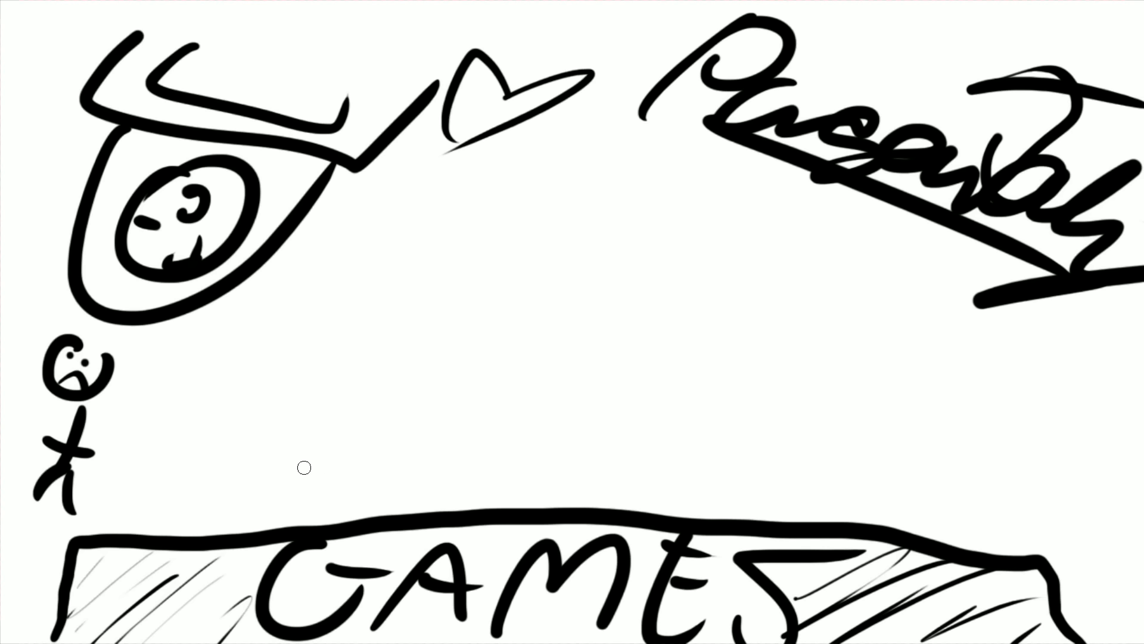
Right-click the whiteboard between the eye drawing and the underlined word.
right_click(304, 467)
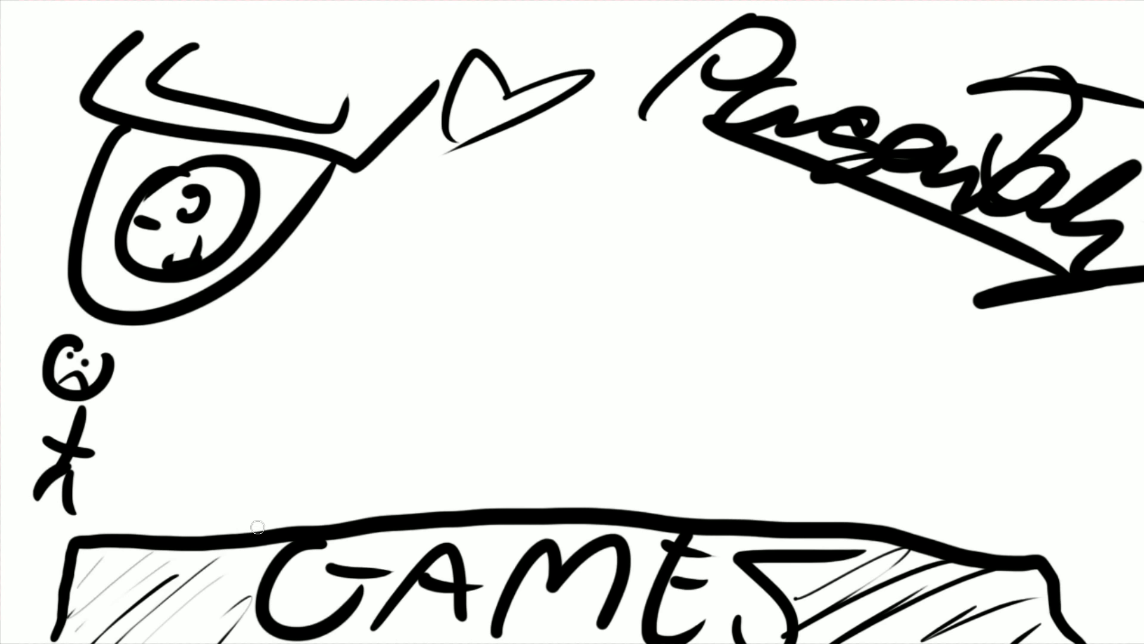
Draw the first long stroke of a camera body above the GAMES sign.
drag(257, 527, 848, 469)
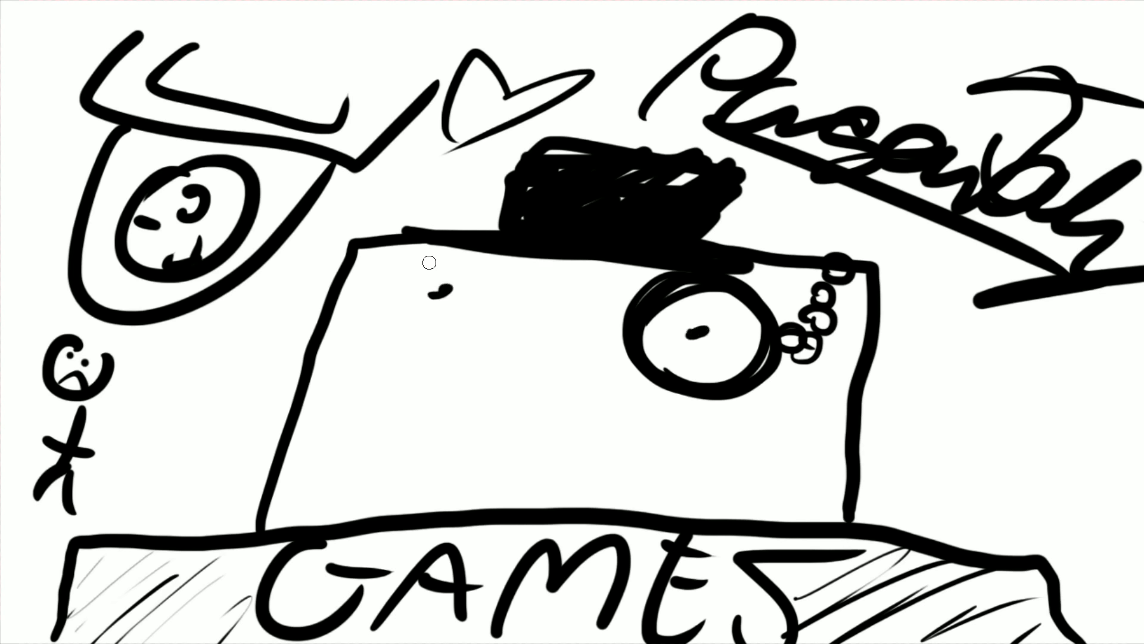
mouse_move(932, 62)
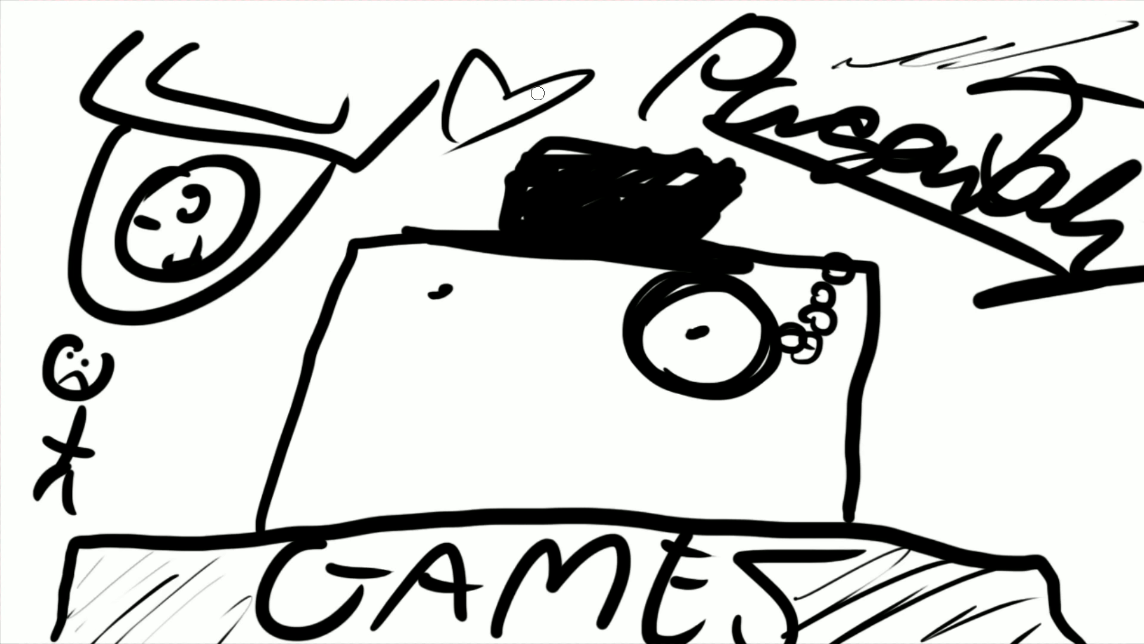
mouse_move(589, 267)
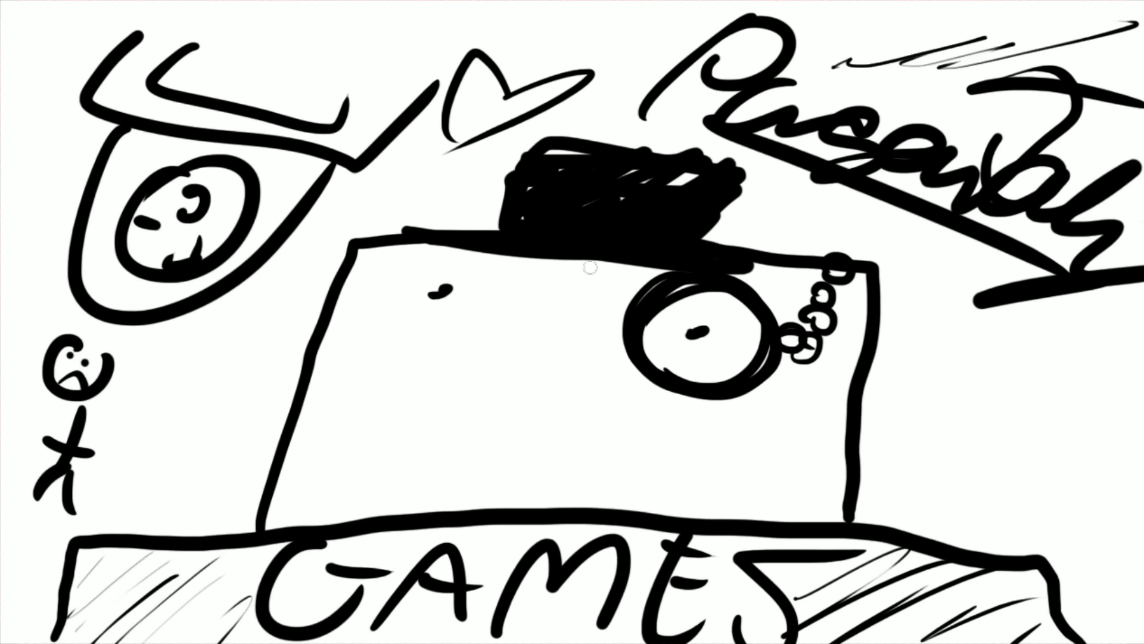
Doodle a small shape with a squiggly stroke on the house front.
drag(372, 277, 551, 292)
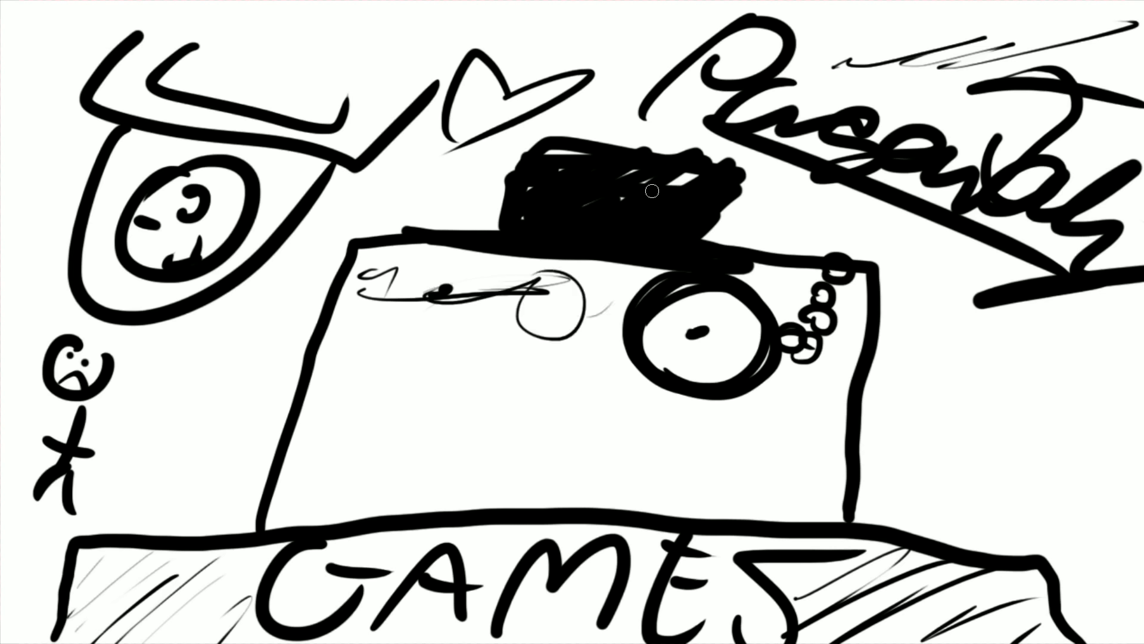
mouse_move(507, 361)
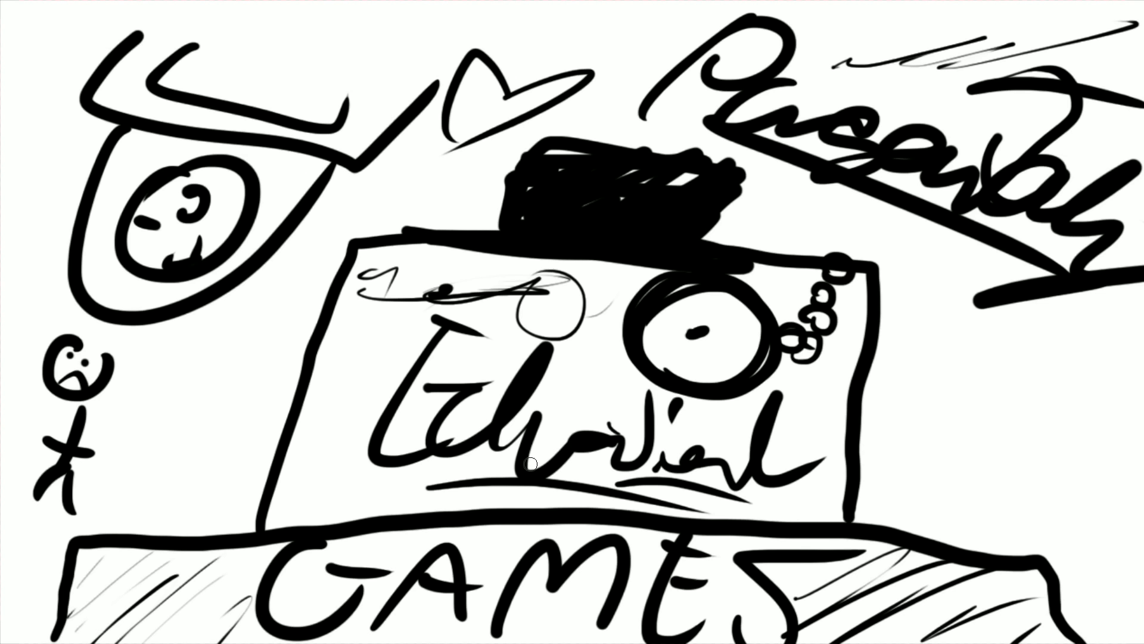
mouse_move(1009, 216)
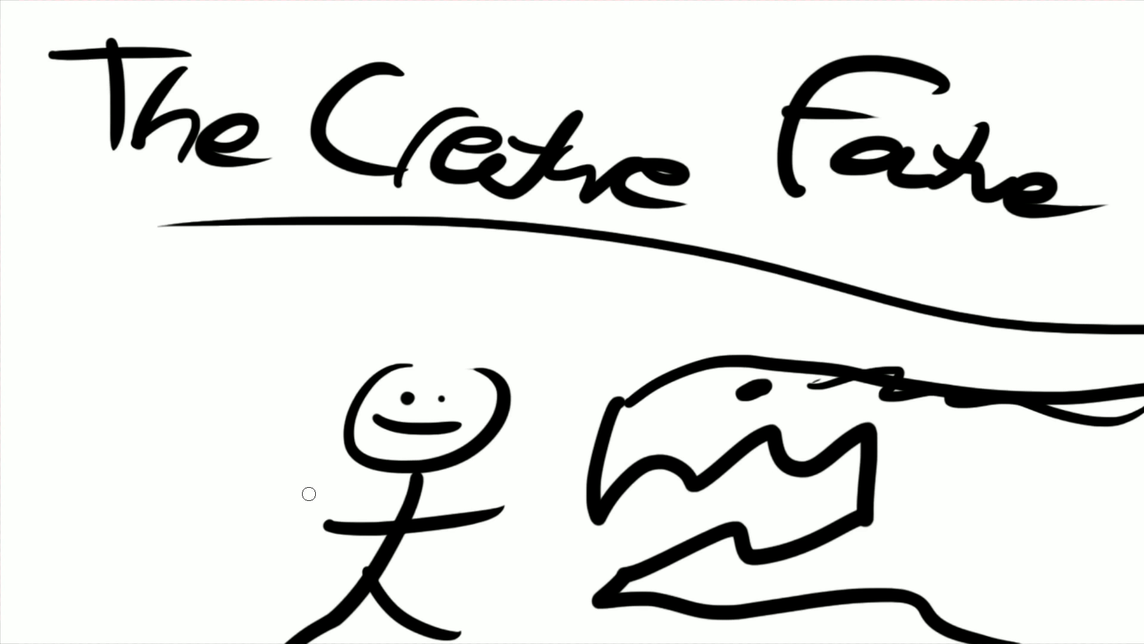
mouse_move(446, 421)
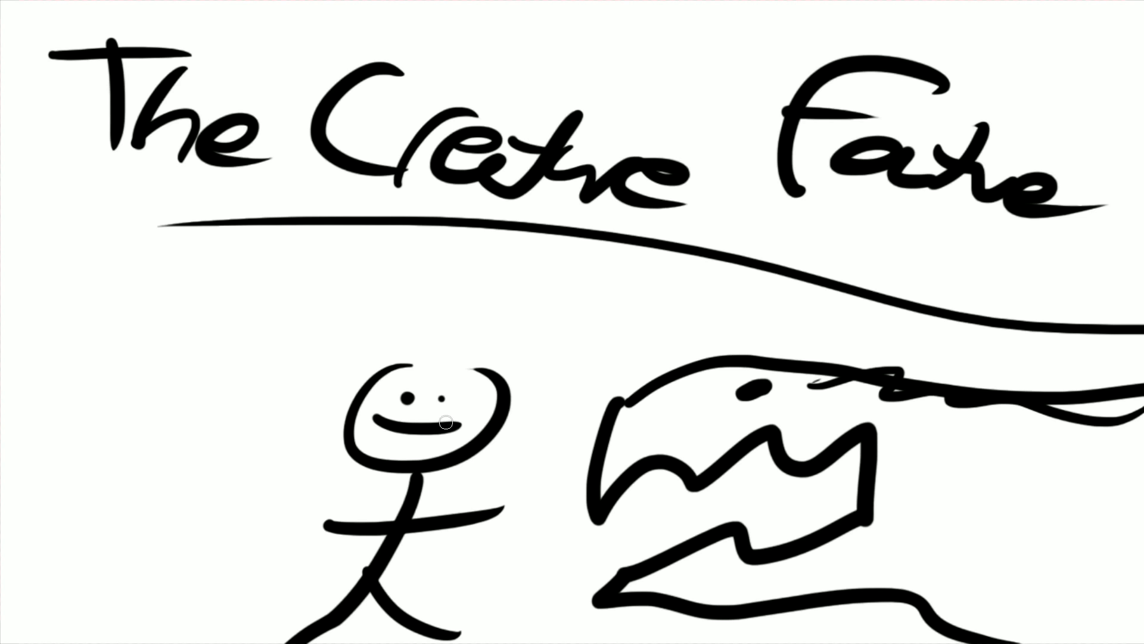
Scribble hair strokes on top of the stick figure's head.
drag(445, 422, 438, 343)
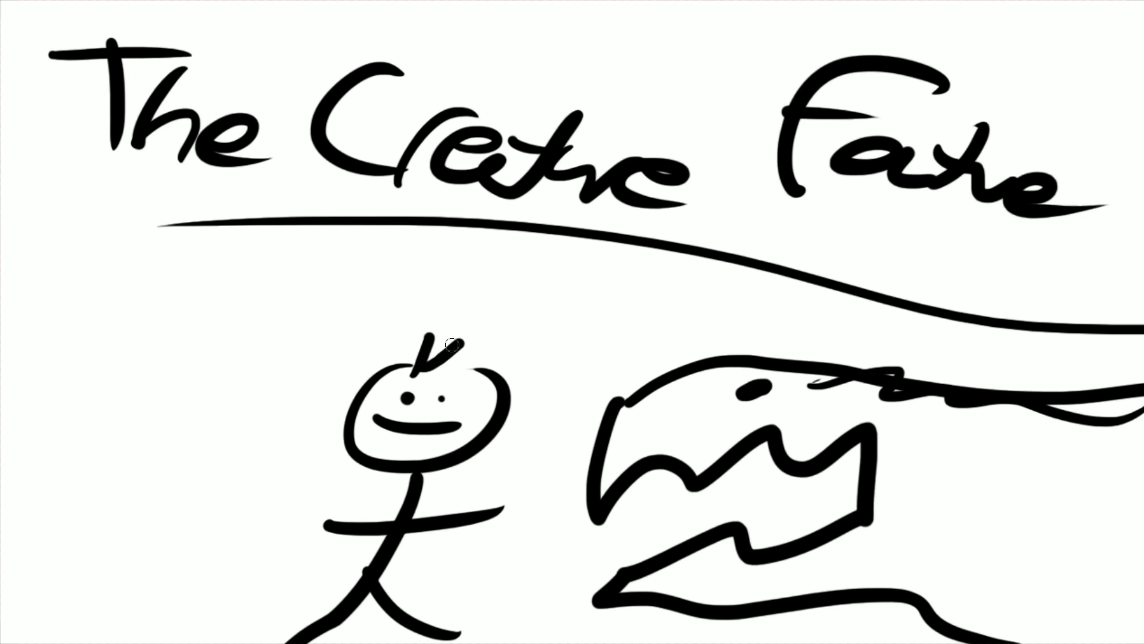
drag(434, 346, 427, 380)
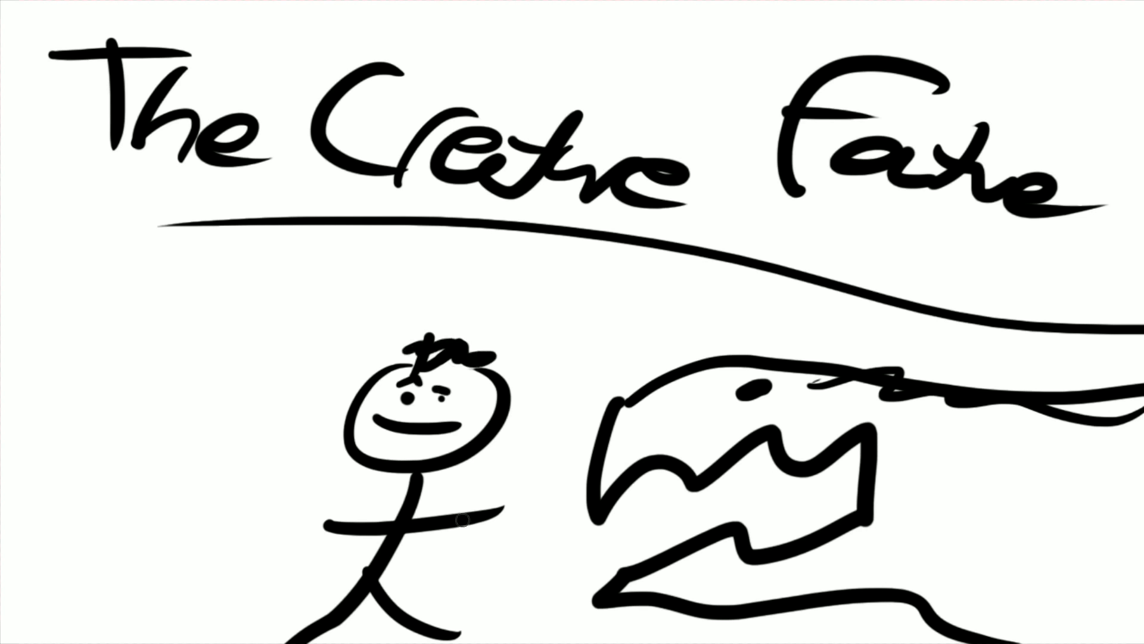
mouse_move(334, 428)
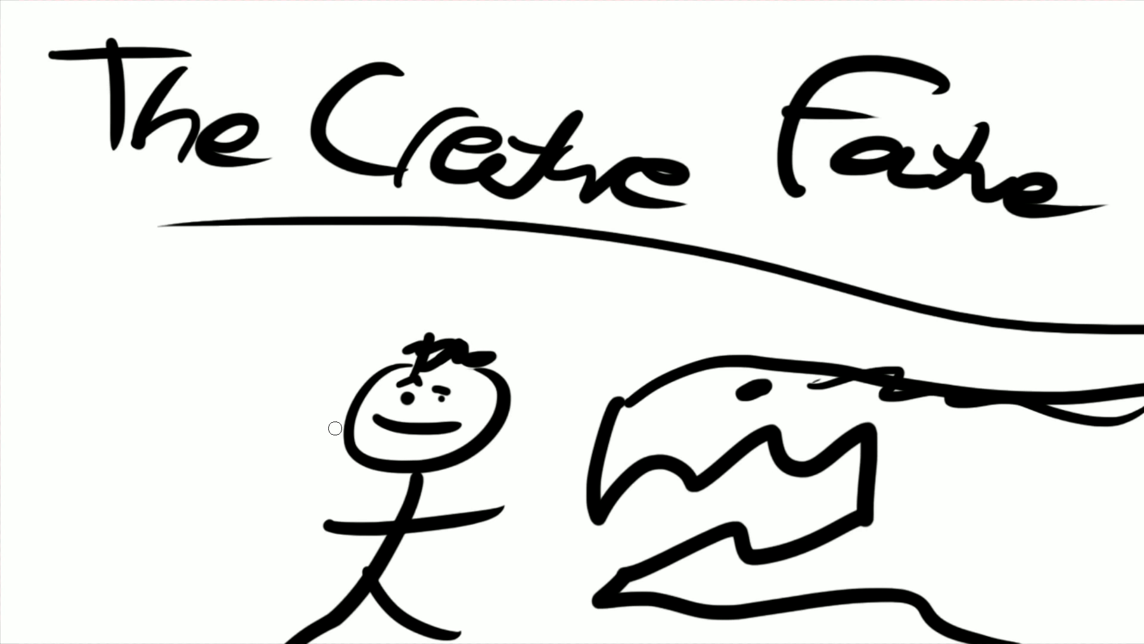
mouse_move(214, 627)
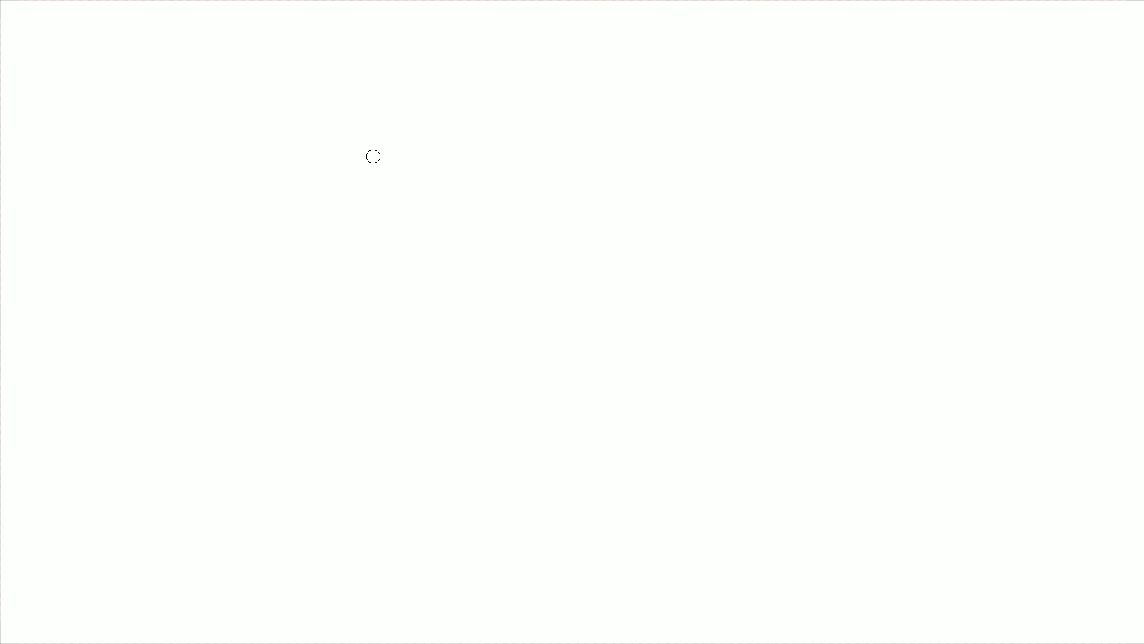
mouse_move(237, 181)
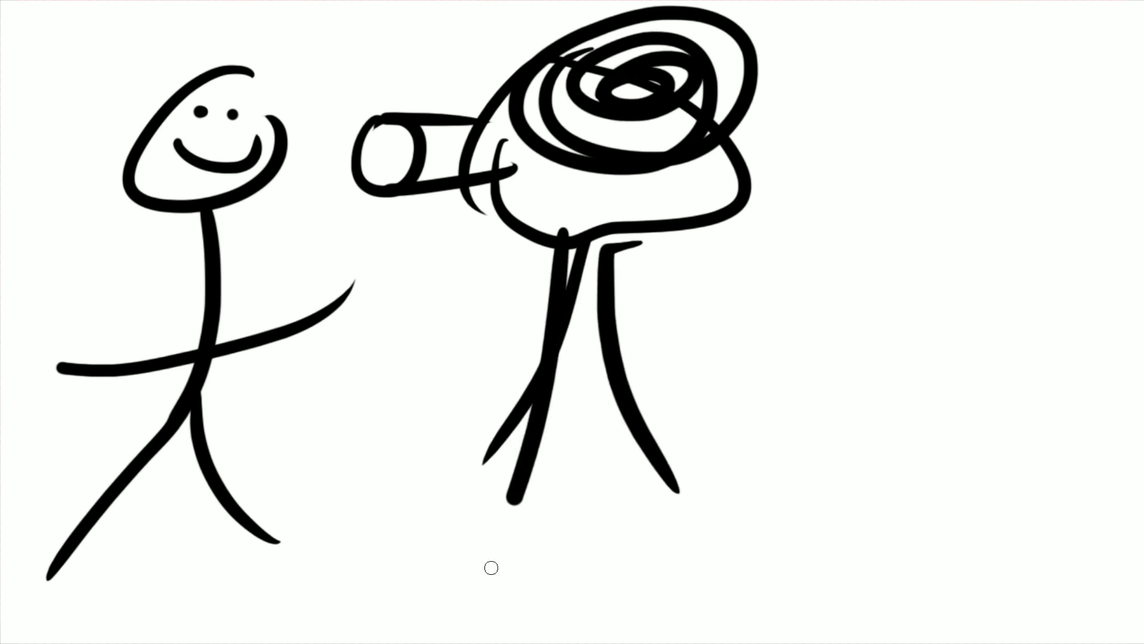
mouse_move(163, 253)
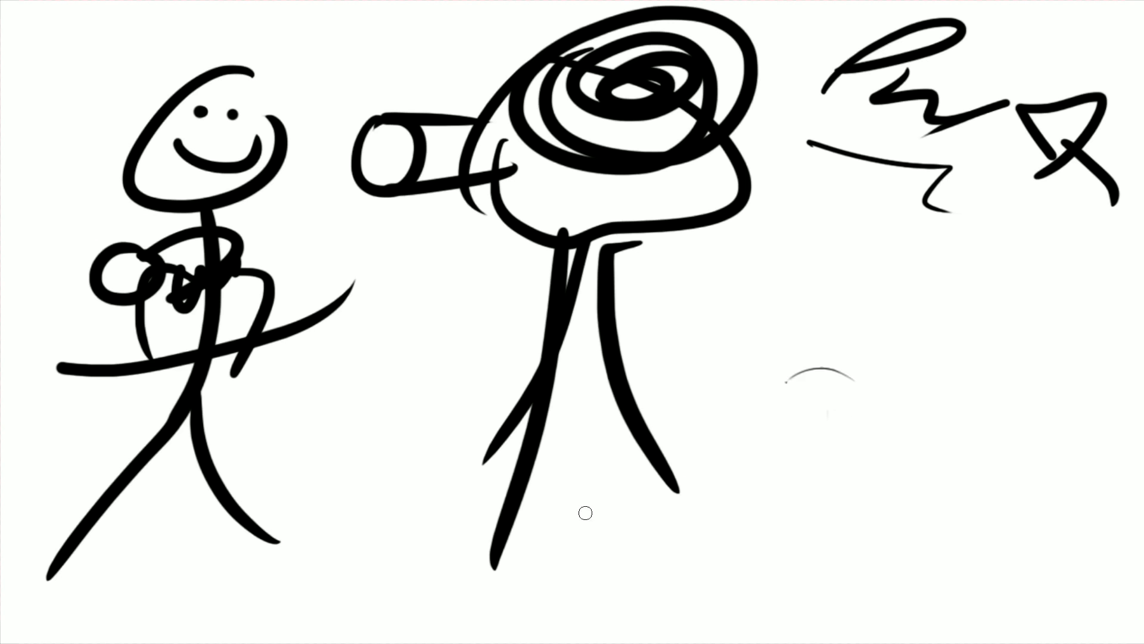
mouse_move(792, 141)
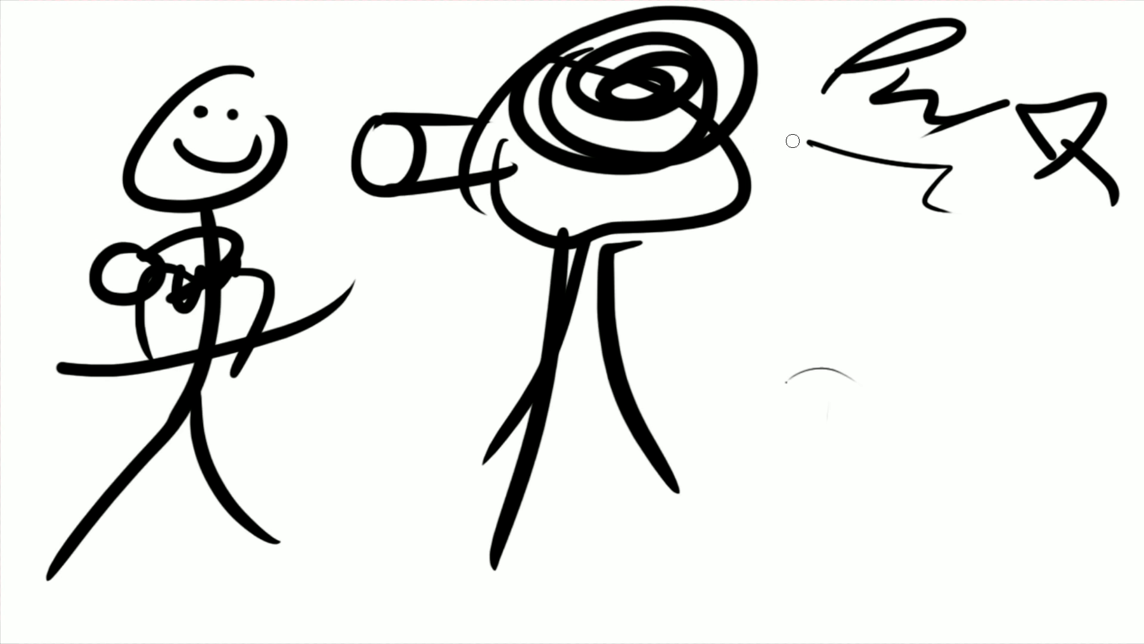
mouse_move(839, 337)
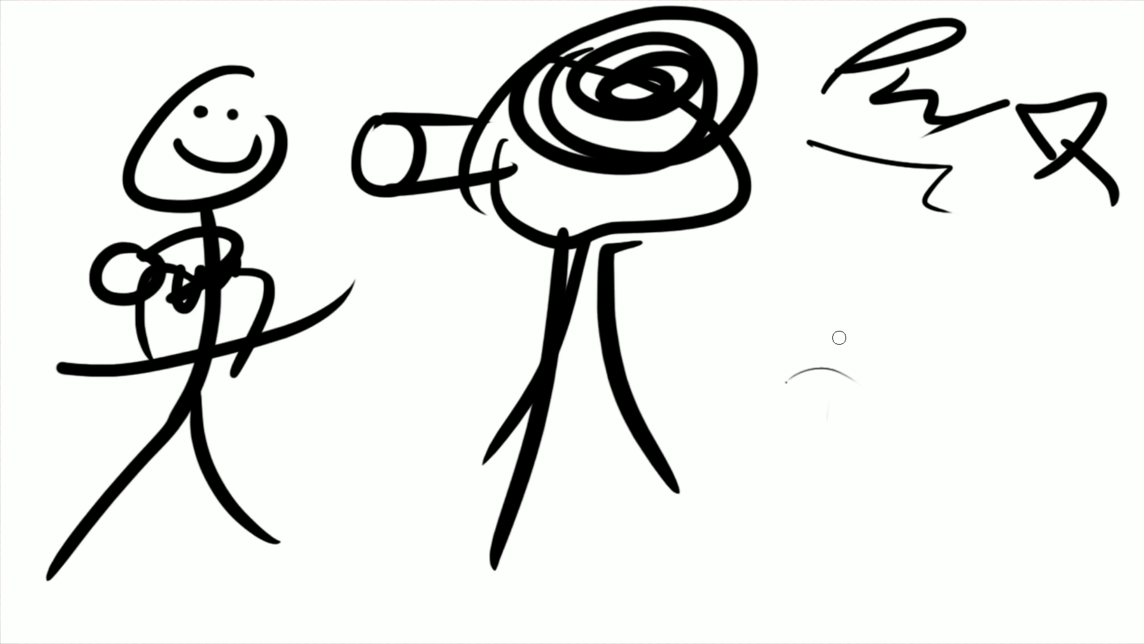
mouse_move(458, 297)
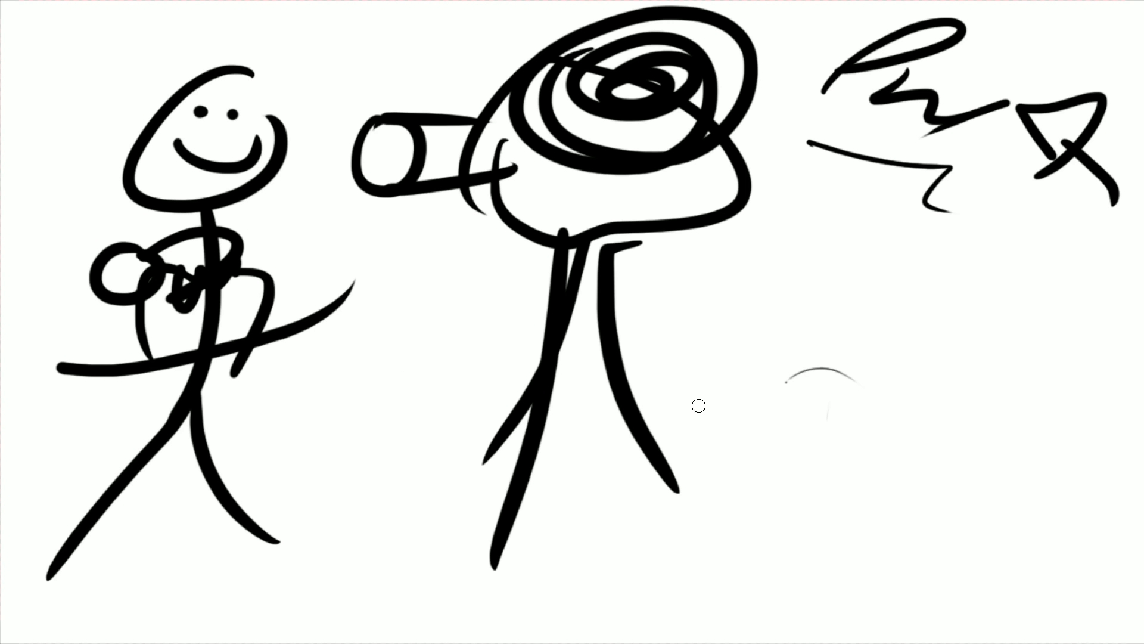
mouse_move(986, 226)
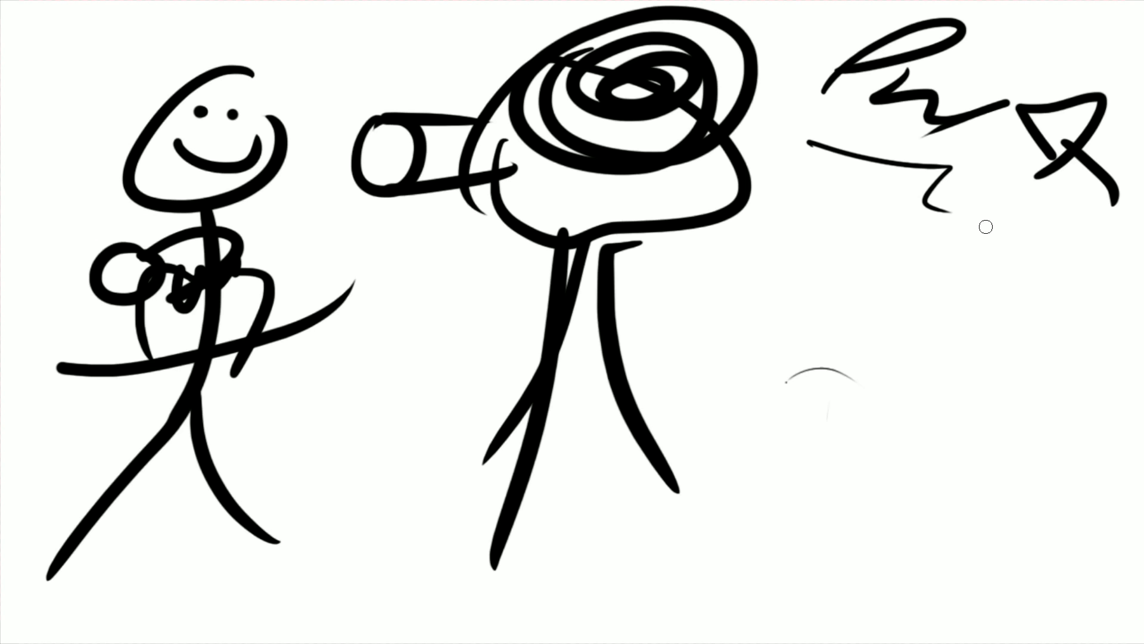
mouse_move(960, 133)
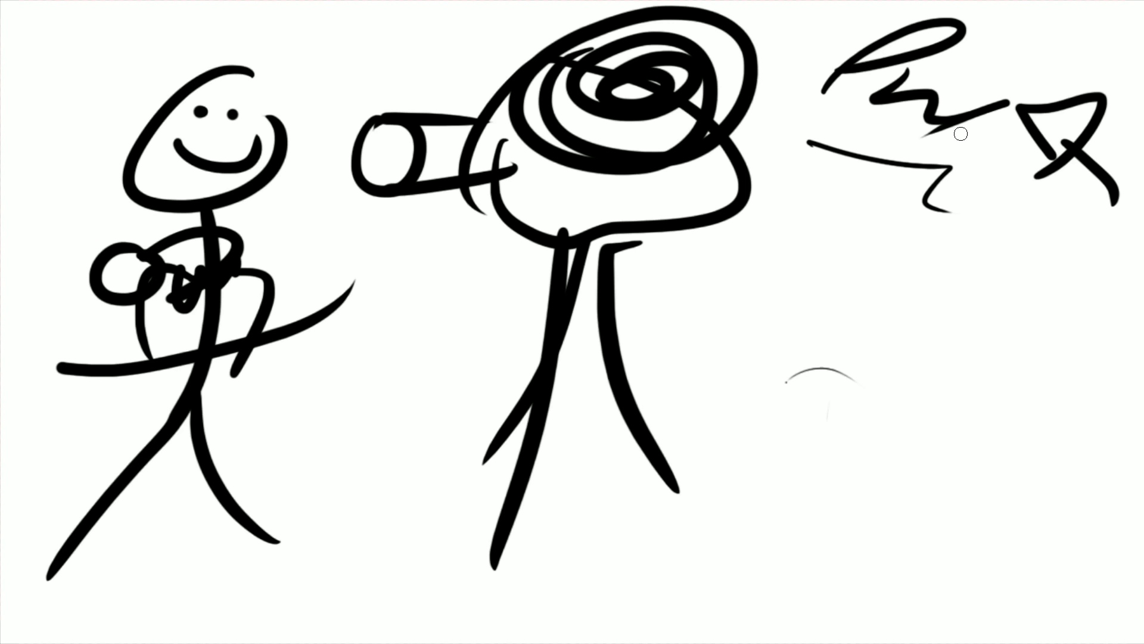
mouse_move(803, 326)
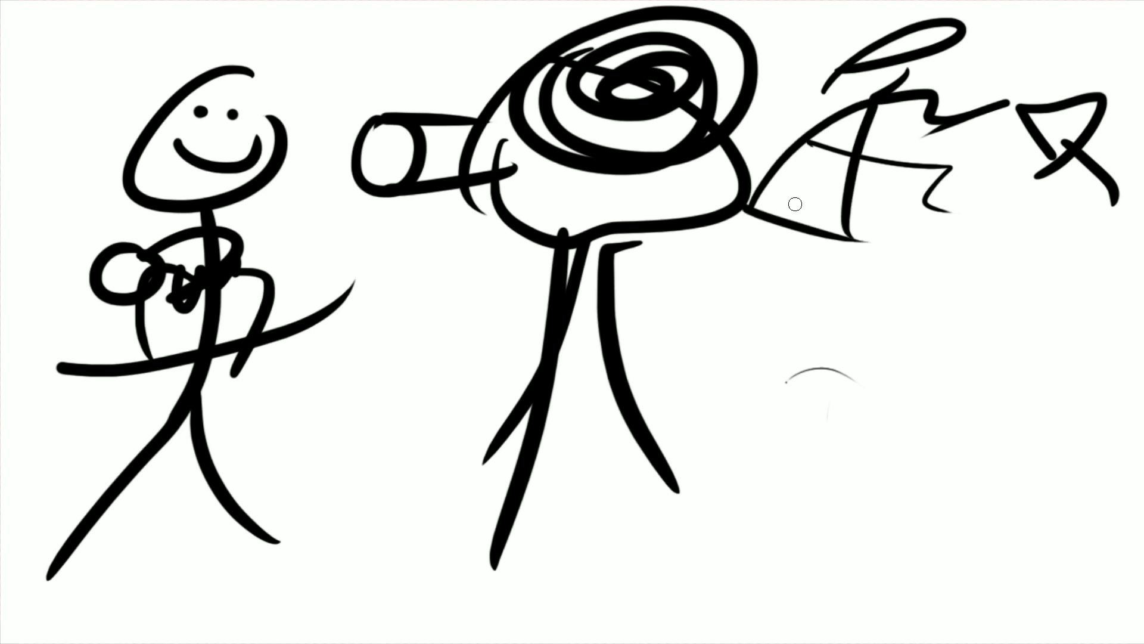
Draw a vertical body line for the second figure right of the camera.
drag(793, 204, 795, 358)
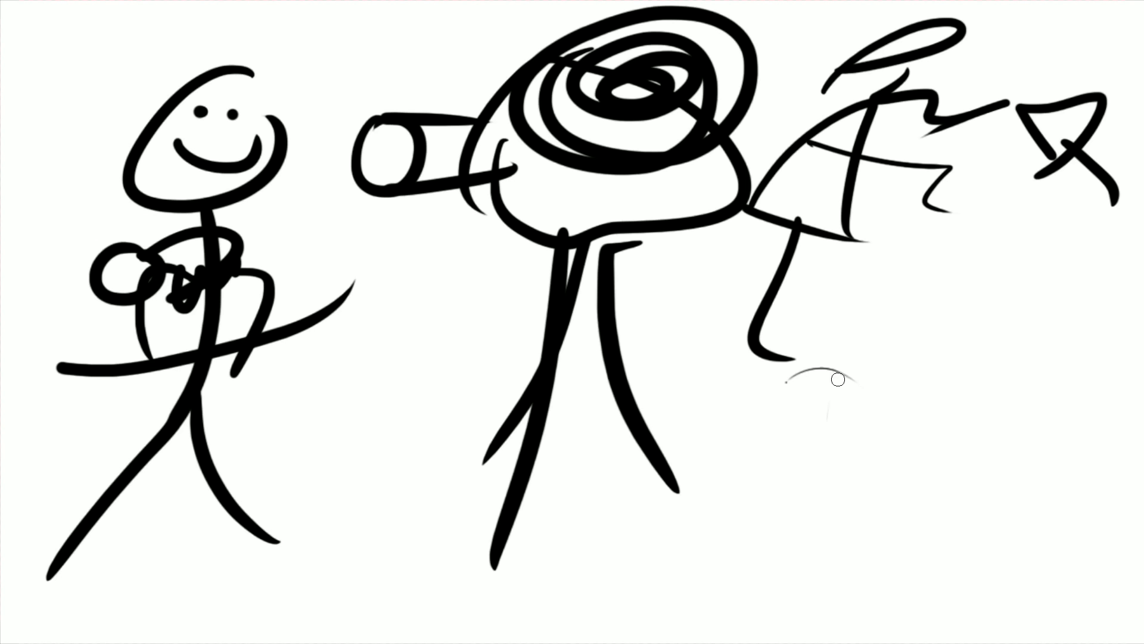
mouse_move(837, 388)
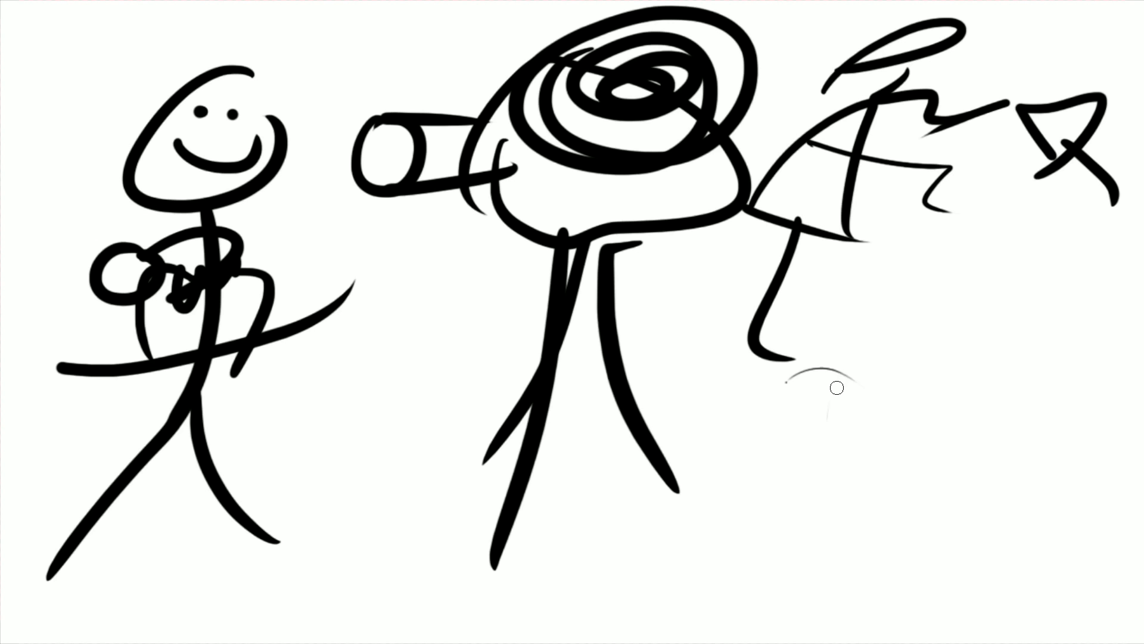
mouse_move(809, 419)
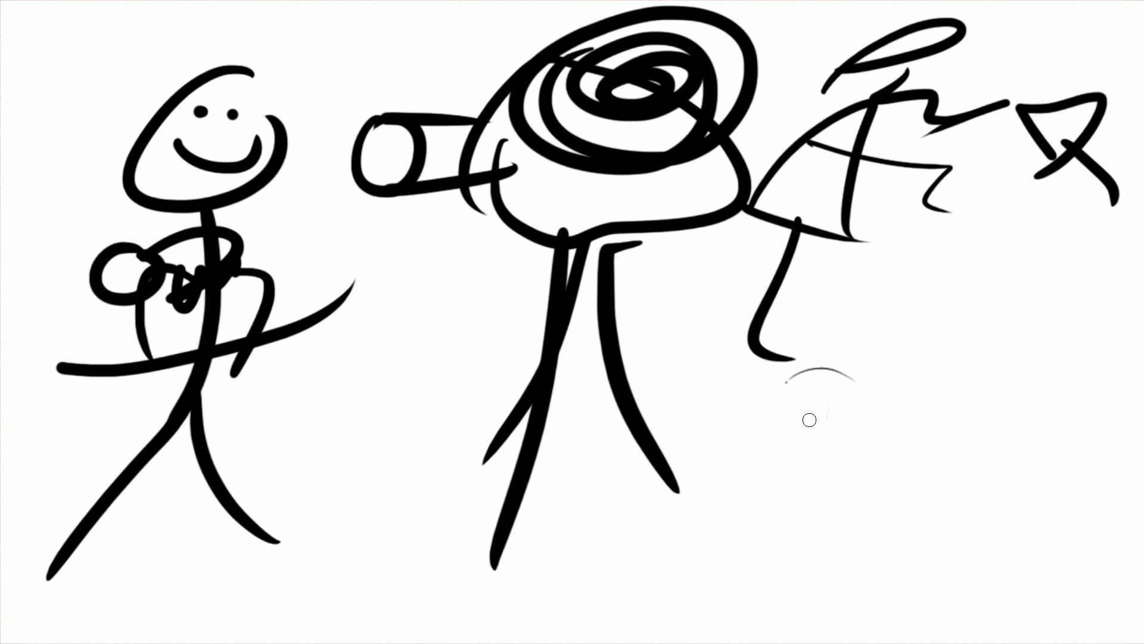